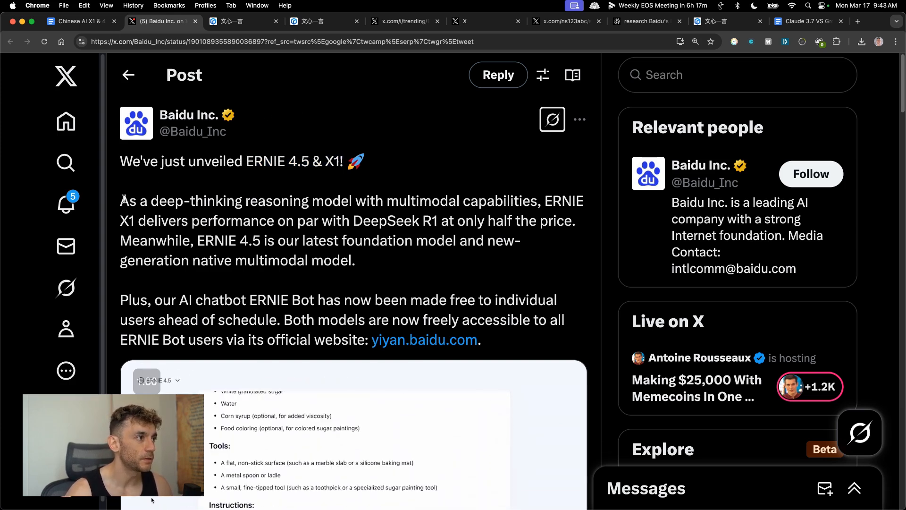
Read the article, highlighting the sentences about ERNIE X1's performance and the name ERNIE 4.5
{"action": "left_click_drag", "start_coordinate": [120, 200], "coordinate": [376, 200]}
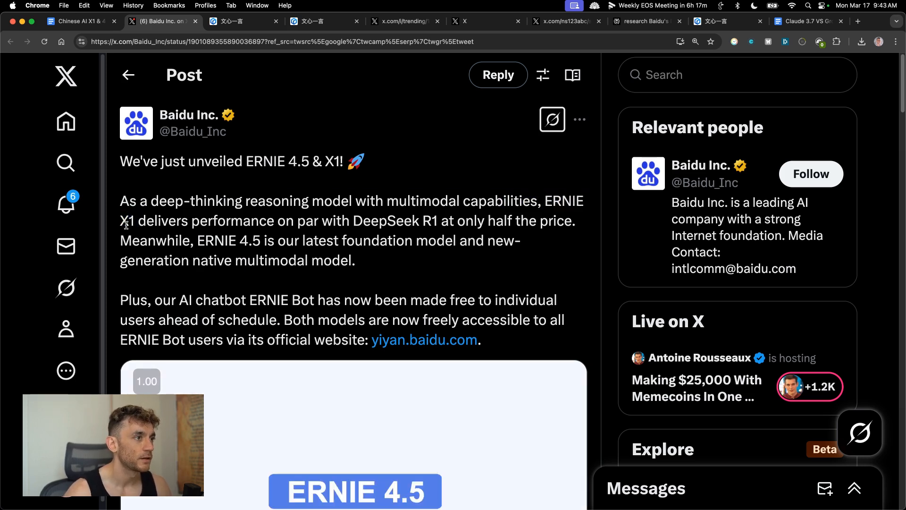
{"action": "left_click_drag", "start_coordinate": [137, 220], "coordinate": [412, 220]}
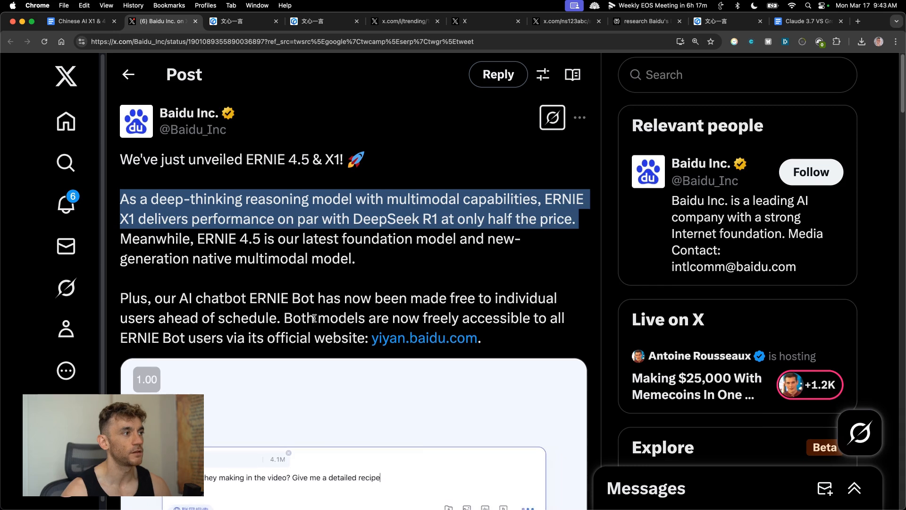
{"action": "scroll", "scroll_direction": "down", "scroll_amount": 3}
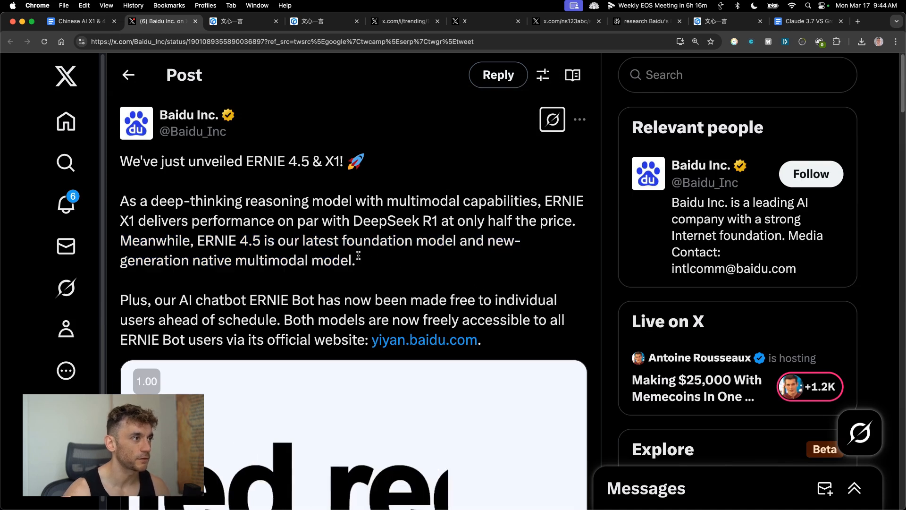
{"action": "double_click", "coordinate": [125, 220]}
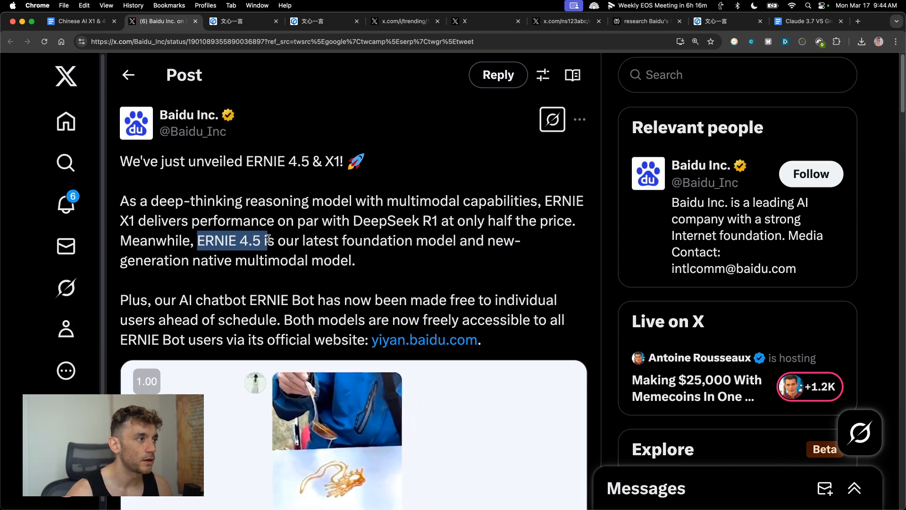
{"action": "left_click", "coordinate": [236, 22]}
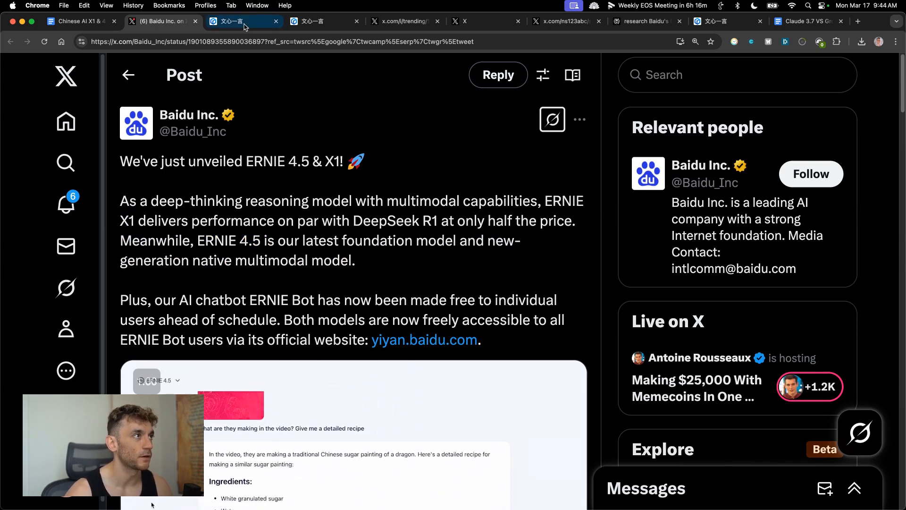
Switch to the ERNIE Bot page, translate it to English, and check the model list (X1, 4.5, 4.0 Turbo, 3.5)
{"action": "left_click", "coordinate": [237, 22]}
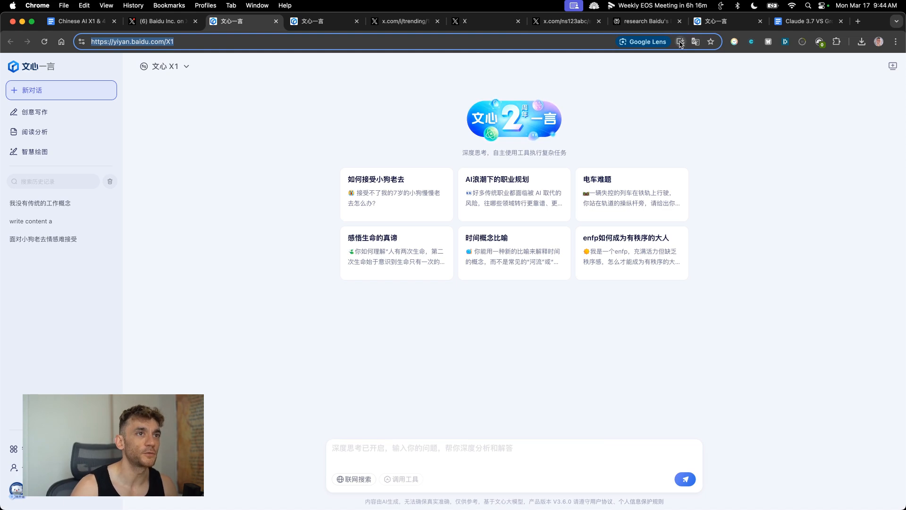
{"action": "left_click", "coordinate": [696, 41]}
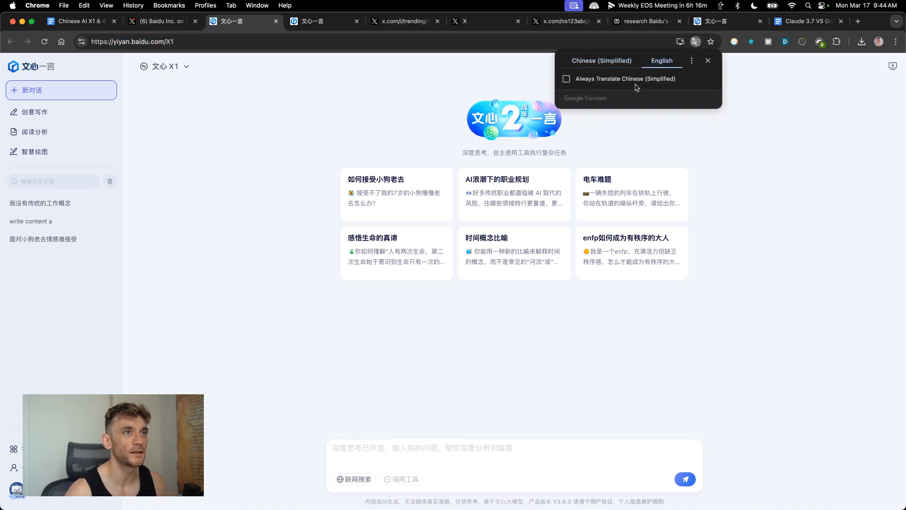
{"action": "left_click", "coordinate": [662, 61]}
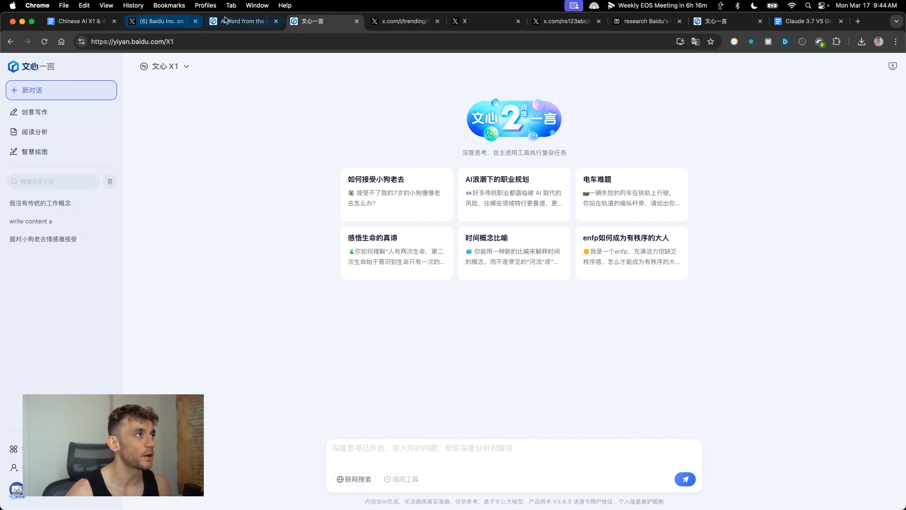
{"action": "left_click", "coordinate": [696, 40]}
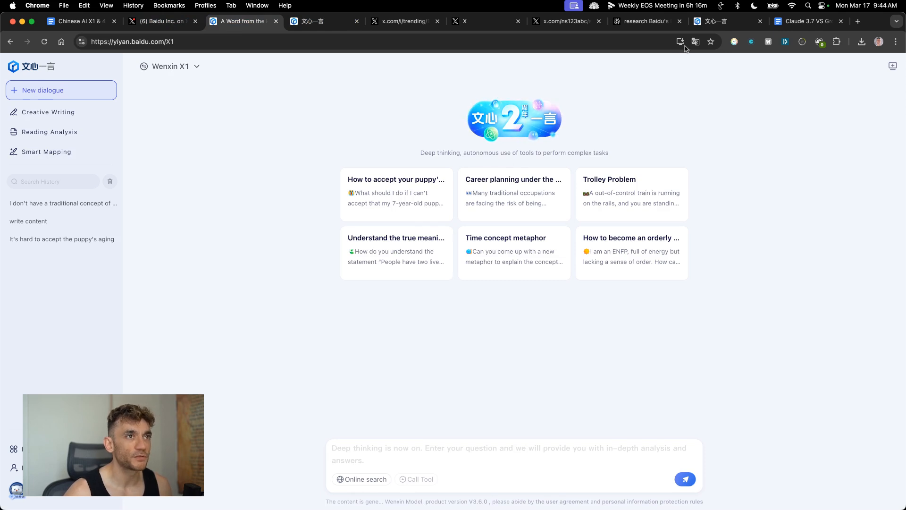
{"action": "left_click", "coordinate": [171, 66]}
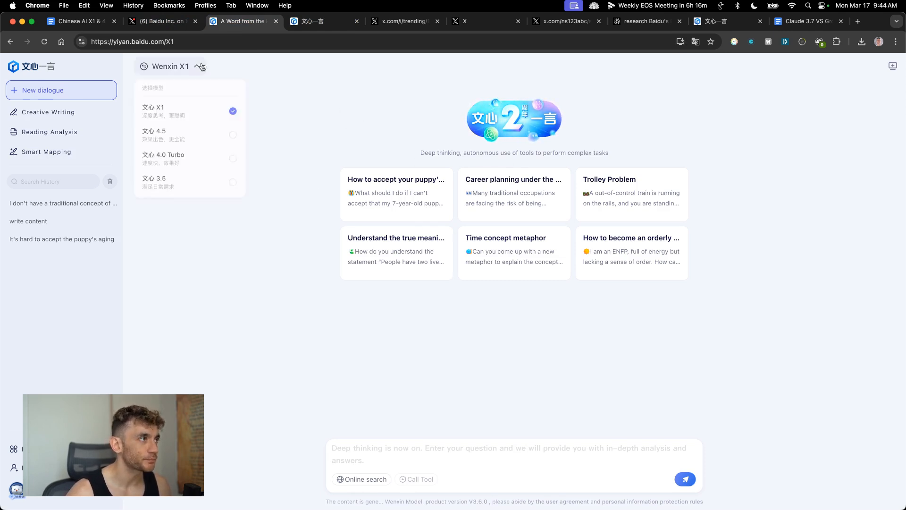
{"action": "left_click", "coordinate": [169, 66]}
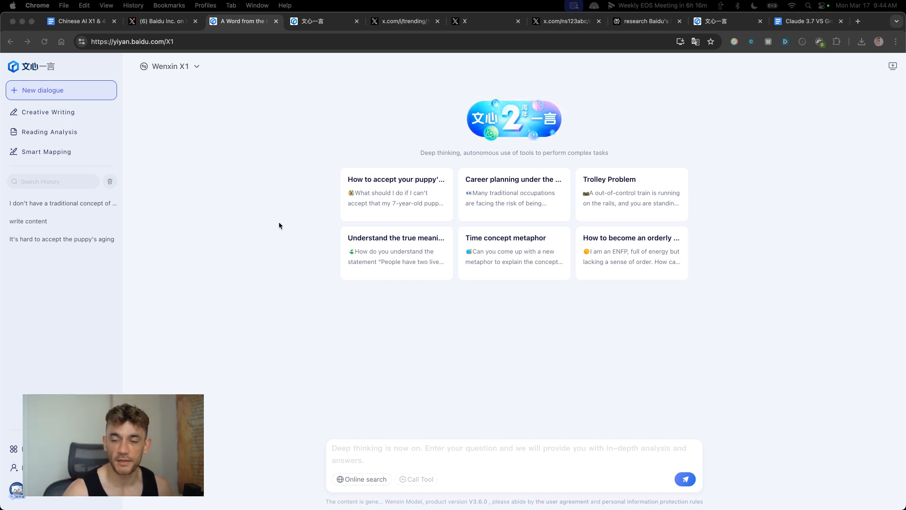
{"action": "left_click", "coordinate": [170, 66]}
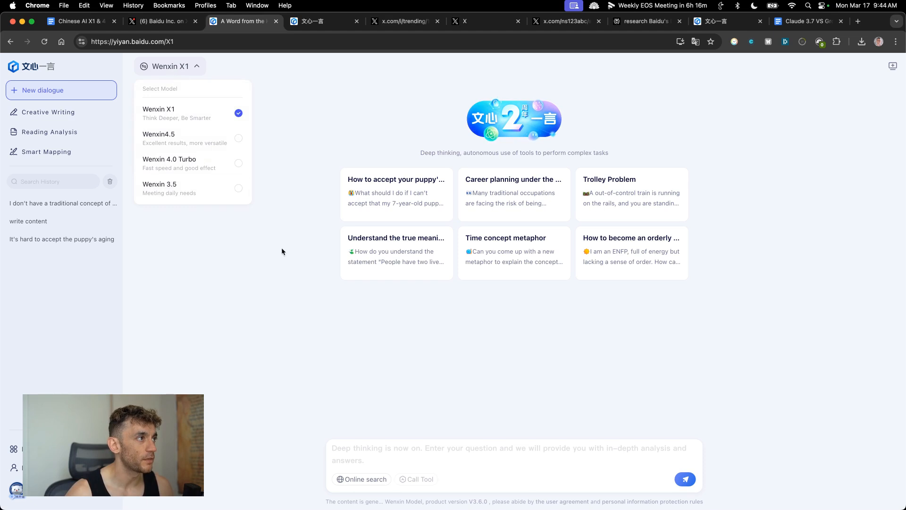
{"action": "left_click", "coordinate": [132, 41]}
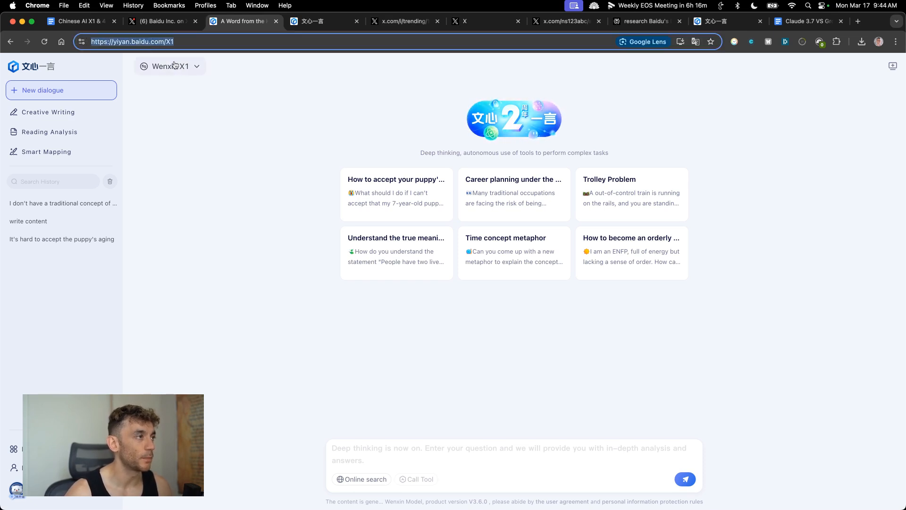
{"action": "left_click", "coordinate": [170, 66]}
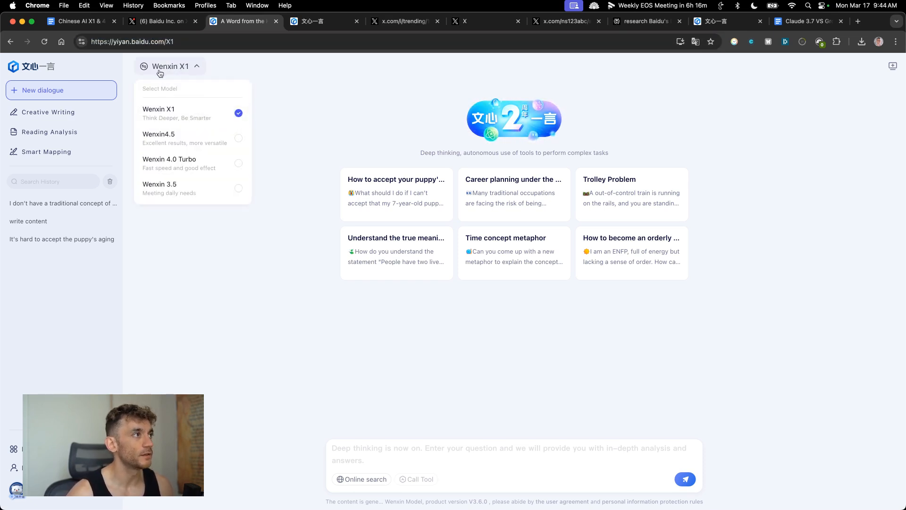
{"action": "mouse_move", "coordinate": [187, 190]}
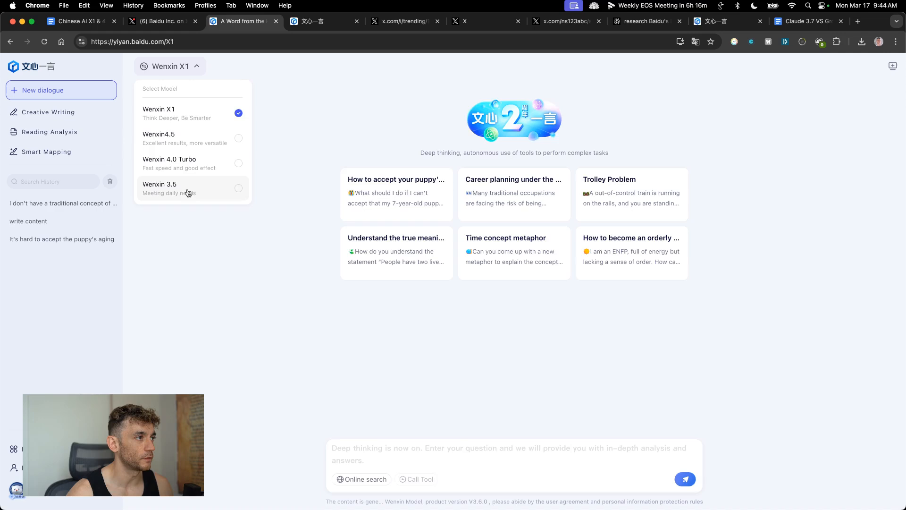
{"action": "left_click", "coordinate": [169, 164]}
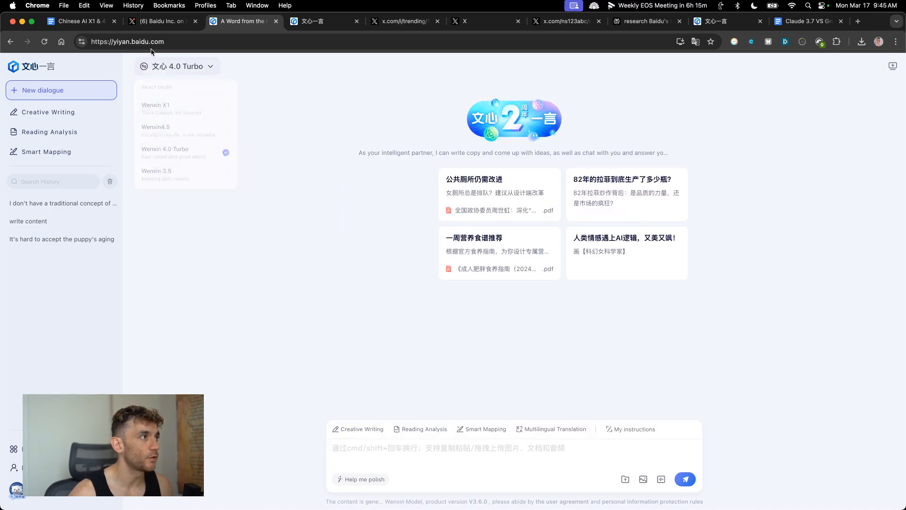
{"action": "left_click", "coordinate": [176, 66]}
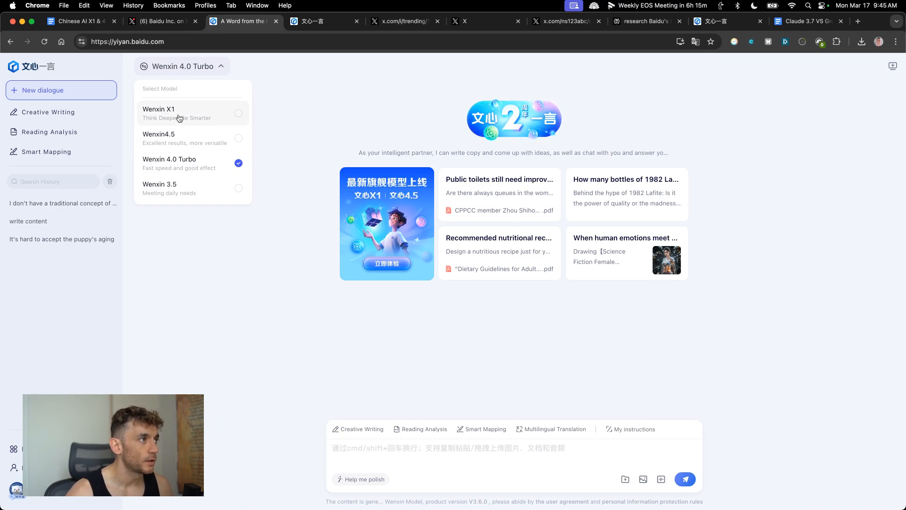
{"action": "mouse_move", "coordinate": [179, 140]}
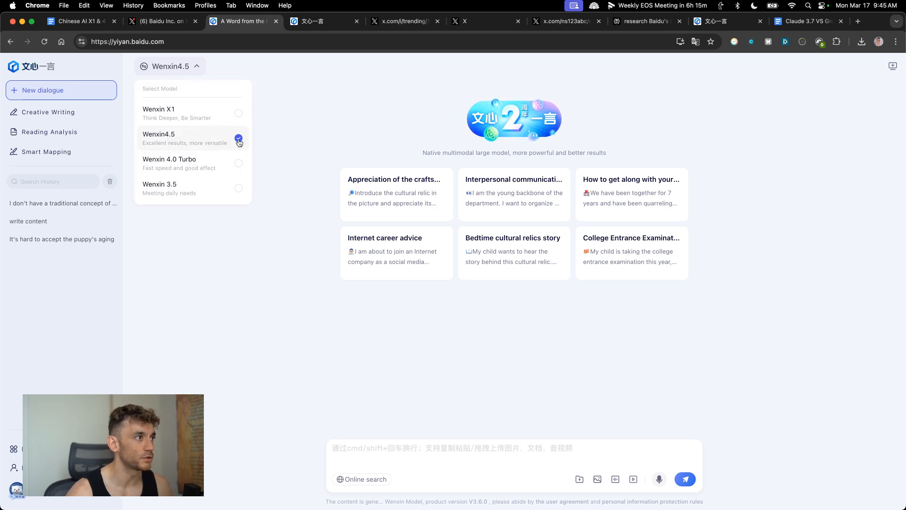
{"action": "left_click", "coordinate": [159, 108]}
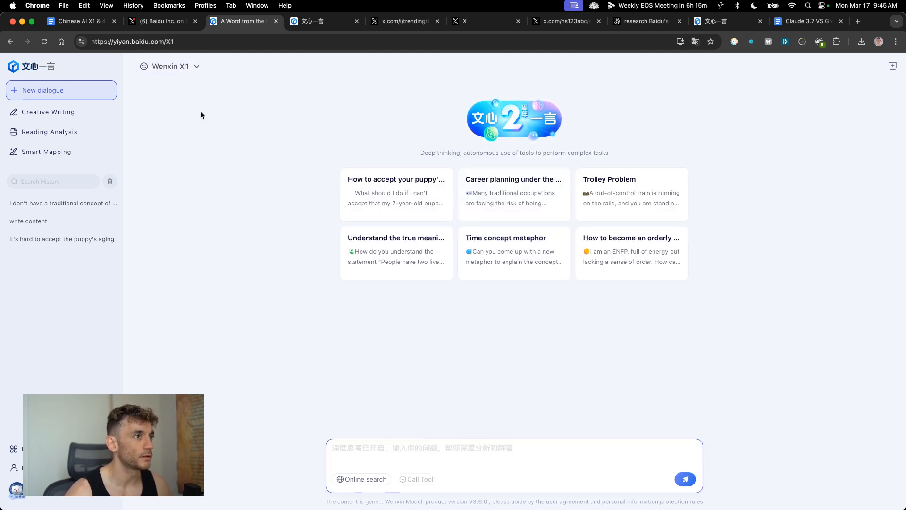
{"action": "left_click", "coordinate": [324, 22]}
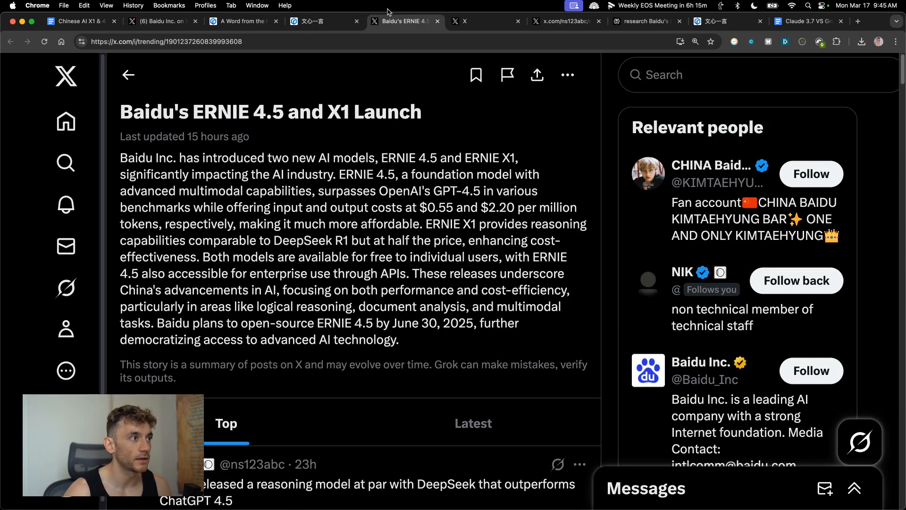
Scroll through the post, highlight the line about reasoning model X1, then open the 'ERNIE 4.5 beats GPT 4.5' post
{"action": "scroll", "scroll_direction": "down", "scroll_amount": 3}
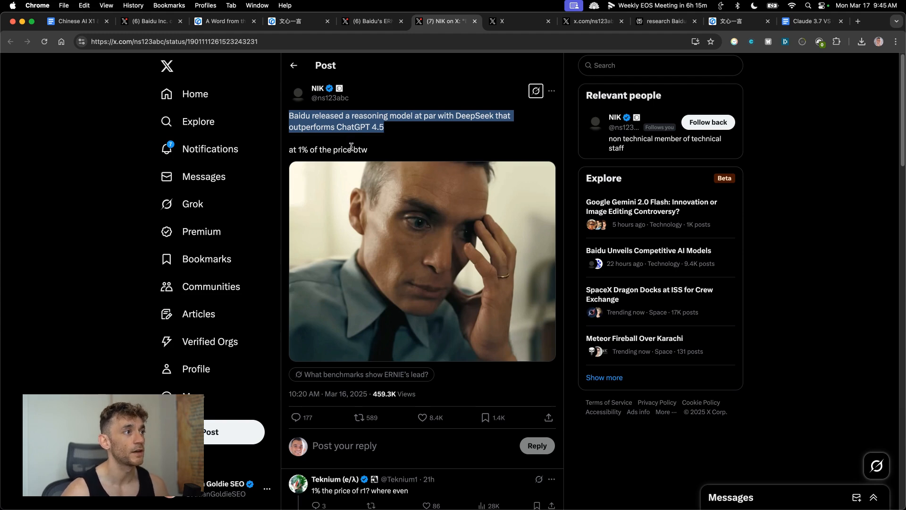
{"action": "left_click", "coordinate": [373, 150]}
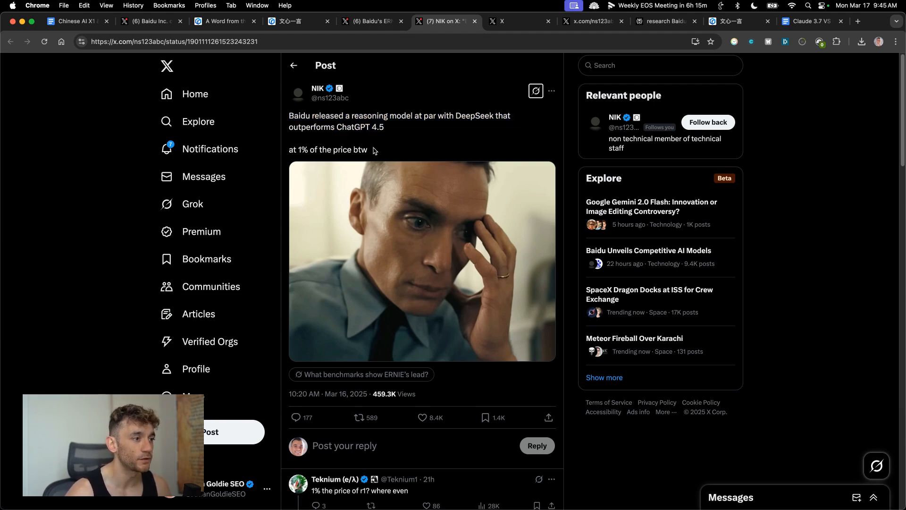
{"action": "scroll", "scroll_direction": "down", "scroll_amount": 3}
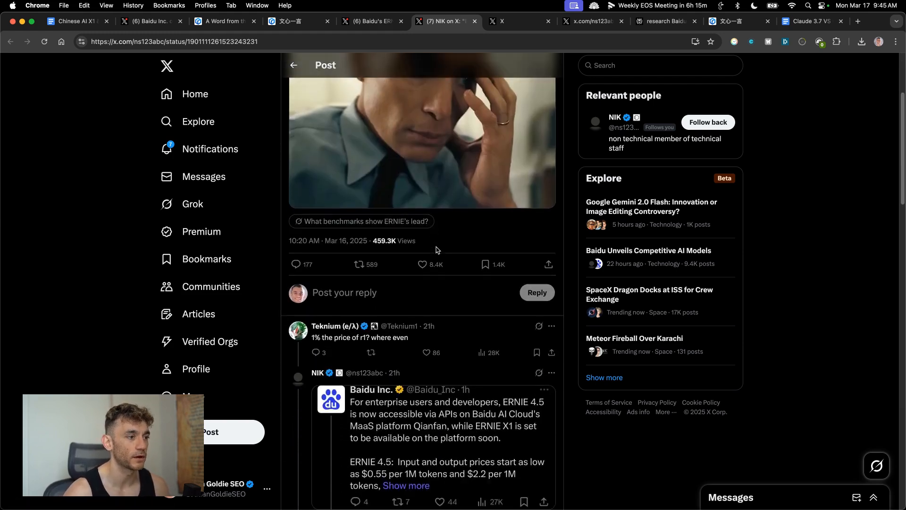
{"action": "scroll", "scroll_direction": "down", "scroll_amount": 3}
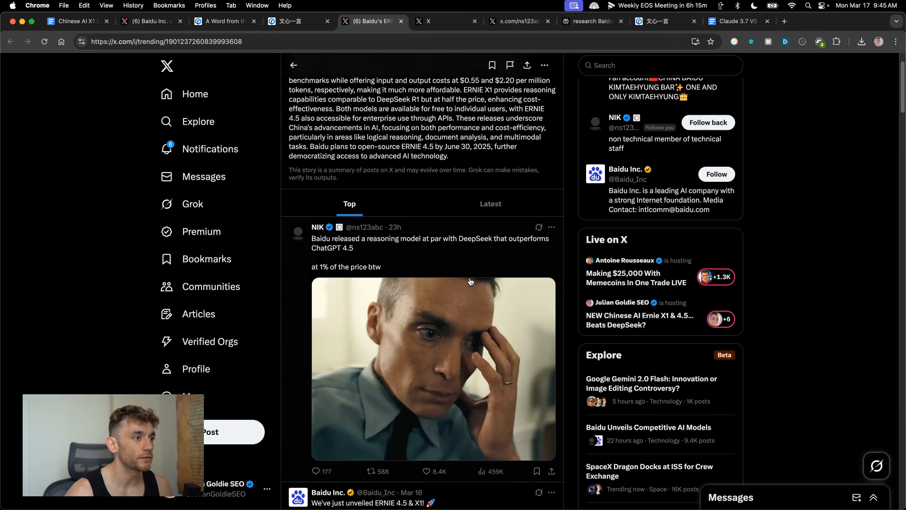
{"action": "scroll", "scroll_direction": "down", "scroll_amount": 3}
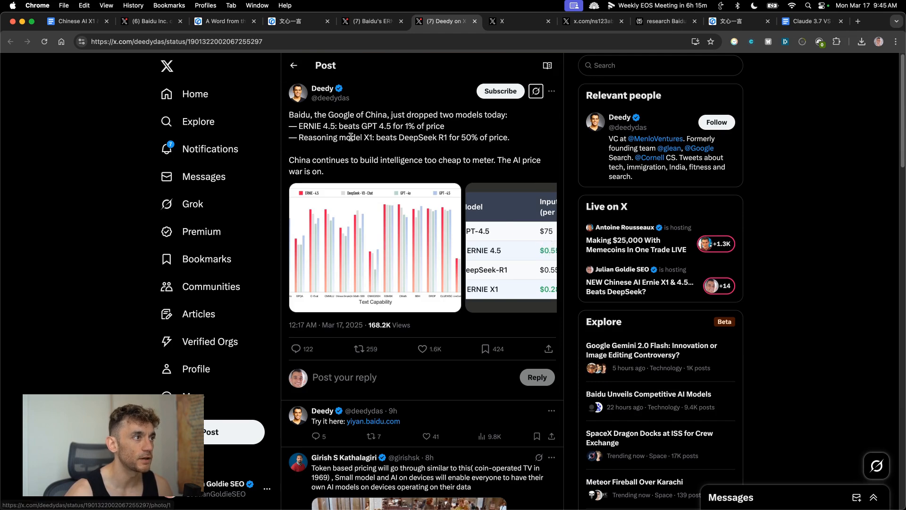
{"action": "left_click_drag", "start_coordinate": [288, 114], "coordinate": [510, 136]}
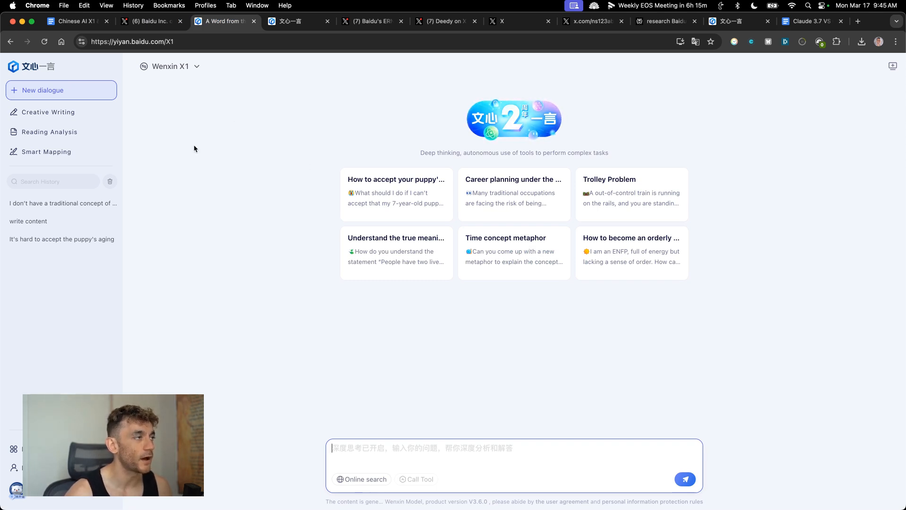
{"action": "mouse_move", "coordinate": [299, 132]}
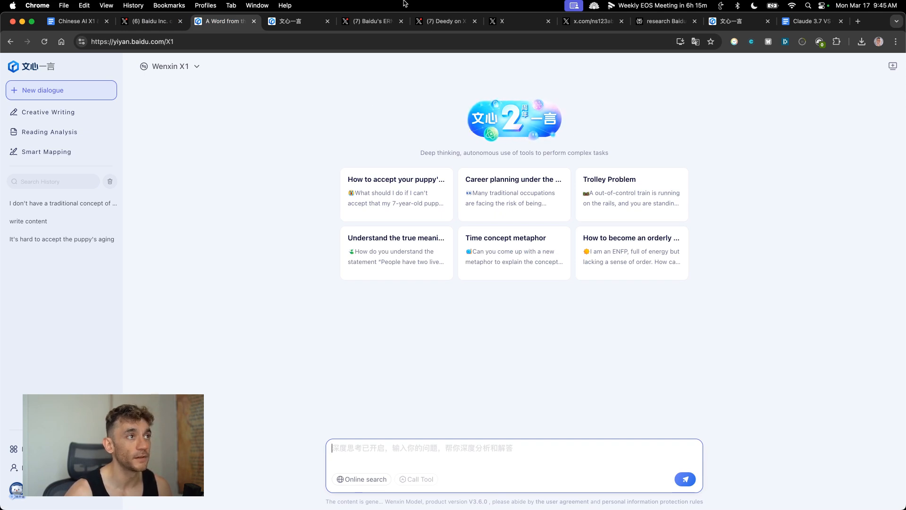
{"action": "left_click", "coordinate": [445, 22]}
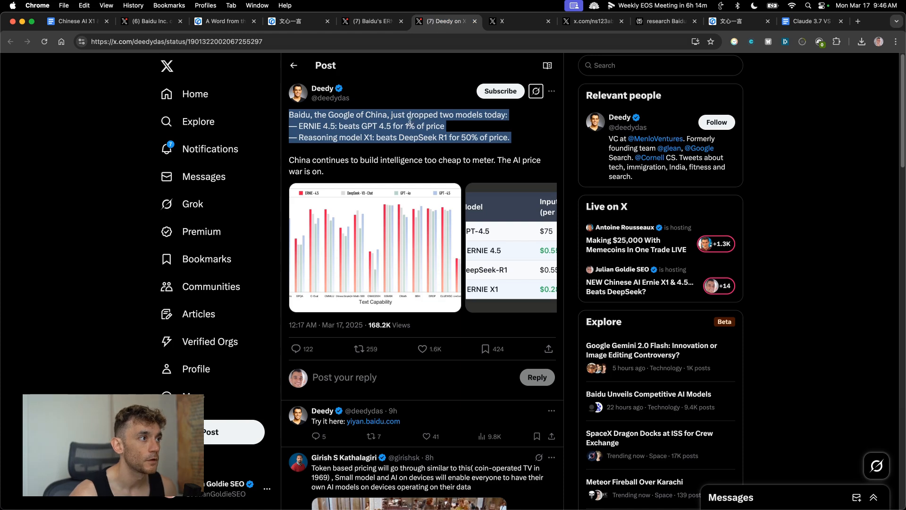
View Baidu's ERNIE 4.5/X1 launch post and the open-source announcement, then return to the benchmark chart post
{"action": "left_click", "coordinate": [375, 248]}
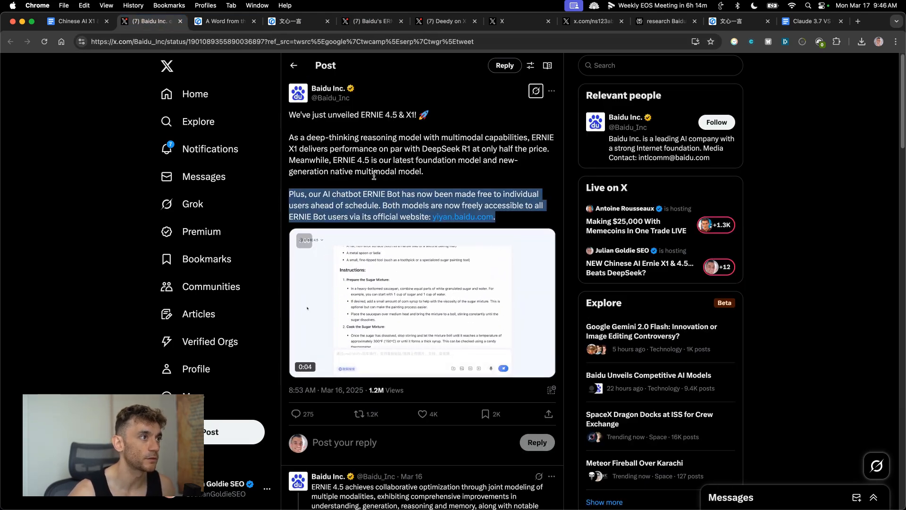
{"action": "left_click", "coordinate": [515, 22]}
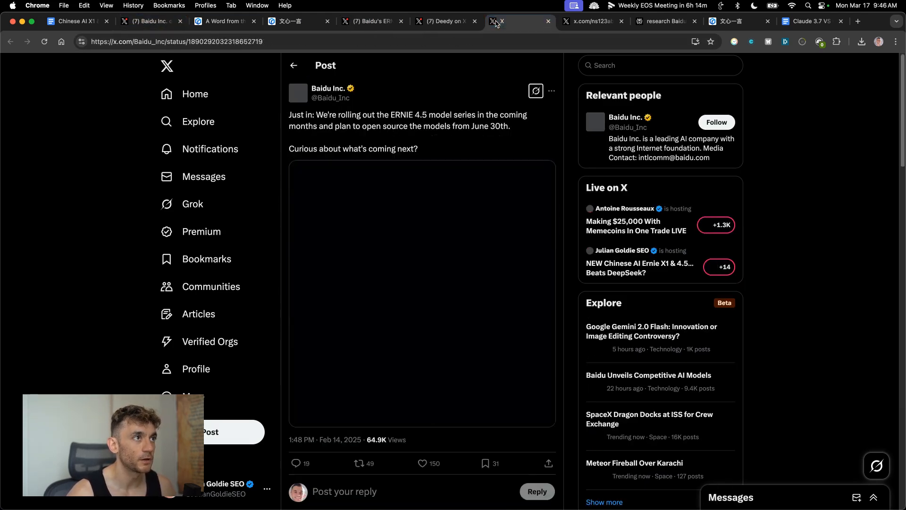
{"action": "left_click", "coordinate": [445, 22]}
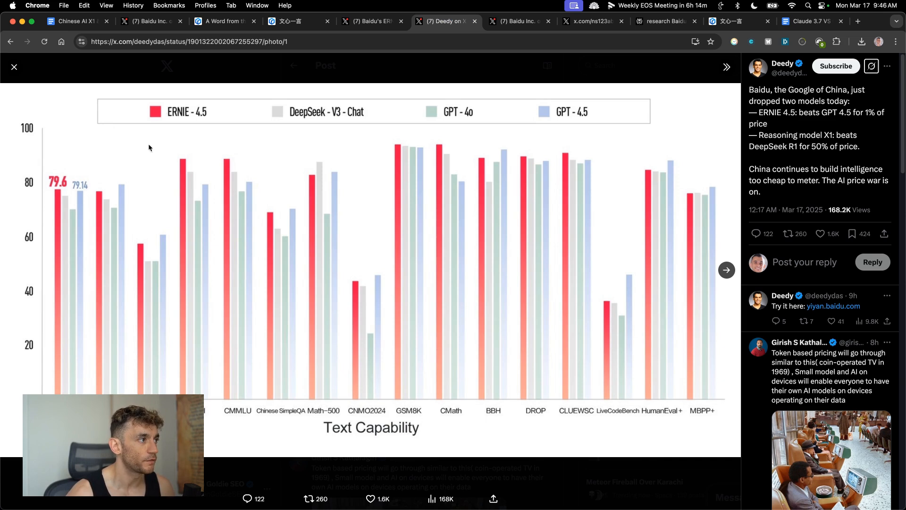
{"action": "mouse_move", "coordinate": [565, 115]}
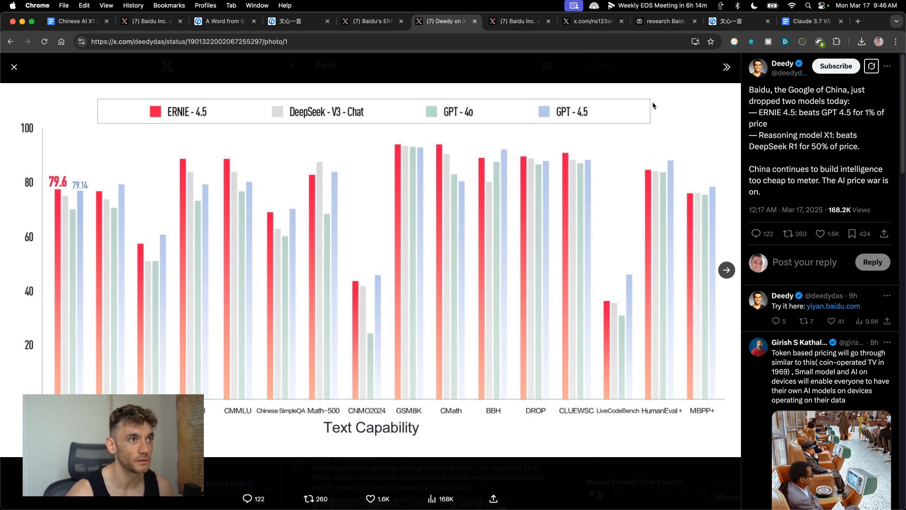
{"action": "mouse_move", "coordinate": [504, 135]}
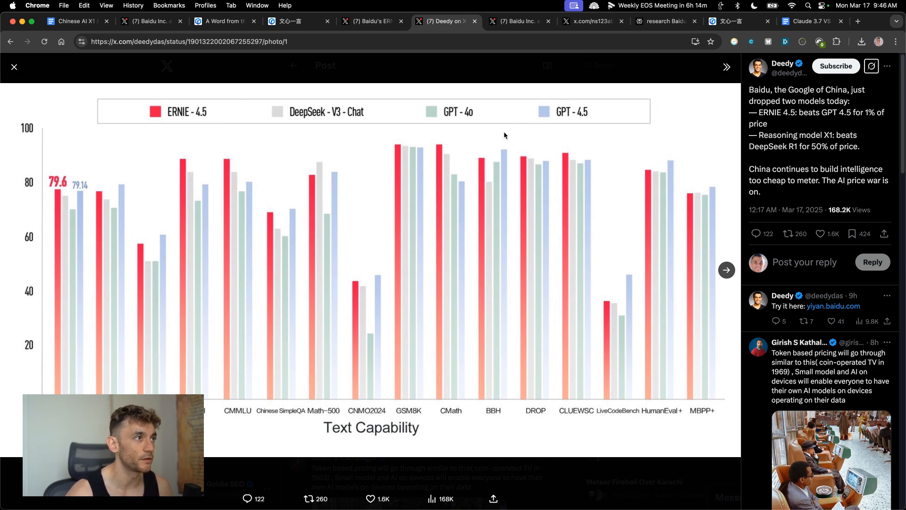
{"action": "mouse_move", "coordinate": [315, 116]}
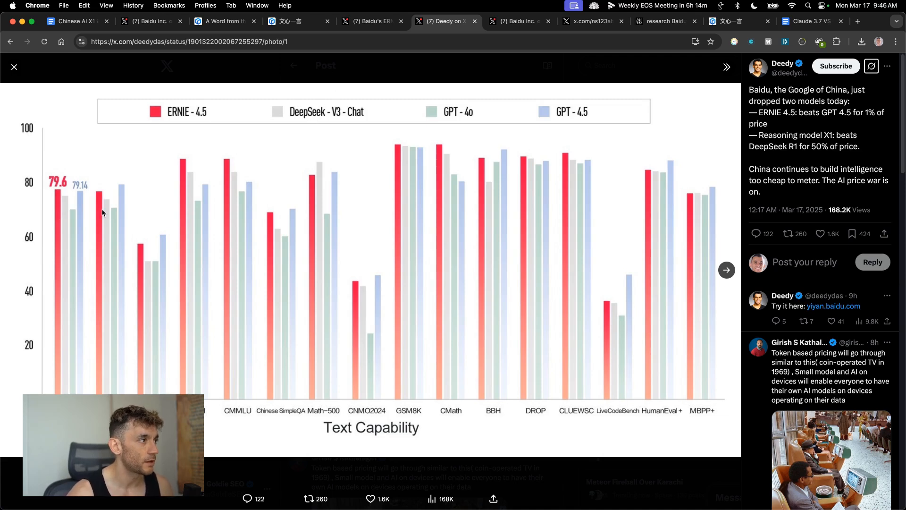
{"action": "mouse_move", "coordinate": [298, 182]}
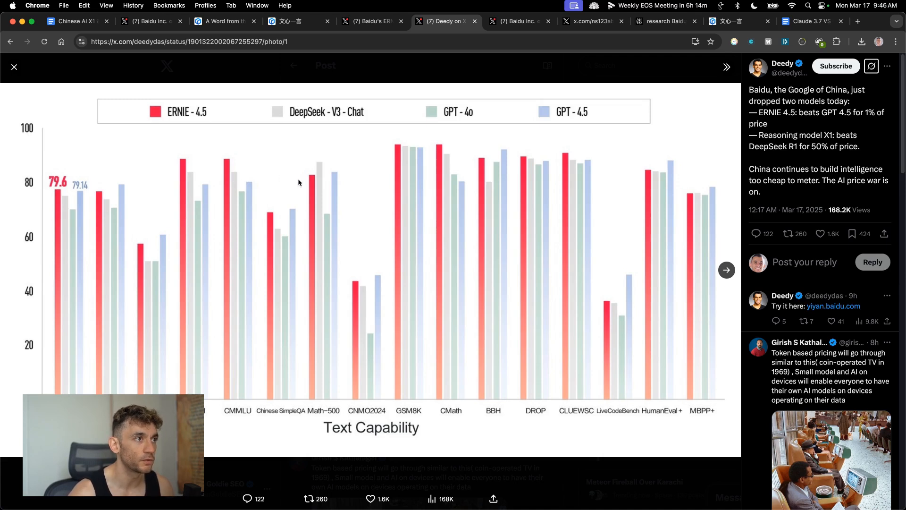
{"action": "mouse_move", "coordinate": [673, 186]}
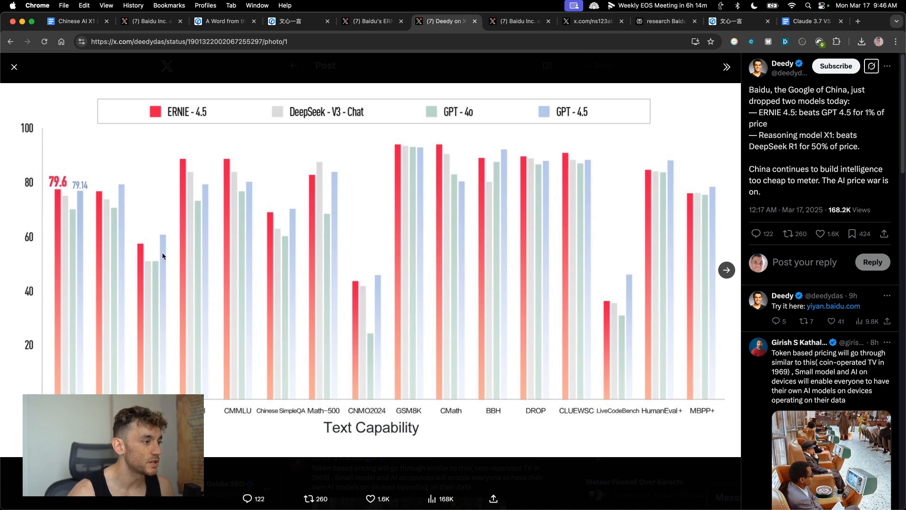
{"action": "mouse_move", "coordinate": [158, 372]}
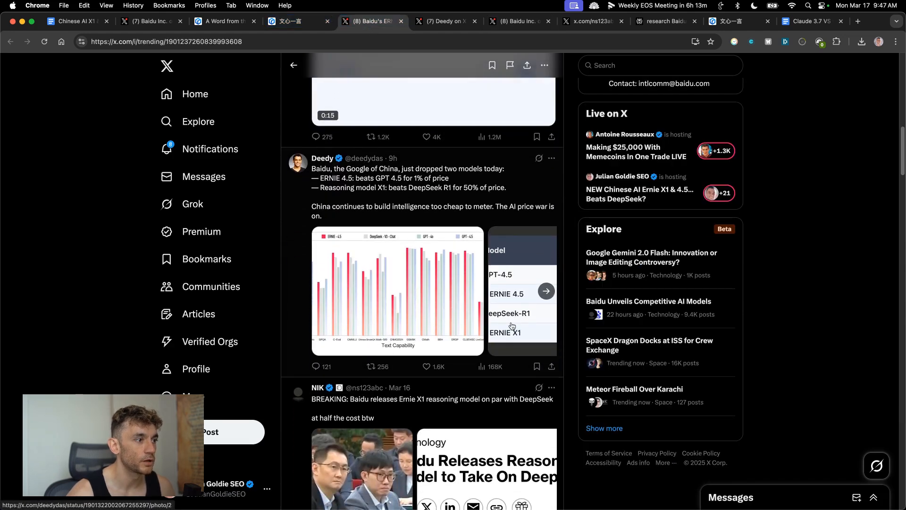
{"action": "scroll", "scroll_direction": "down", "scroll_amount": 3}
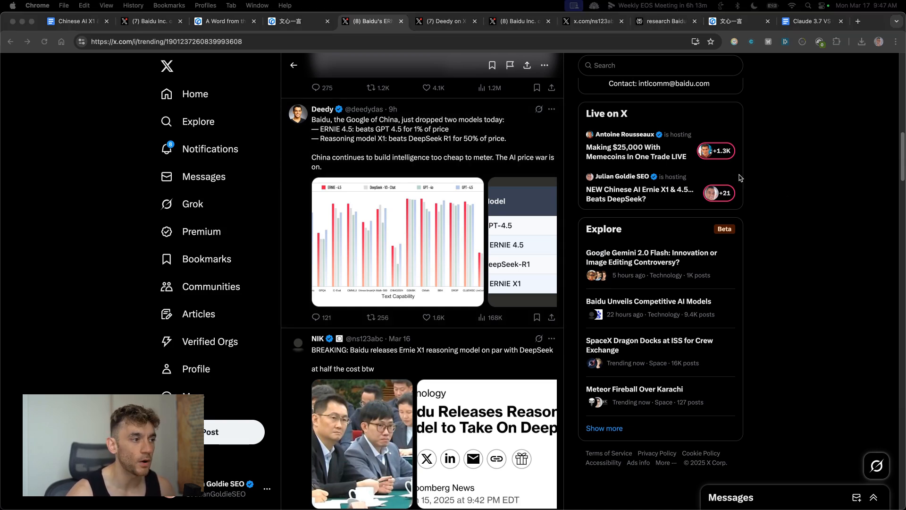
{"action": "scroll", "scroll_direction": "down", "scroll_amount": 3}
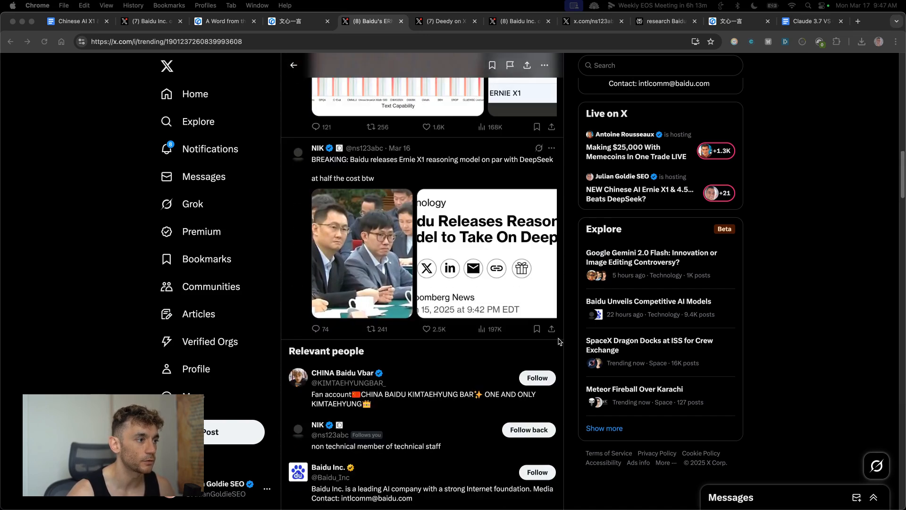
{"action": "scroll", "scroll_direction": "down", "scroll_amount": 3}
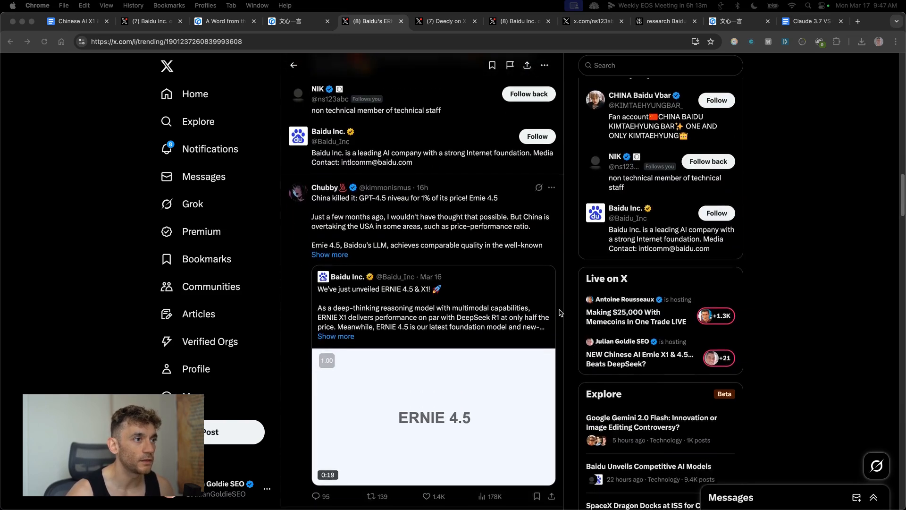
{"action": "scroll", "scroll_direction": "down", "scroll_amount": 3}
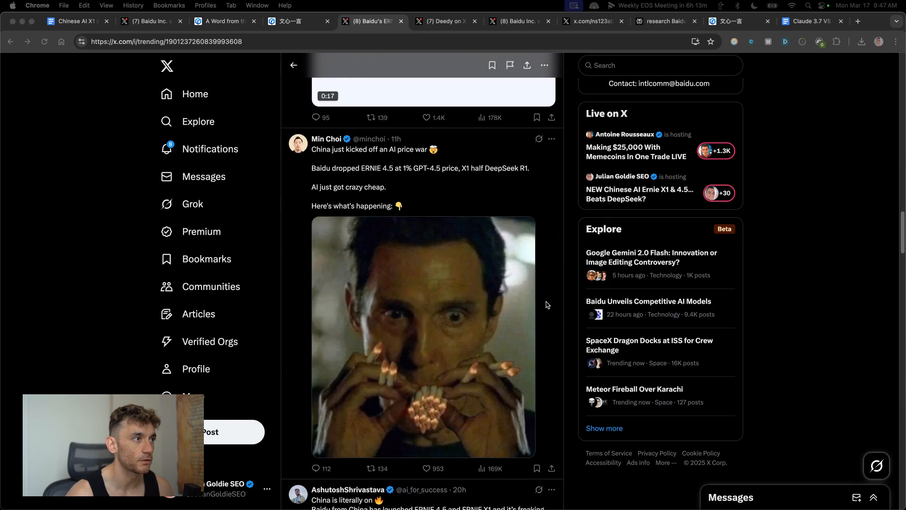
{"action": "scroll", "scroll_direction": "down", "scroll_amount": 3}
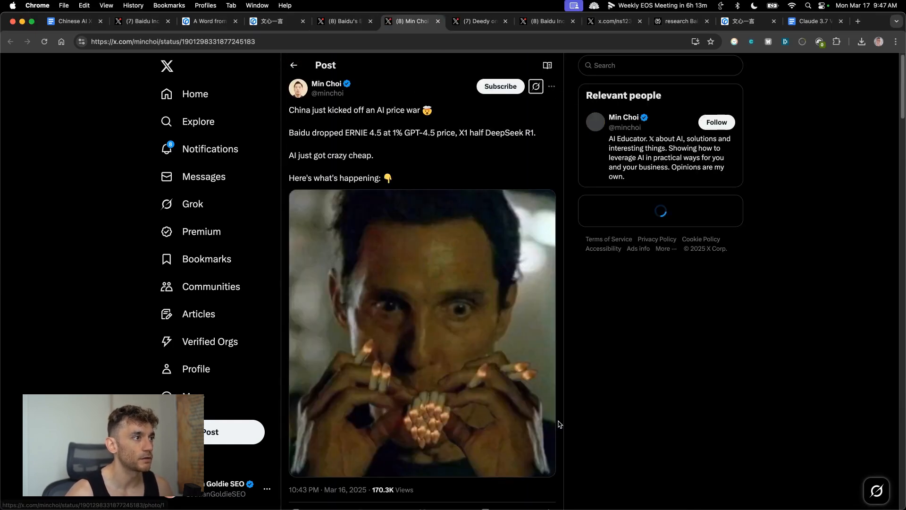
Read down the AI price war thread and highlight the phrase about the ERNIE 4.5 model series
{"action": "scroll", "scroll_direction": "down", "scroll_amount": 3}
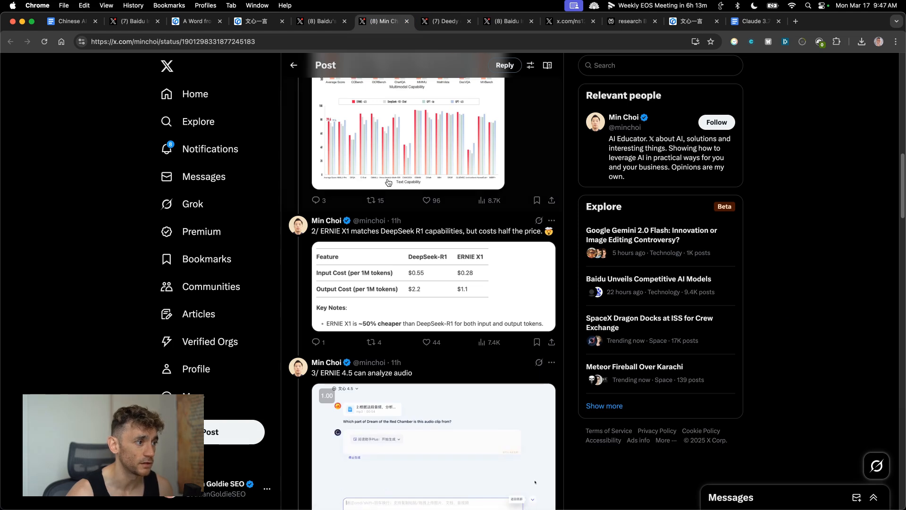
{"action": "scroll", "scroll_direction": "down", "scroll_amount": 3}
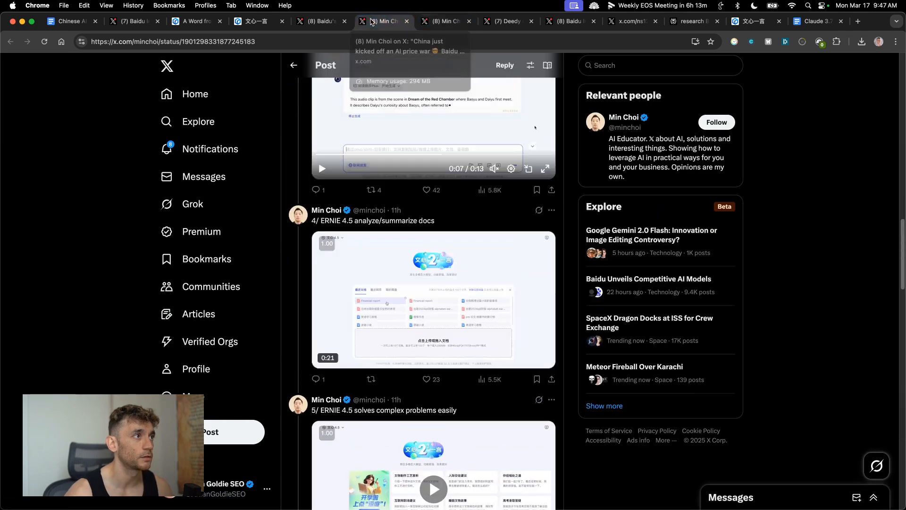
{"action": "scroll", "scroll_direction": "down", "scroll_amount": 3}
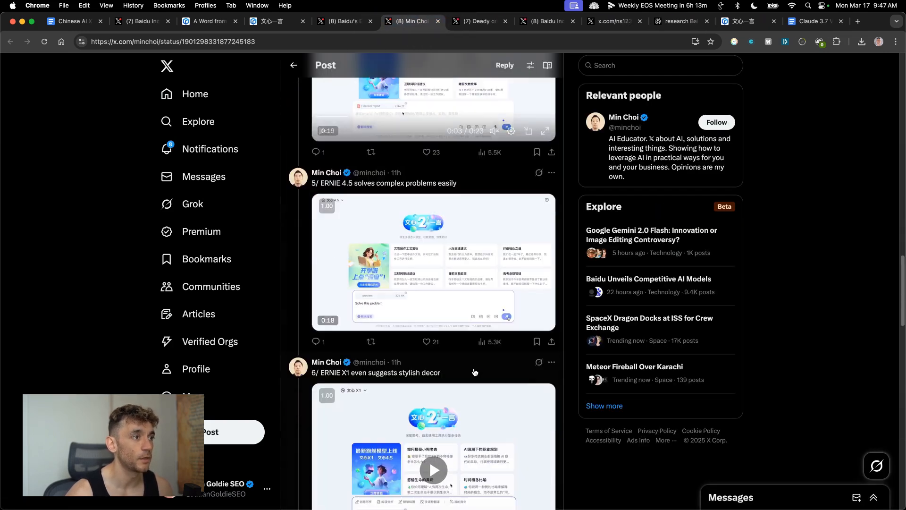
{"action": "scroll", "scroll_direction": "down", "scroll_amount": 3}
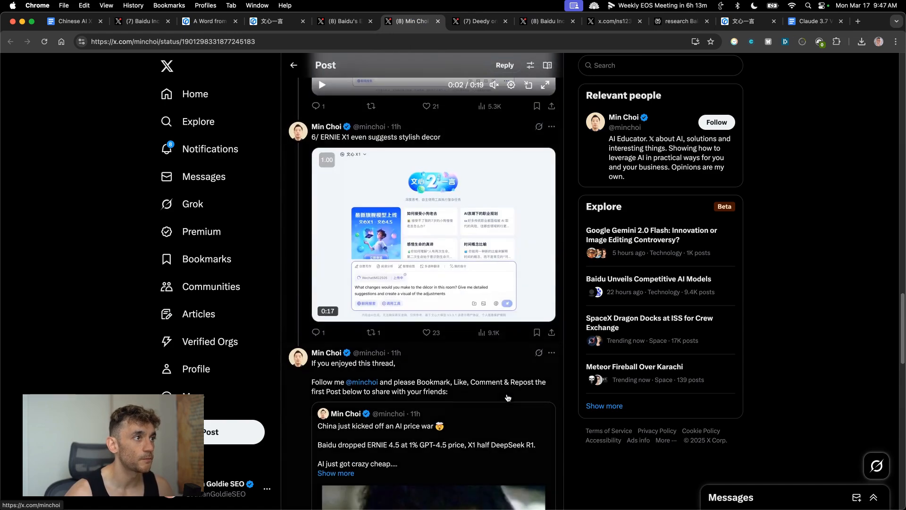
{"action": "scroll", "scroll_direction": "down", "scroll_amount": 3}
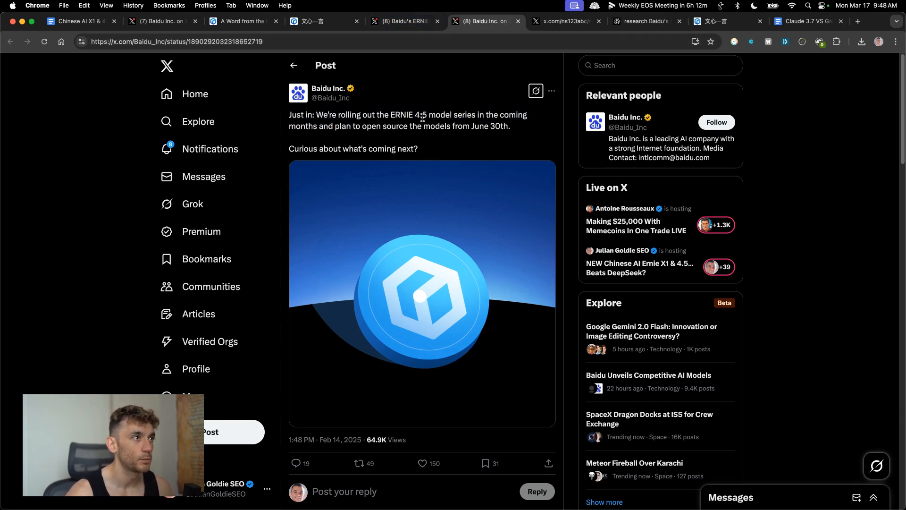
{"action": "left_click_drag", "start_coordinate": [384, 114], "coordinate": [494, 114]}
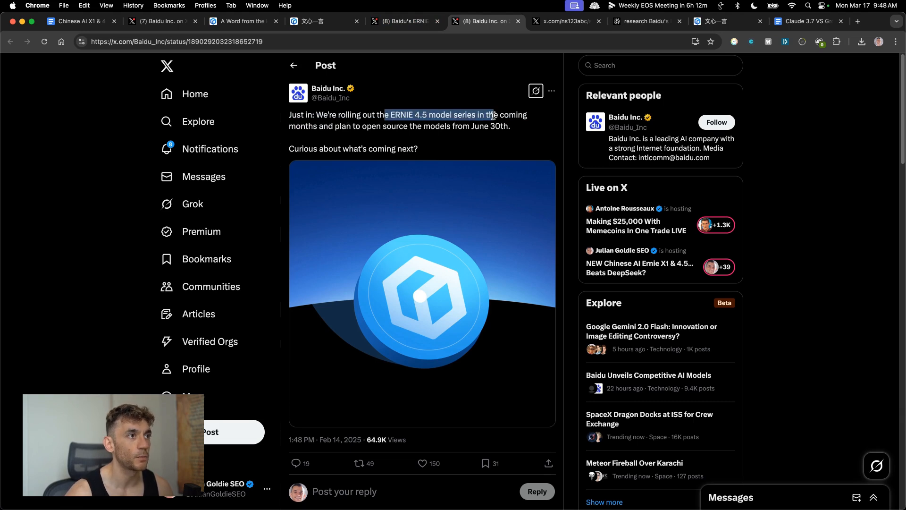
View the breaking Ernie X1 post and its replies, then open the Perplexity research report on Baidu's launch
{"action": "left_click", "coordinate": [325, 129]}
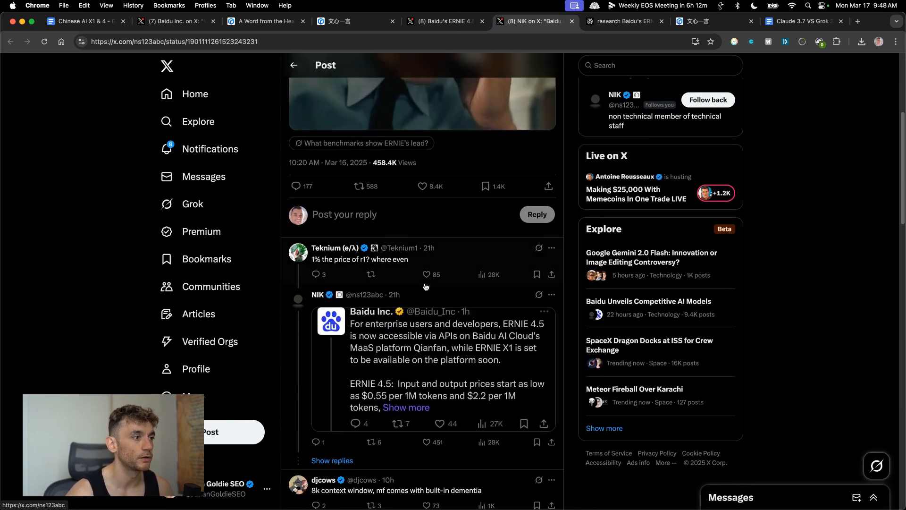
{"action": "scroll", "scroll_direction": "down", "scroll_amount": 3}
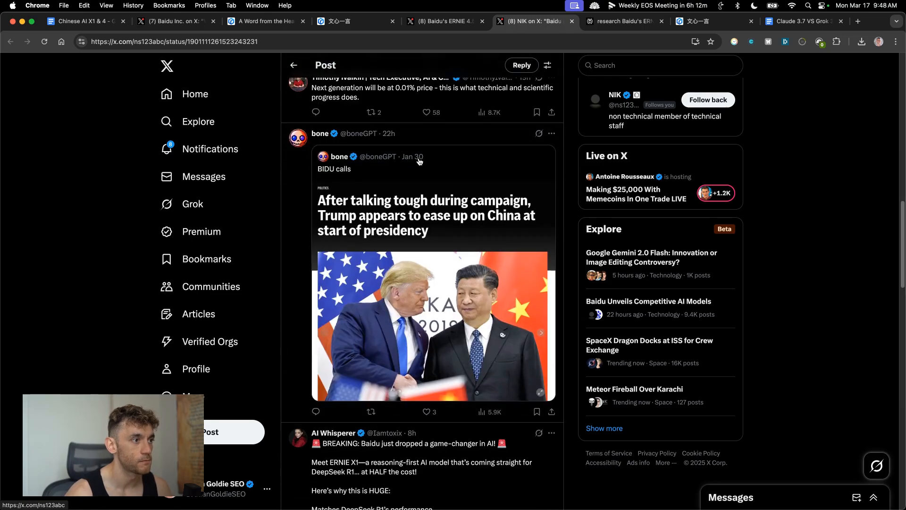
{"action": "left_click", "coordinate": [593, 22]}
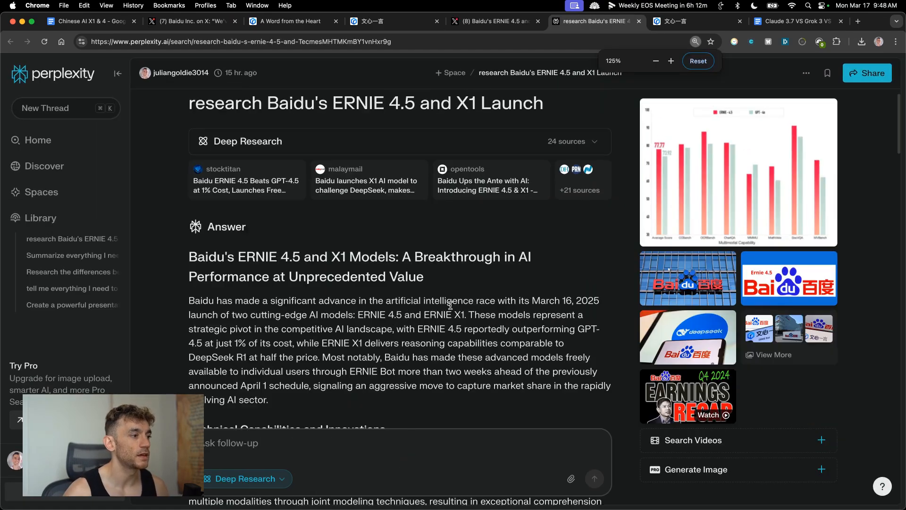
{"action": "scroll", "scroll_direction": "down", "scroll_amount": 3}
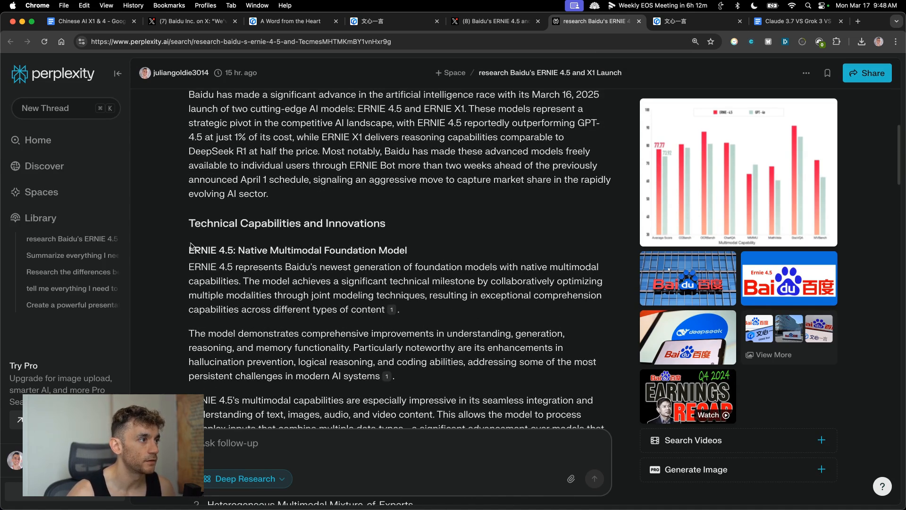
{"action": "scroll", "scroll_direction": "down", "scroll_amount": 3}
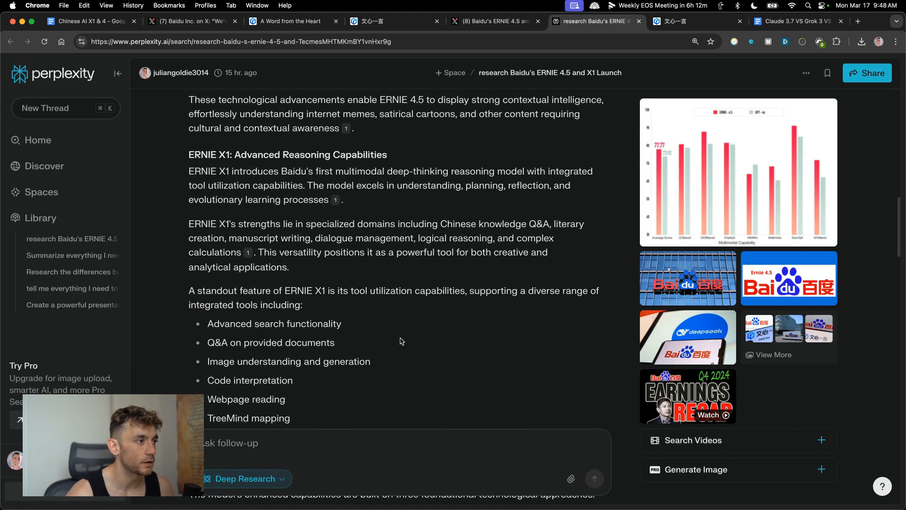
{"action": "scroll", "scroll_direction": "down", "scroll_amount": 3}
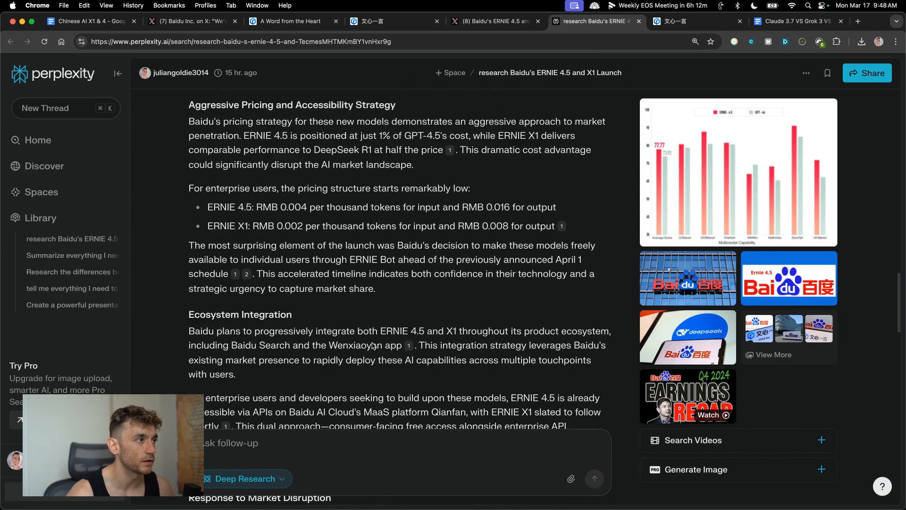
{"action": "scroll", "scroll_direction": "down", "scroll_amount": 3}
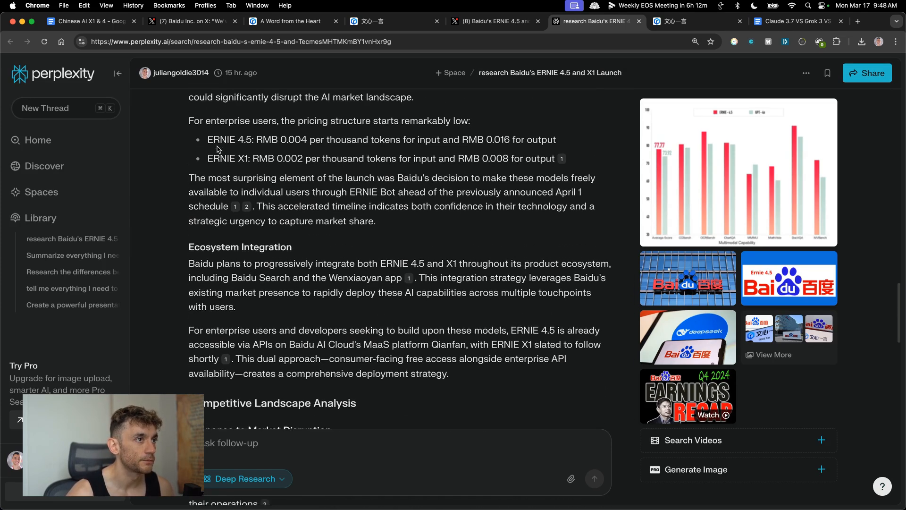
{"action": "left_click", "coordinate": [659, 22]}
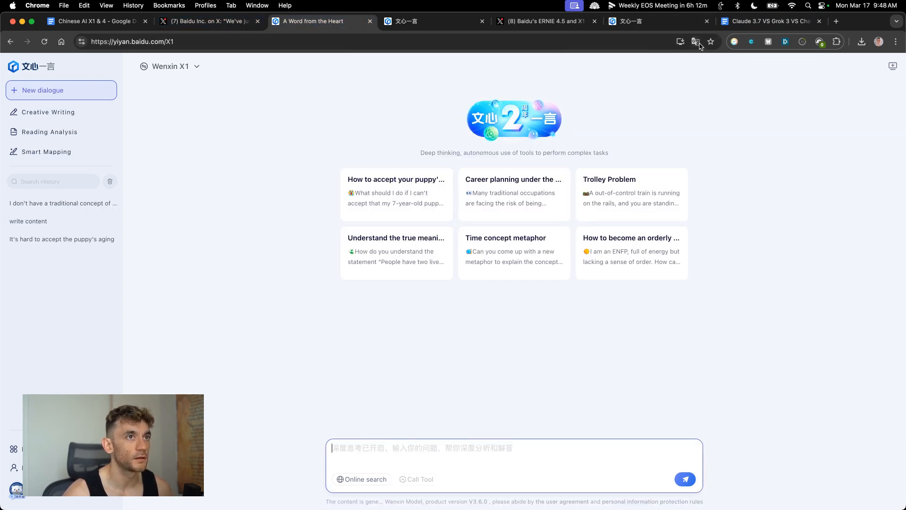
{"action": "left_click", "coordinate": [695, 40]}
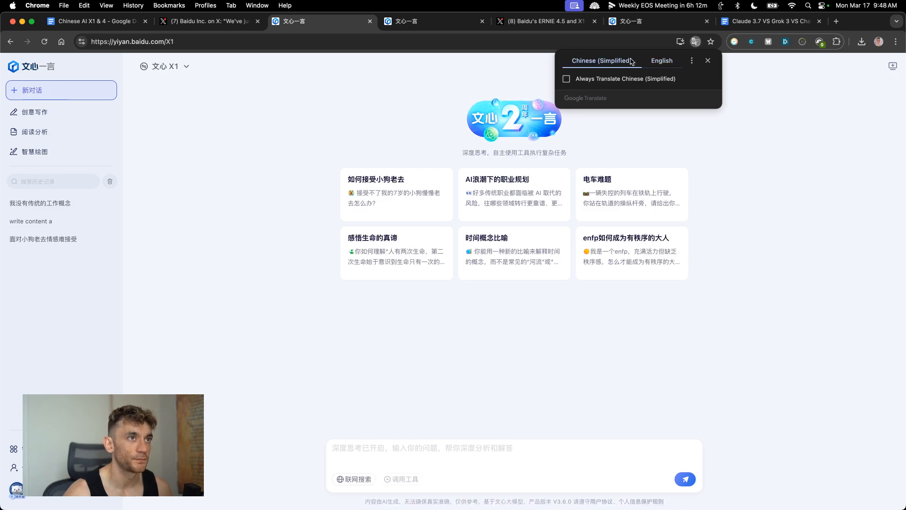
{"action": "left_click", "coordinate": [661, 61]}
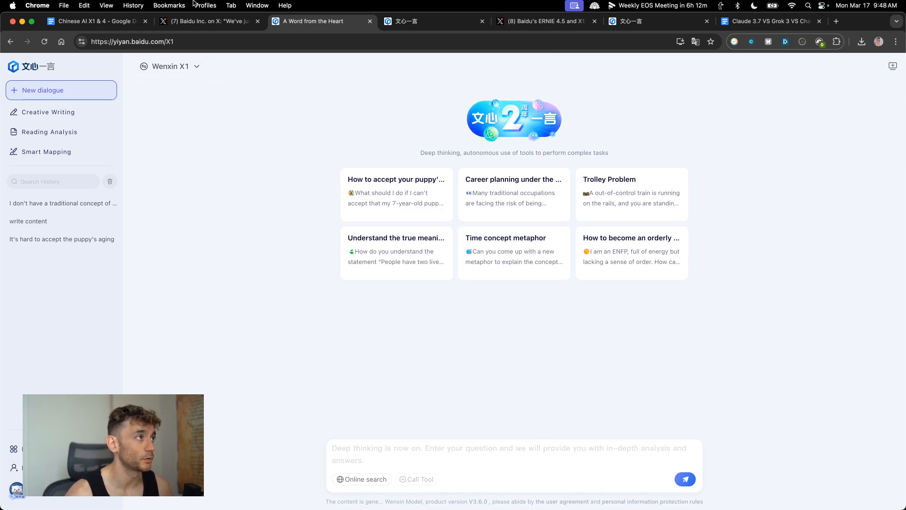
{"action": "left_click", "coordinate": [768, 22]}
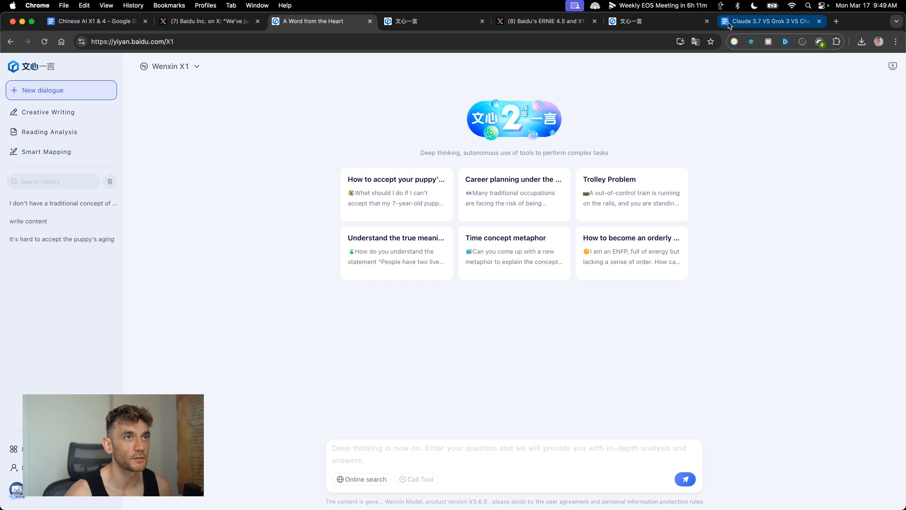
Find the Snake game prompt in section 5 of the comparison doc and return to the Wenxin X1 chat
{"action": "left_click", "coordinate": [430, 21]}
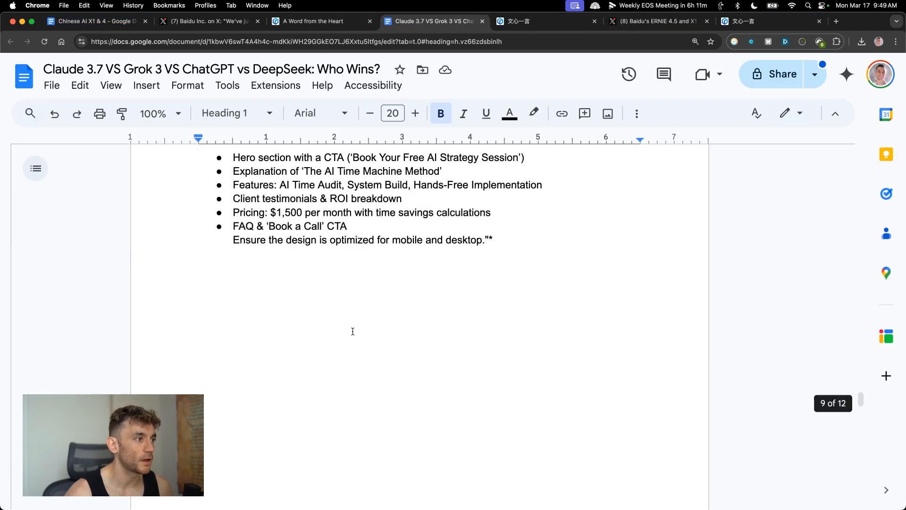
{"action": "scroll", "scroll_direction": "down", "scroll_amount": 3}
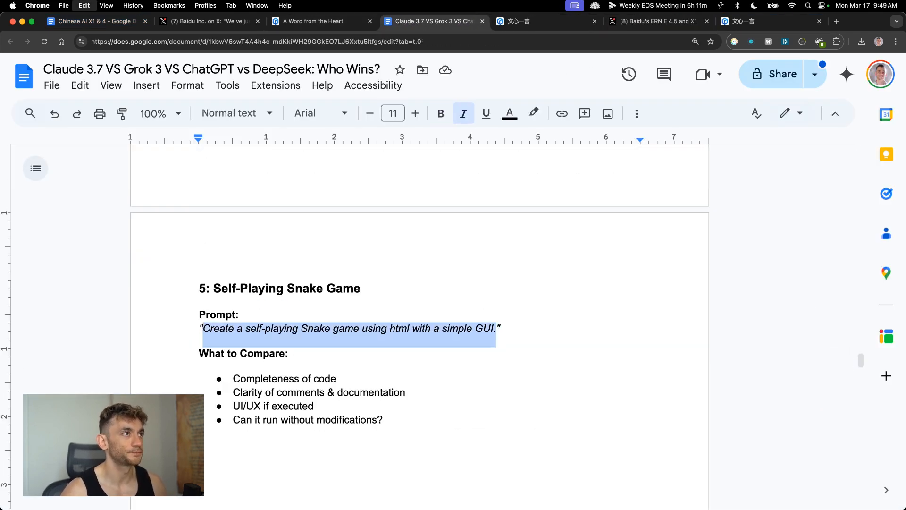
{"action": "left_click", "coordinate": [320, 21]}
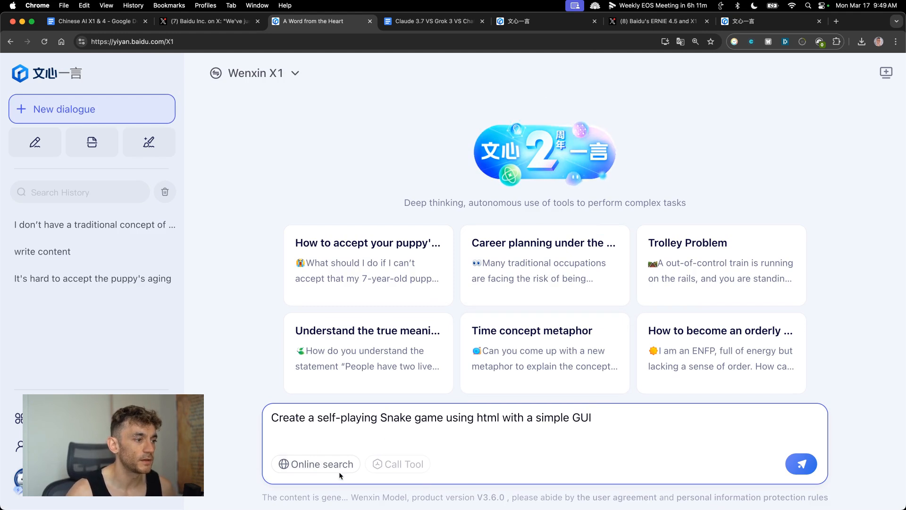
Send the self-playing Snake game prompt to Wenxin X1, which ends in an operation error page
{"action": "left_click", "coordinate": [315, 464]}
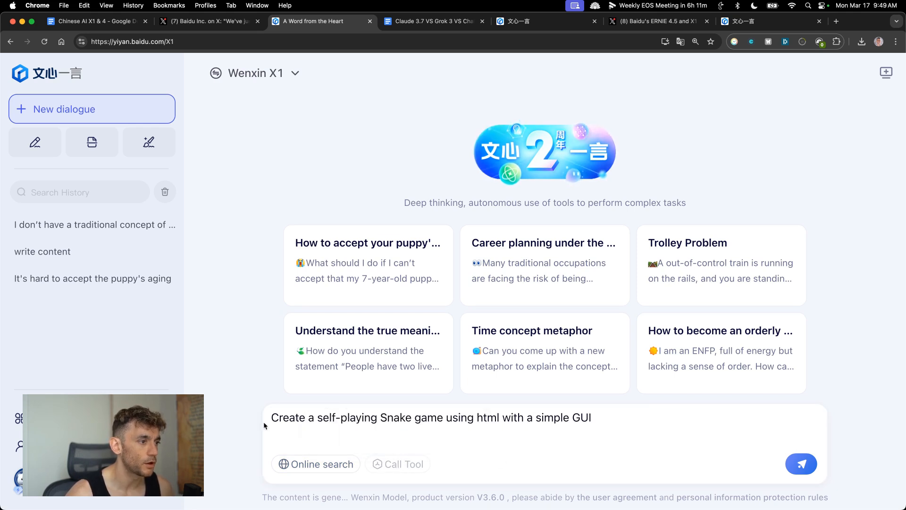
{"action": "triple_click", "coordinate": [432, 417]}
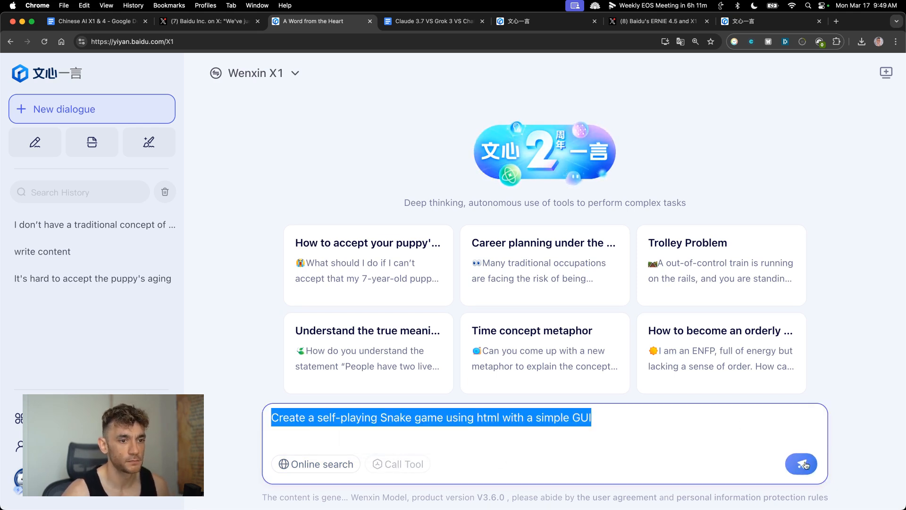
{"action": "left_click", "coordinate": [801, 464]}
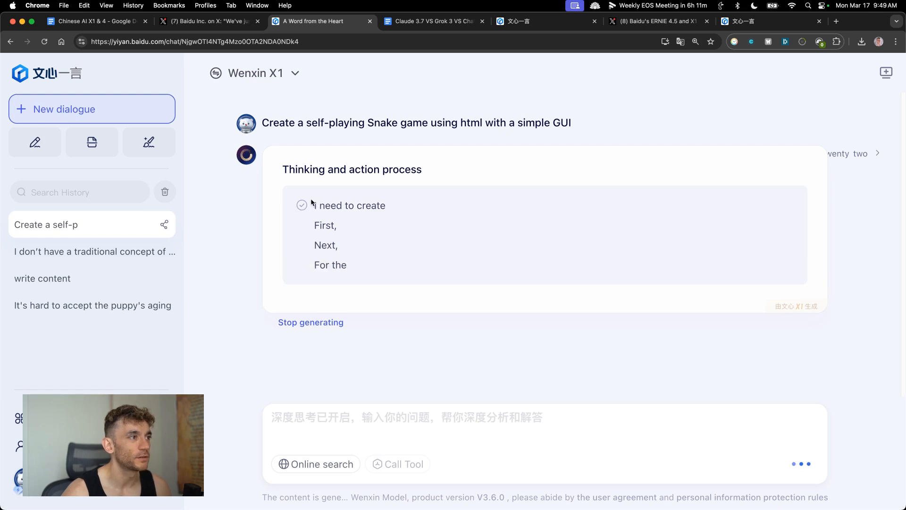
{"action": "left_click_drag", "start_coordinate": [312, 205], "coordinate": [347, 265]}
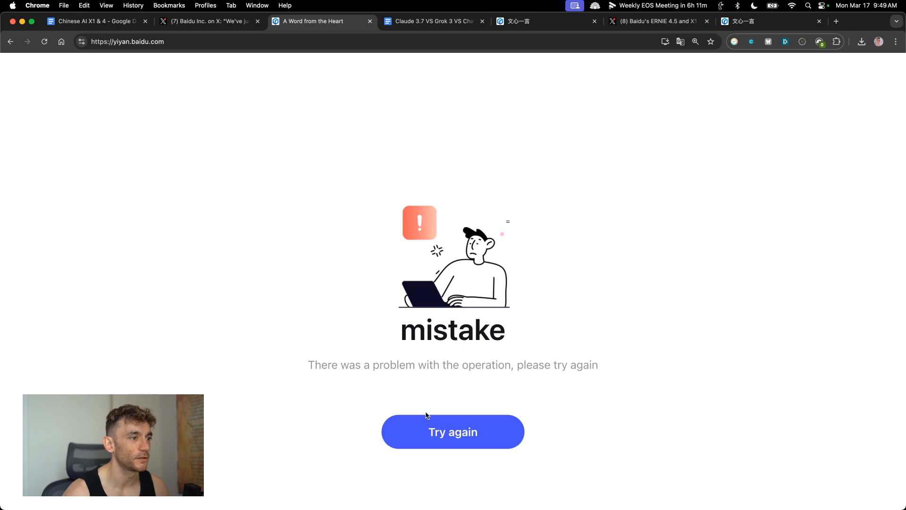
Retry after the error and resend 'Create a self-playing Snake game using html with a simple GUI' to Wenxin X1
{"action": "left_click", "coordinate": [452, 431]}
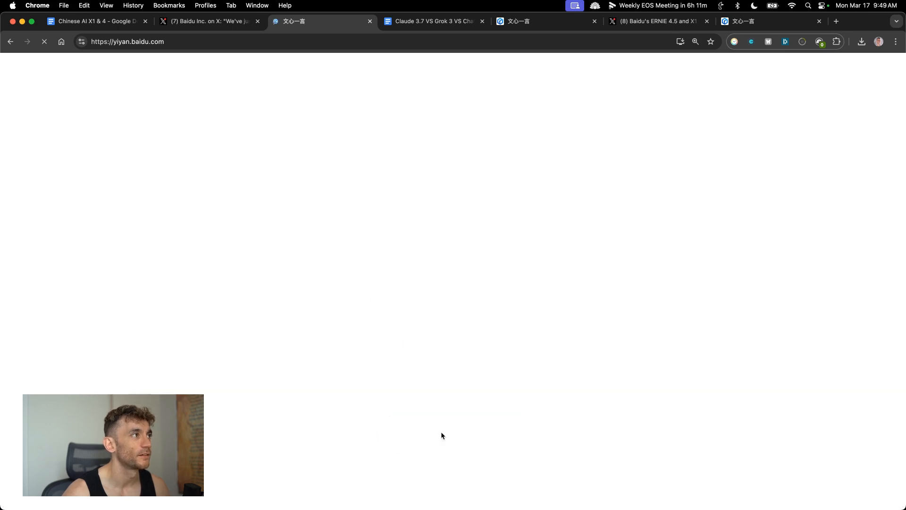
{"action": "left_click", "coordinate": [680, 42]}
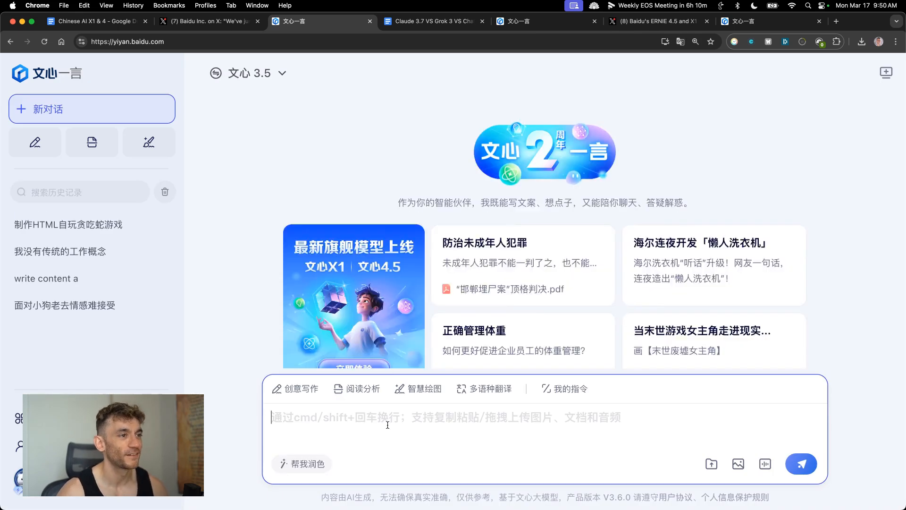
{"action": "type", "text": "Create a self-playing Snake game using html with a simple GUI"}
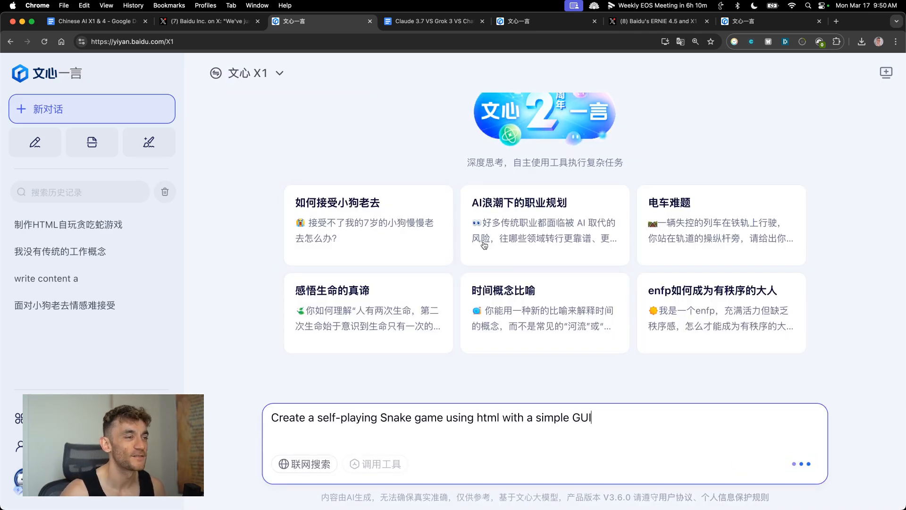
{"action": "key", "text": "Return"}
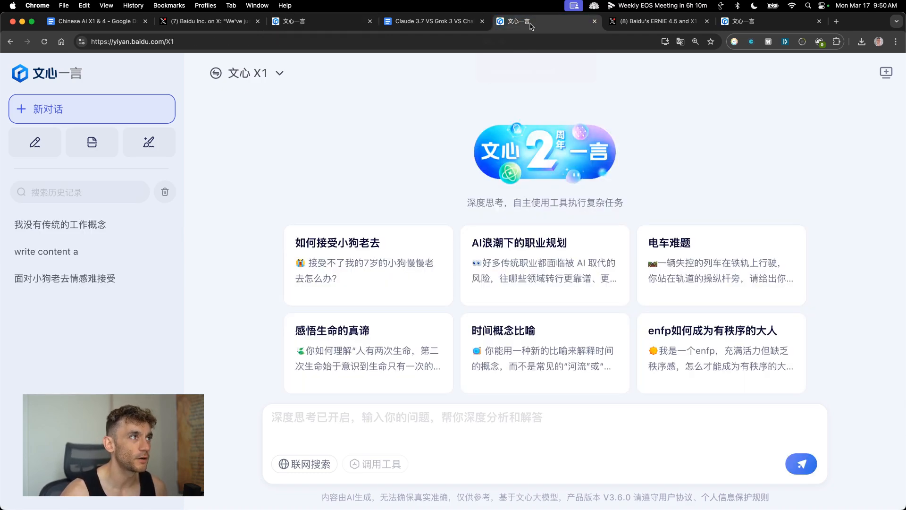
In the other conversation choose Wenxin 4.5 and send it the same Snake game prompt
{"action": "left_click", "coordinate": [246, 72]}
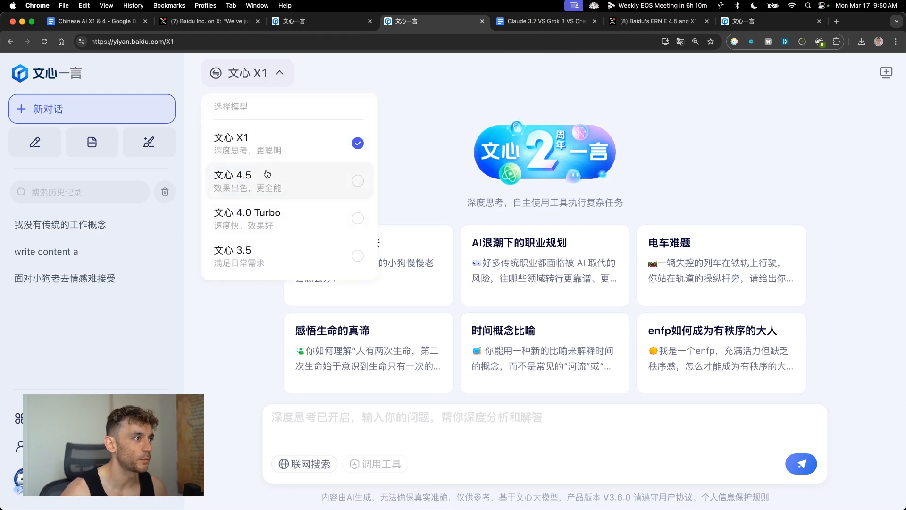
{"action": "type", "text": "Create a self-playing Snake game using html with a simple GUI"}
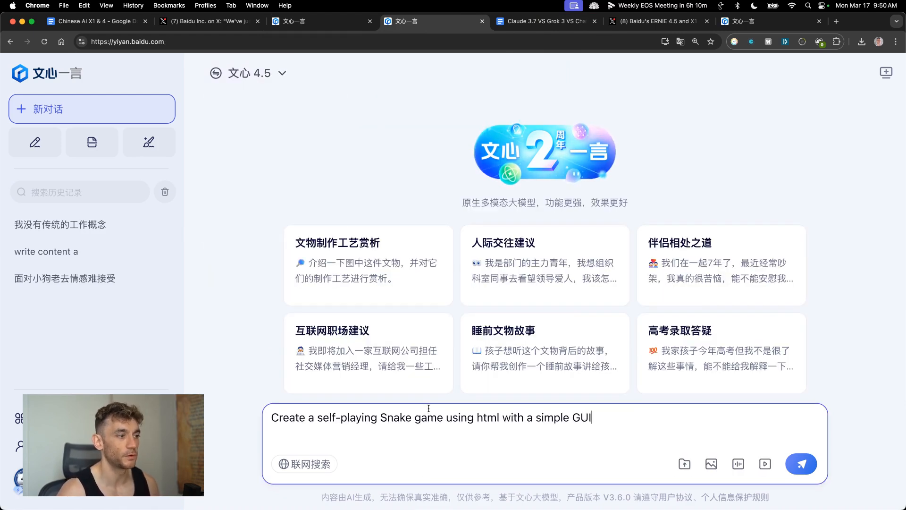
{"action": "left_click", "coordinate": [801, 464]}
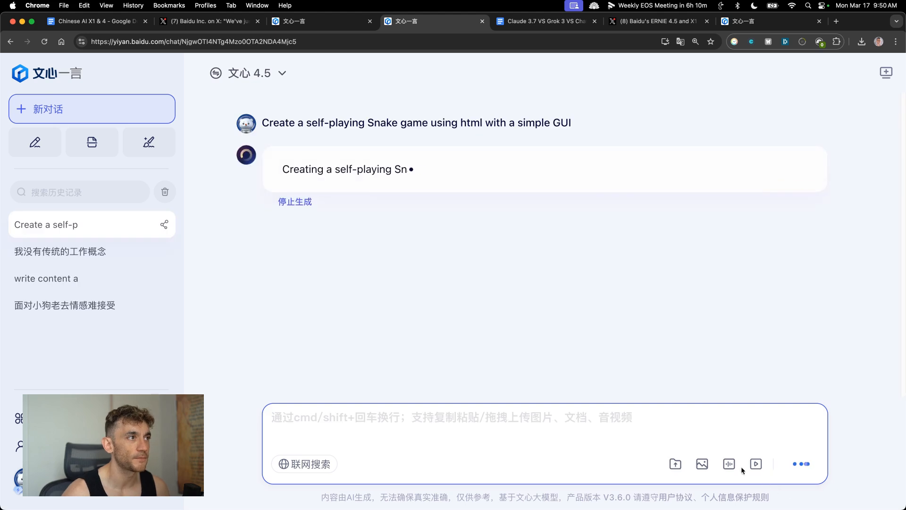
Scroll through Wenxin X1's thinking and Wenxin 4.5's HTML Snake code as they generate
{"action": "left_click", "coordinate": [321, 21]}
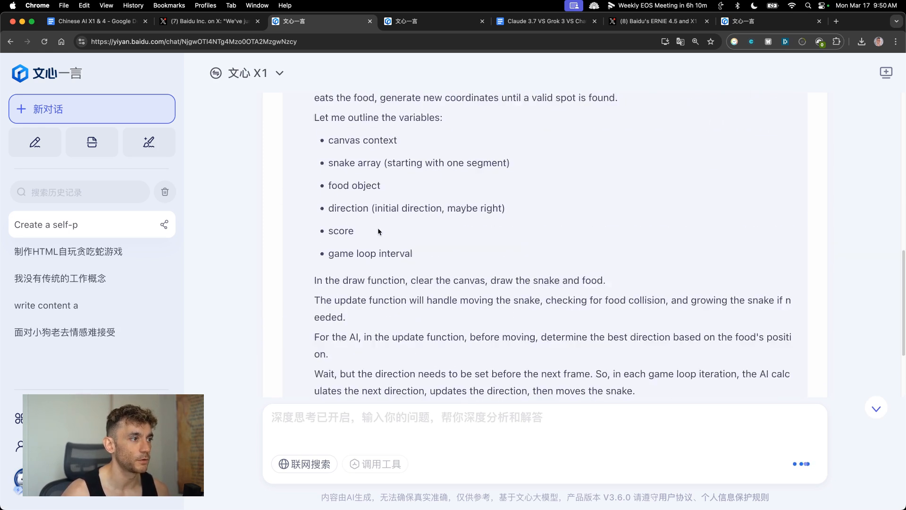
{"action": "scroll", "scroll_direction": "down", "scroll_amount": 3}
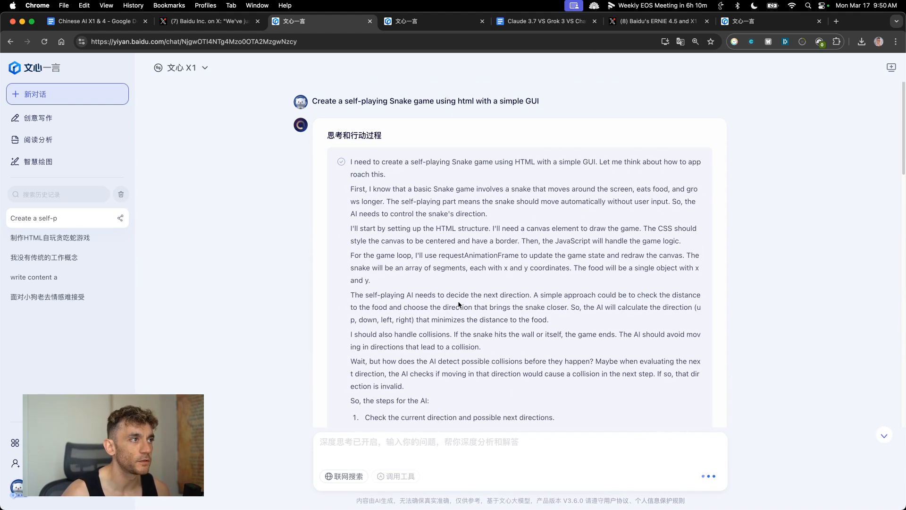
{"action": "scroll", "scroll_direction": "down", "scroll_amount": 3}
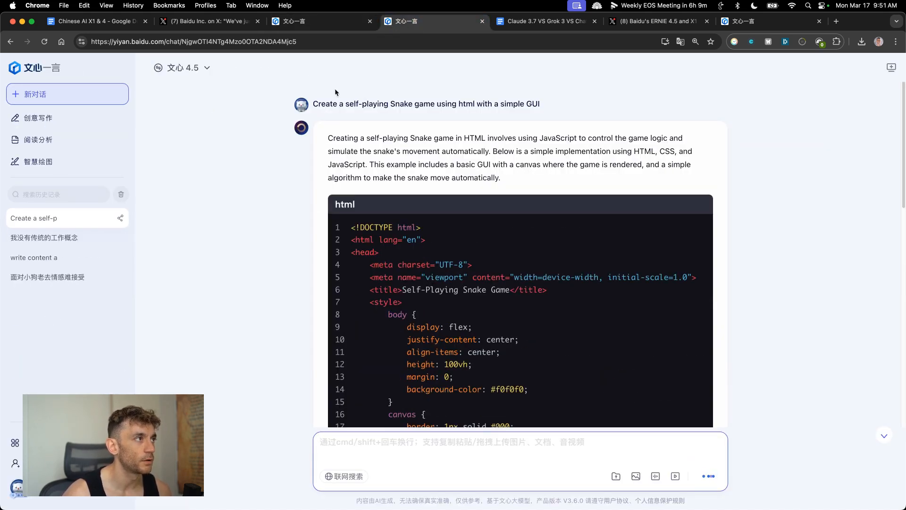
{"action": "scroll", "scroll_direction": "down", "scroll_amount": 3}
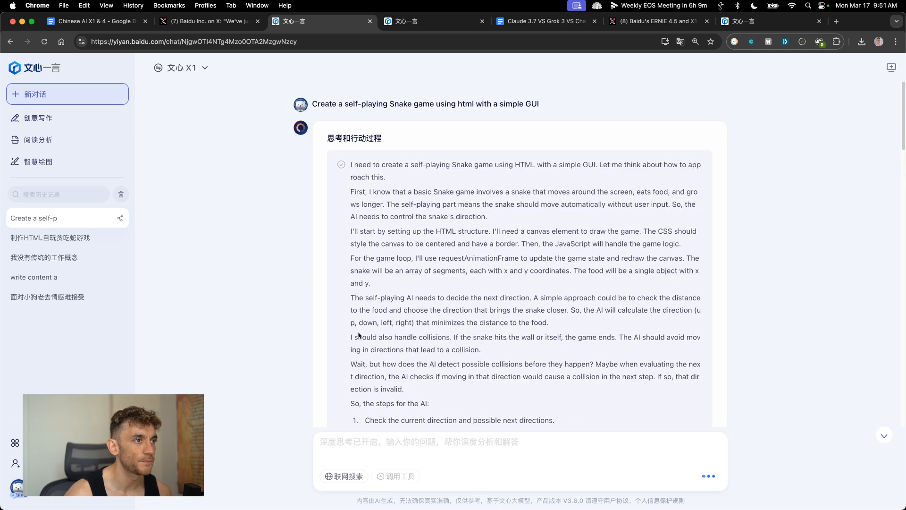
{"action": "scroll", "scroll_direction": "down", "scroll_amount": 3}
{"action": "type", "text": "chat"}
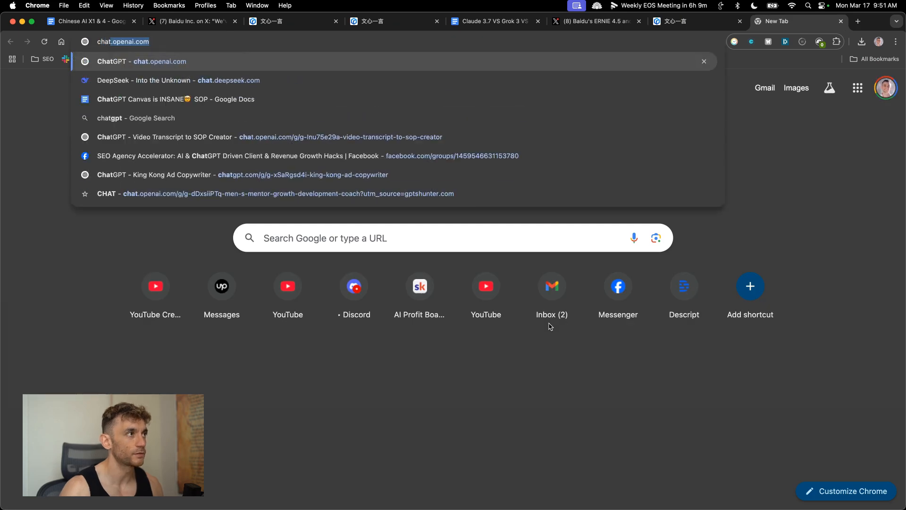
Load ChatGPT, then flip between the ChatGPT, Wenxin 4.5 and Wenxin X1 answers to check progress, ending on ERNIE 4.5's code
{"action": "key", "text": "Enter"}
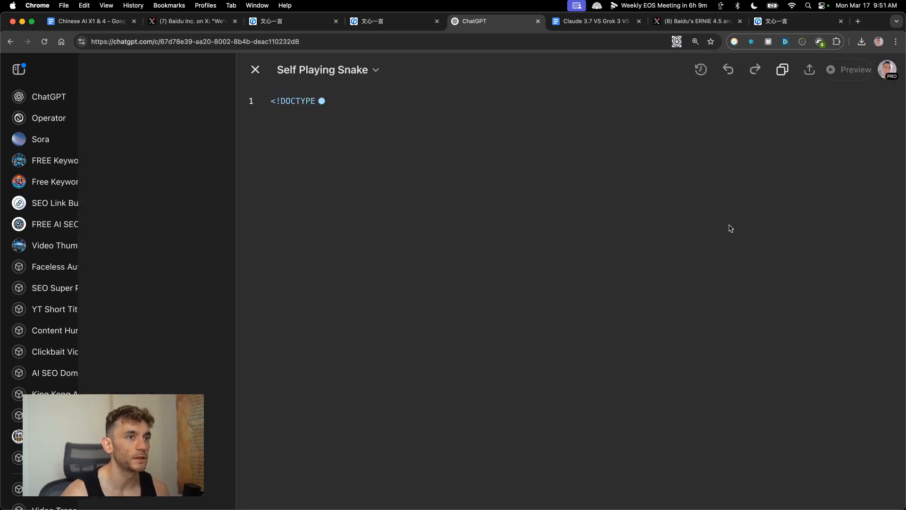
{"action": "left_click", "coordinate": [375, 22]}
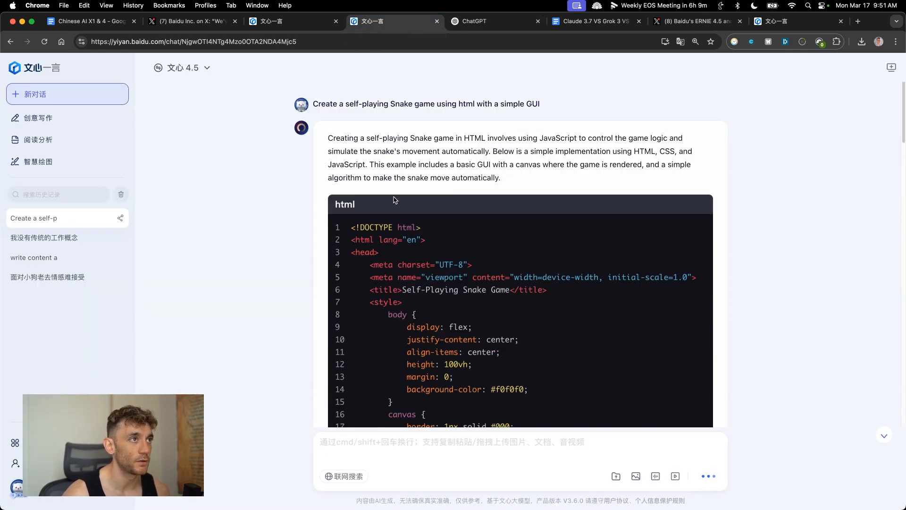
{"action": "left_click", "coordinate": [493, 22]}
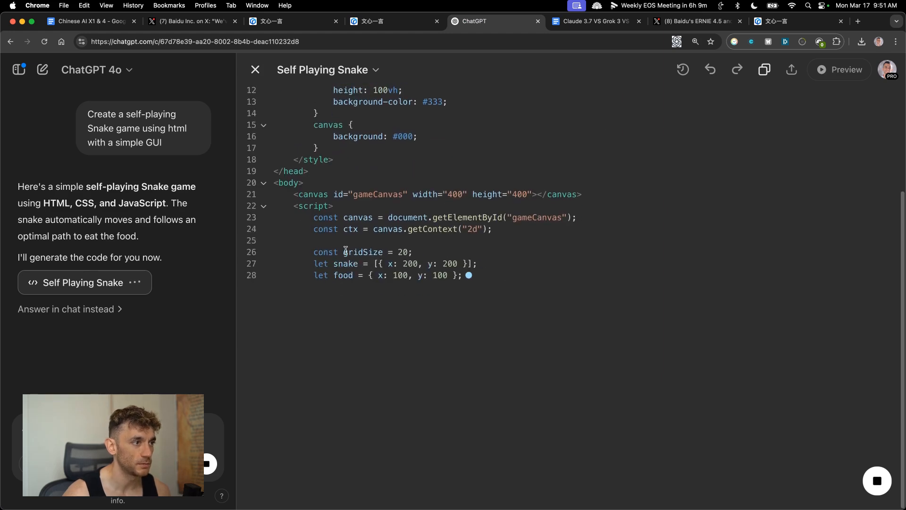
{"action": "left_click", "coordinate": [372, 22]}
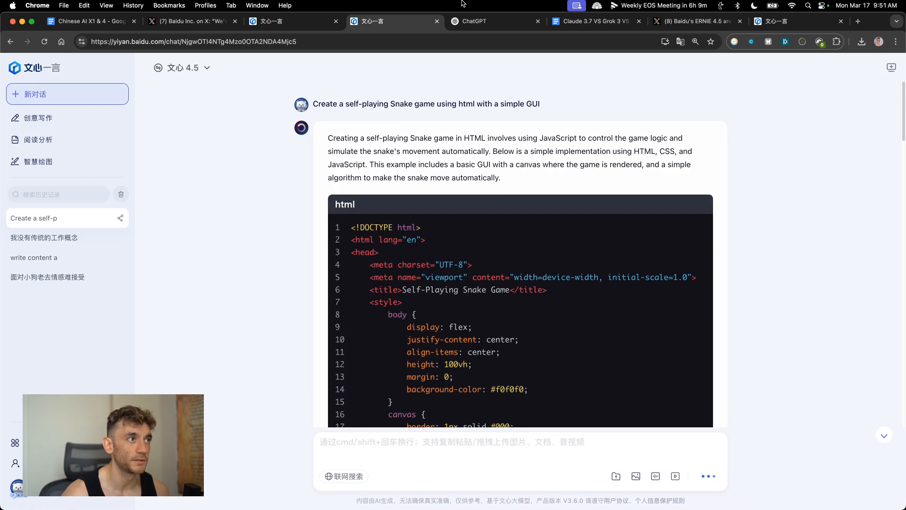
{"action": "left_click", "coordinate": [294, 21]}
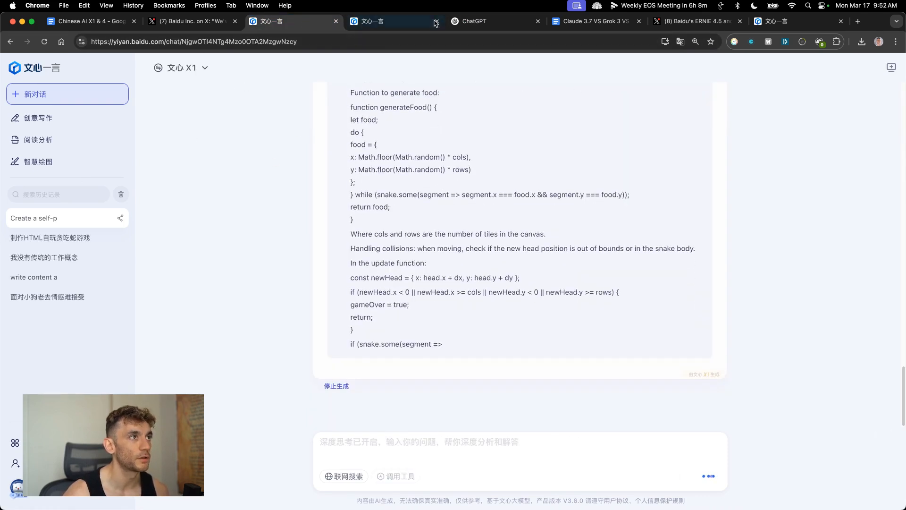
{"action": "left_click", "coordinate": [474, 22]}
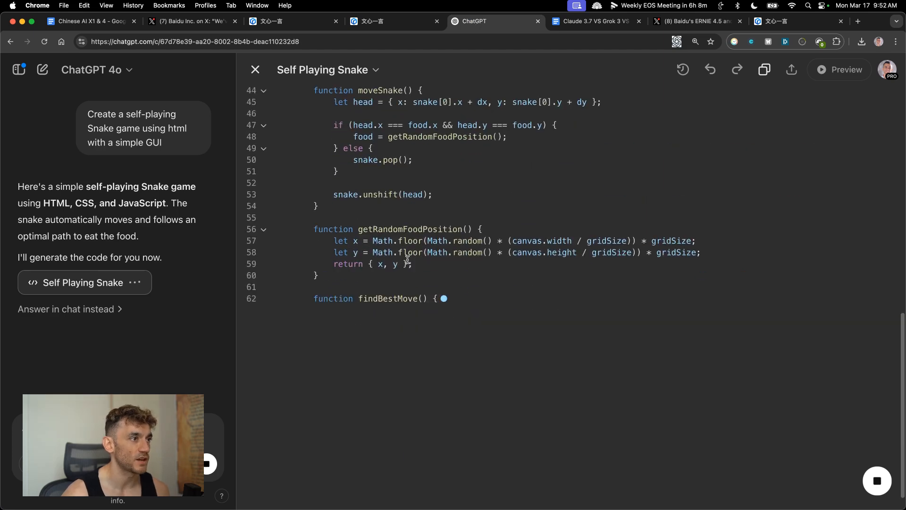
{"action": "left_click", "coordinate": [370, 22]}
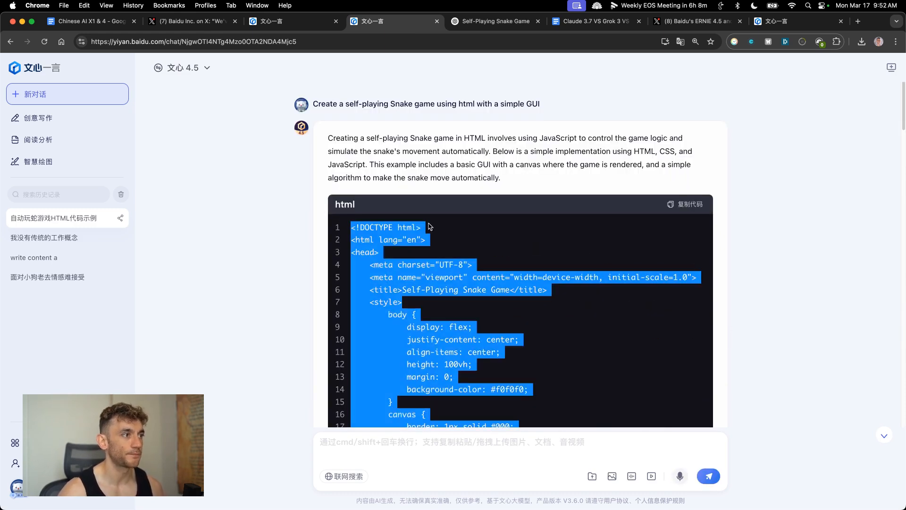
Run ERNIE 4.5's Snake HTML in liveweave.com, watch the green snake move, then go back to ChatGPT's code
{"action": "left_click", "coordinate": [858, 21]}
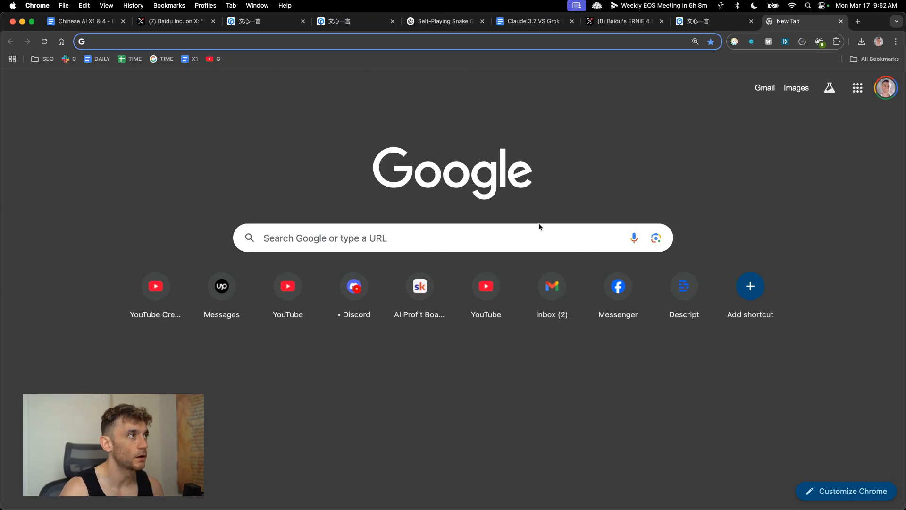
{"action": "type", "text": "https://liveweave.com"}
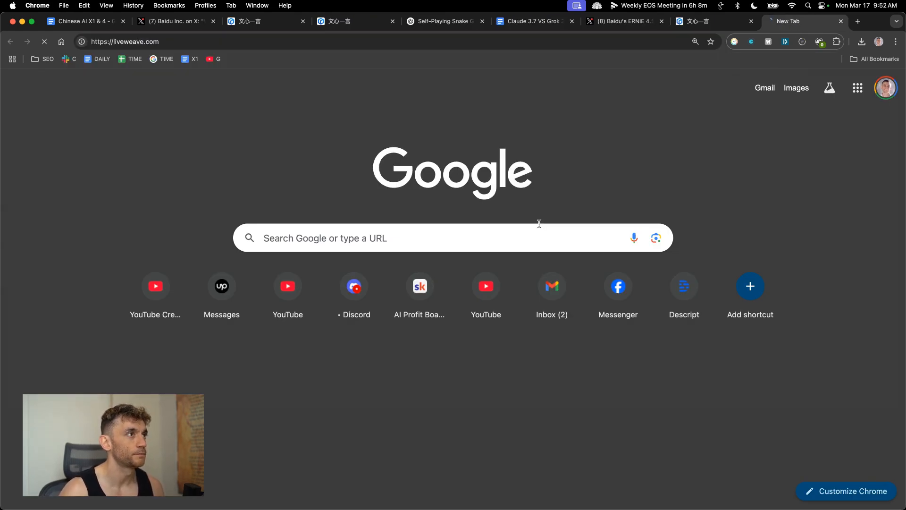
{"action": "left_click", "coordinate": [349, 21]}
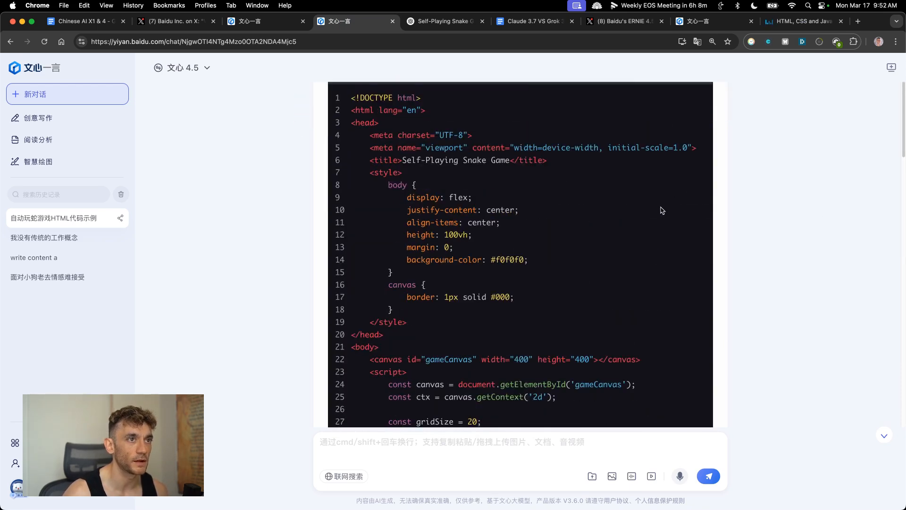
{"action": "left_click", "coordinate": [802, 22]}
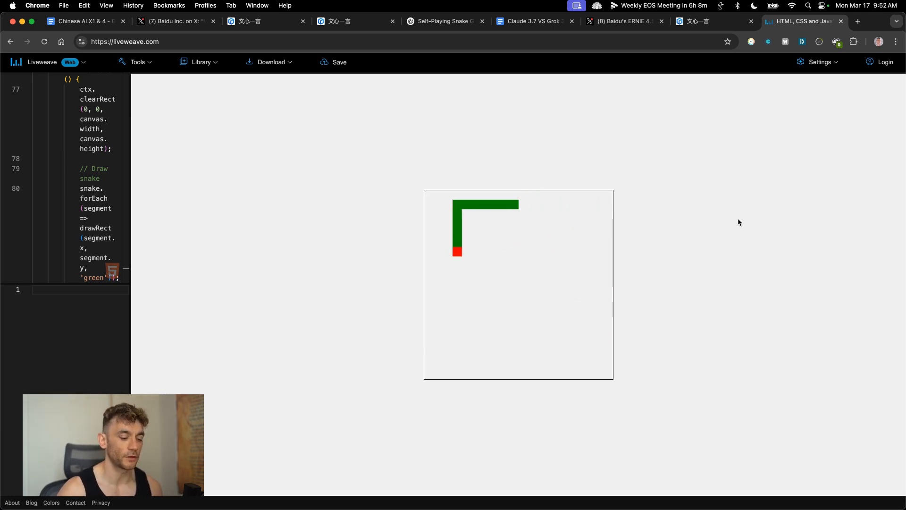
{"action": "left_click", "coordinate": [621, 22]}
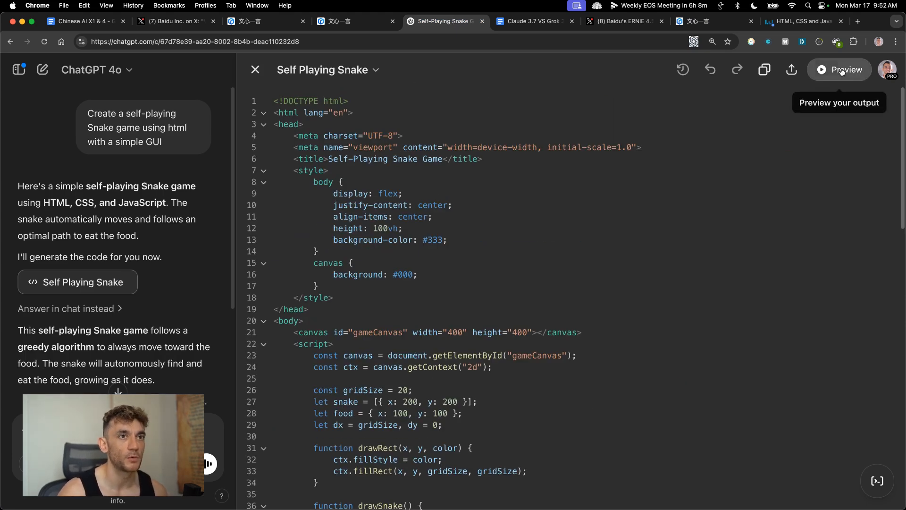
Run ChatGPT's Self Playing Snake preview, compare it with Liveweave, then bring up ERNIE X1's answer
{"action": "left_click", "coordinate": [838, 69]}
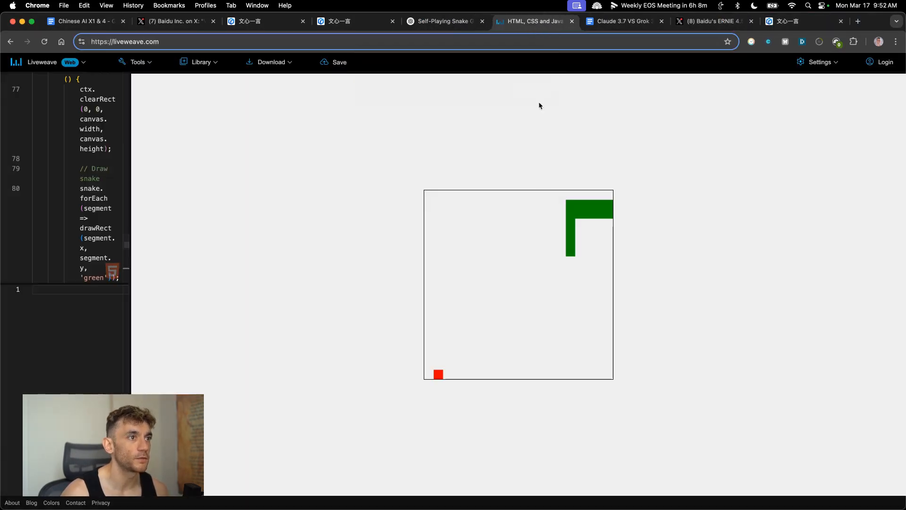
{"action": "left_click", "coordinate": [84, 20]}
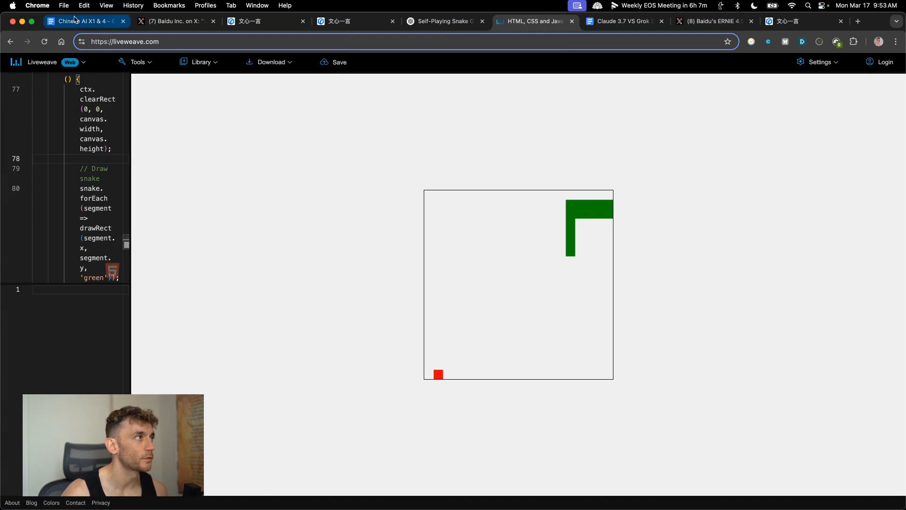
{"action": "left_click", "coordinate": [443, 22]}
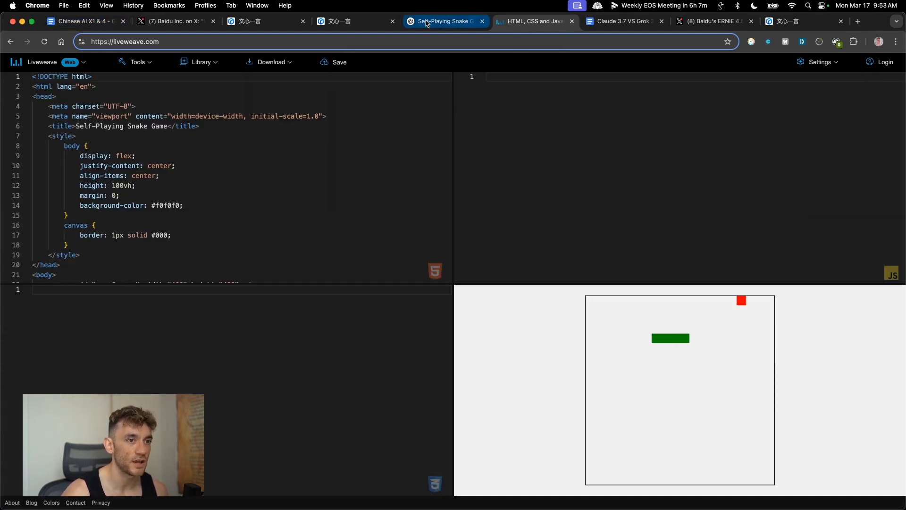
{"action": "left_click", "coordinate": [444, 22]}
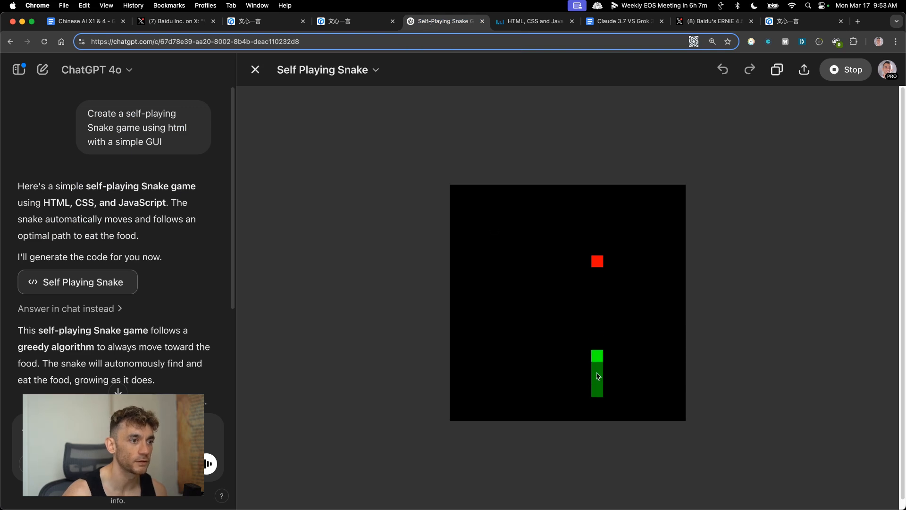
{"action": "left_click", "coordinate": [531, 22]}
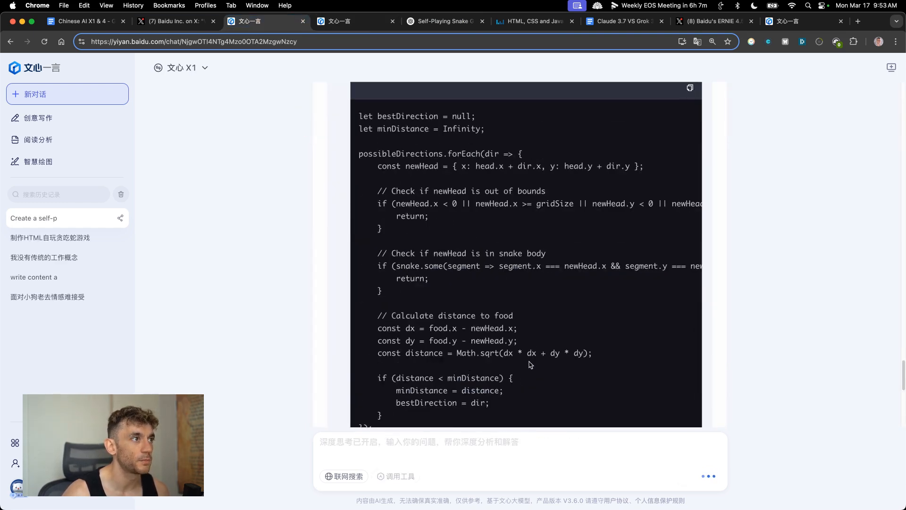
Read through ERNIE X1's reasoning and its still-generating Snake code
{"action": "scroll", "scroll_direction": "down", "scroll_amount": 3}
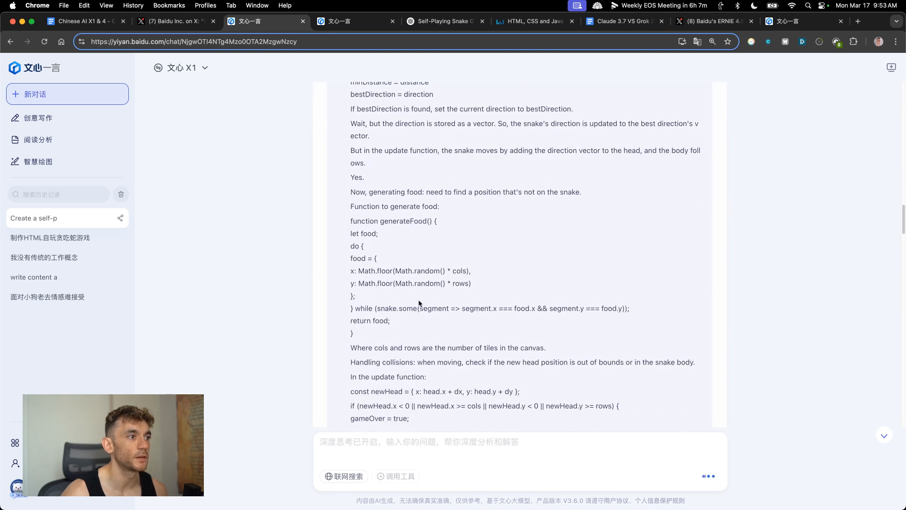
{"action": "scroll", "scroll_direction": "down", "scroll_amount": 3}
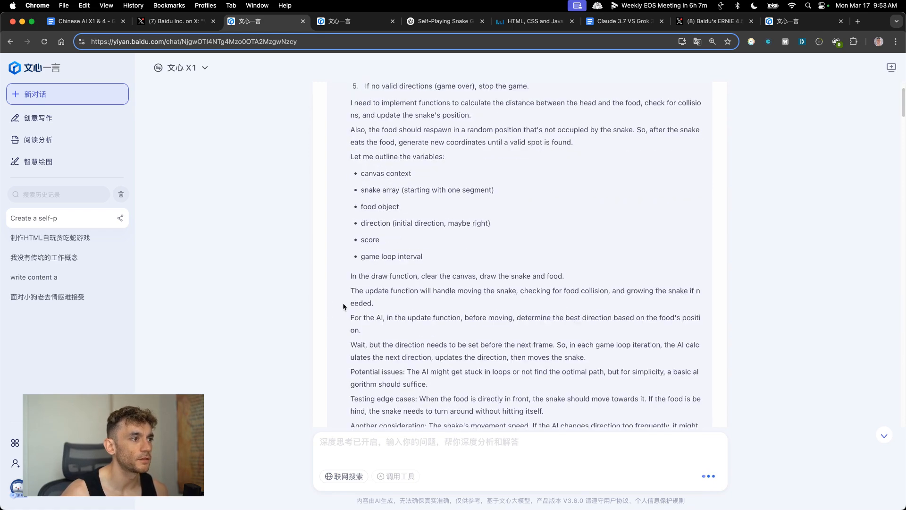
{"action": "scroll", "scroll_direction": "down", "scroll_amount": 3}
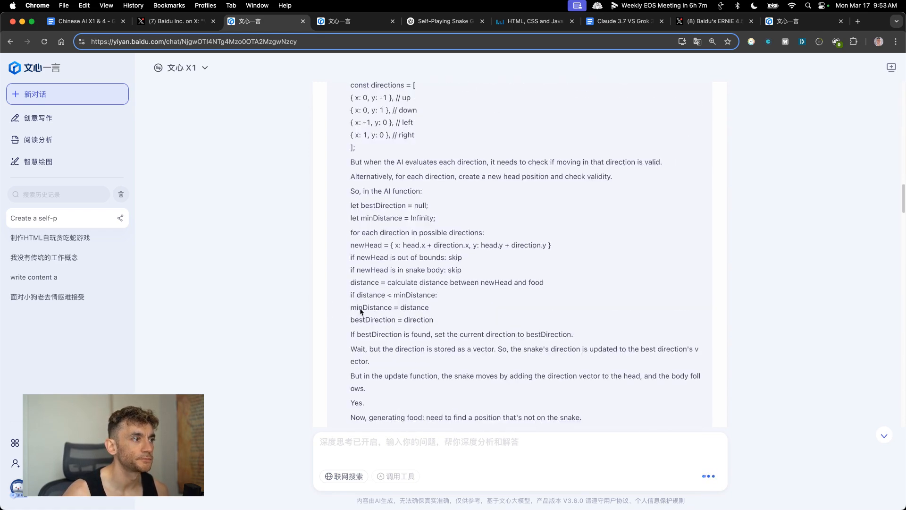
{"action": "scroll", "scroll_direction": "down", "scroll_amount": 3}
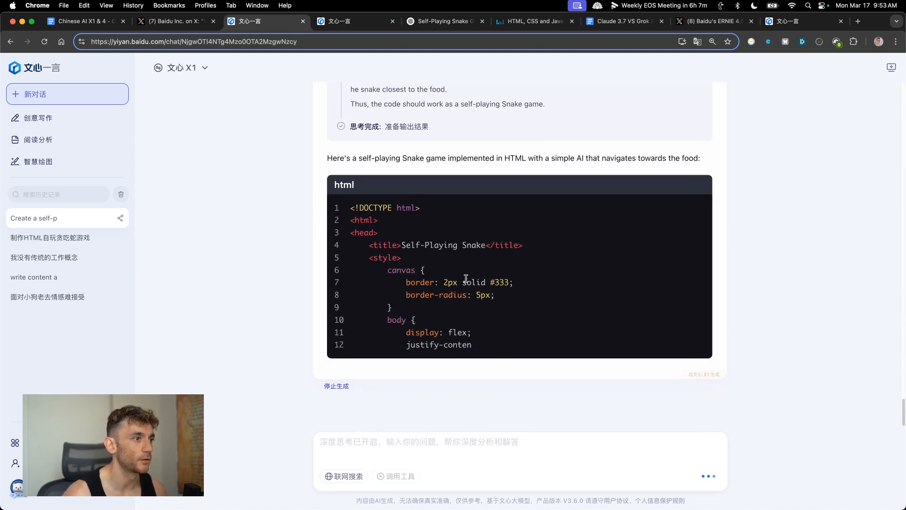
{"action": "scroll", "scroll_direction": "down", "scroll_amount": 3}
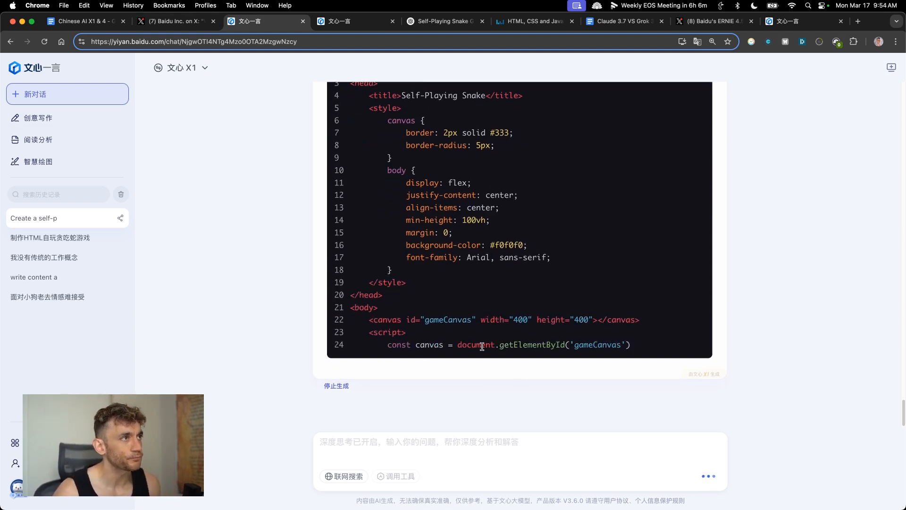
Recheck ERNIE 4.5's answer, ChatGPT's running snake and Liveweave, then go to DeepSeek's site
{"action": "left_click", "coordinate": [349, 21]}
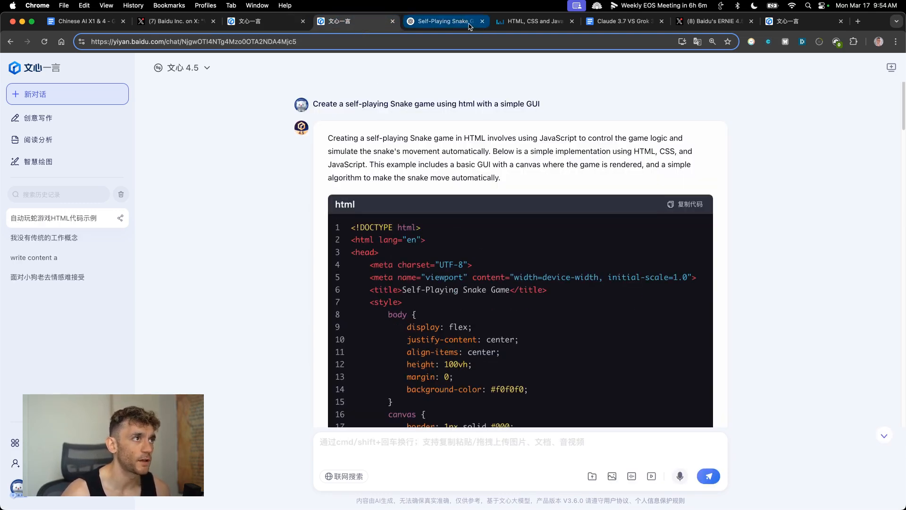
{"action": "left_click", "coordinate": [441, 22]}
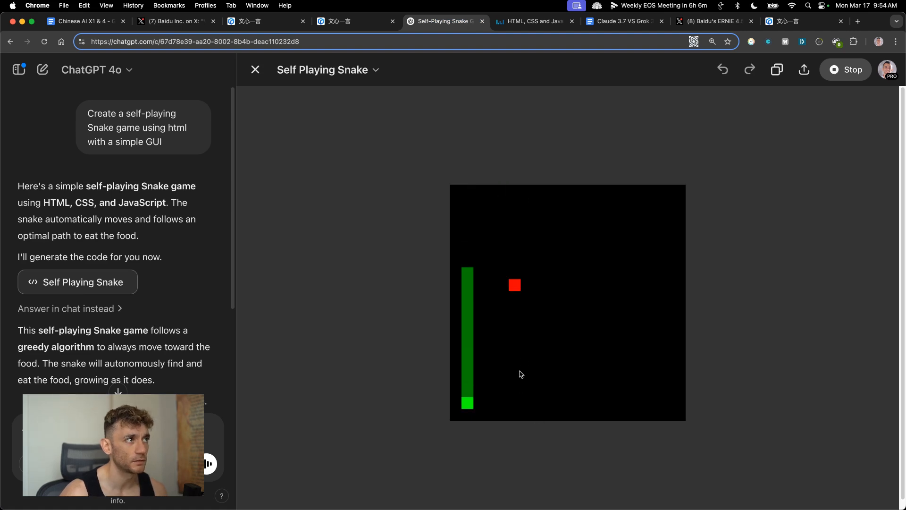
{"action": "left_click", "coordinate": [531, 22]}
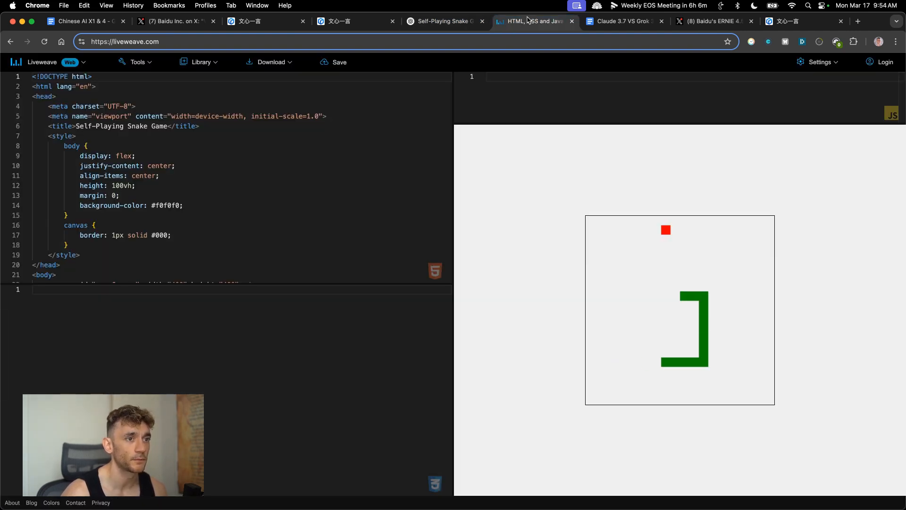
{"action": "left_click", "coordinate": [445, 21]}
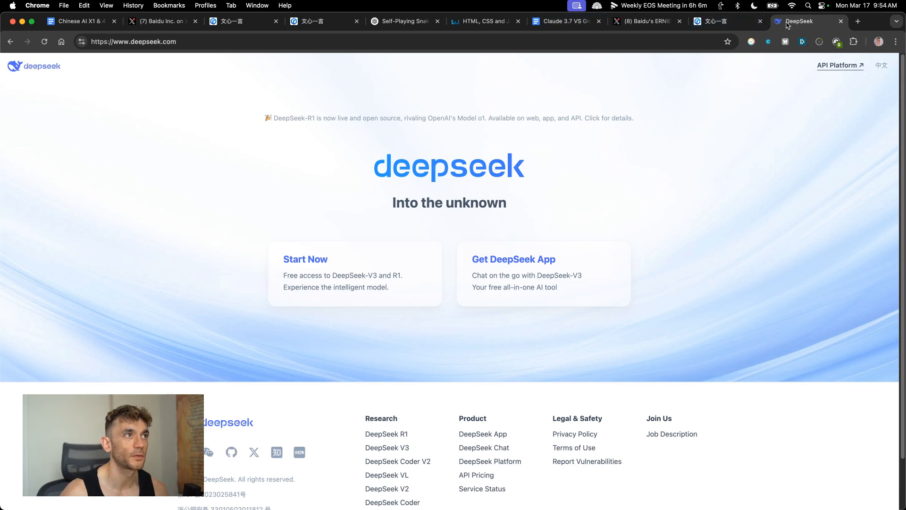
Start a DeepSeek chat with the same self-playing Snake prompt and let its HTML answer begin
{"action": "left_click", "coordinate": [305, 258]}
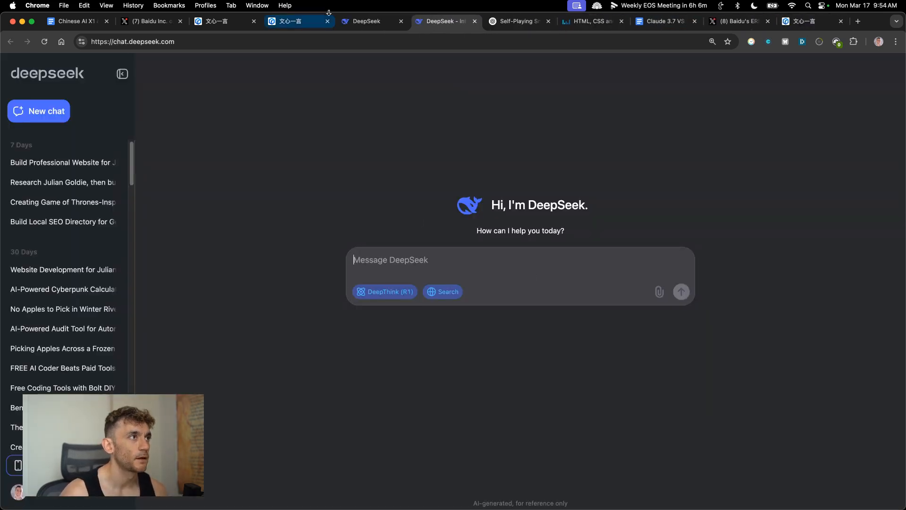
{"action": "left_click", "coordinate": [300, 21]}
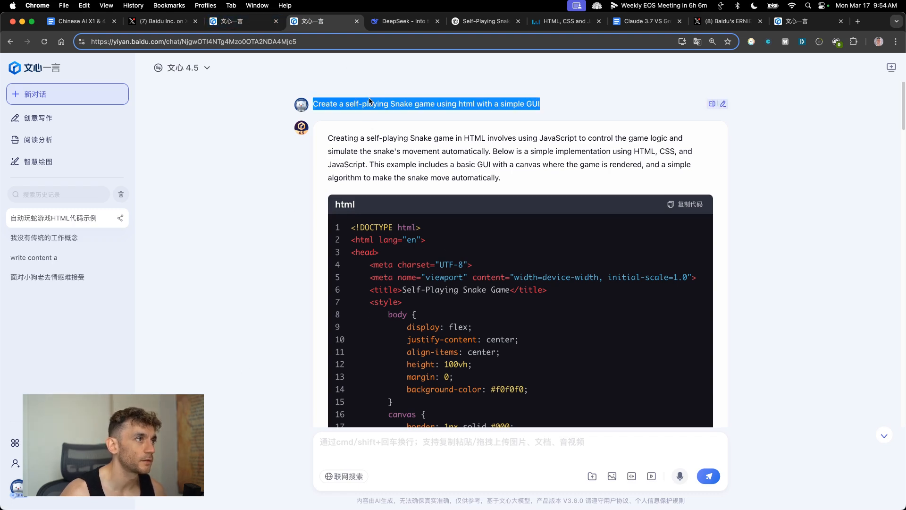
{"action": "left_click", "coordinate": [405, 22]}
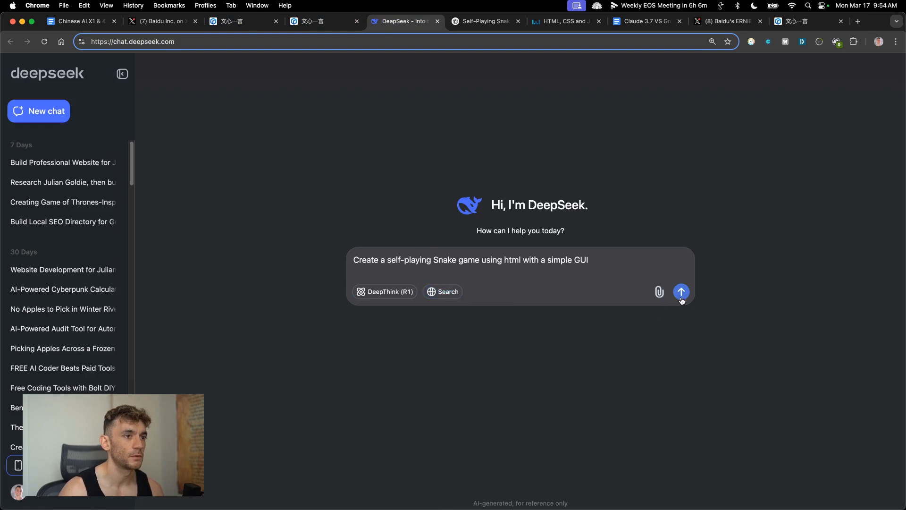
{"action": "left_click", "coordinate": [237, 20]}
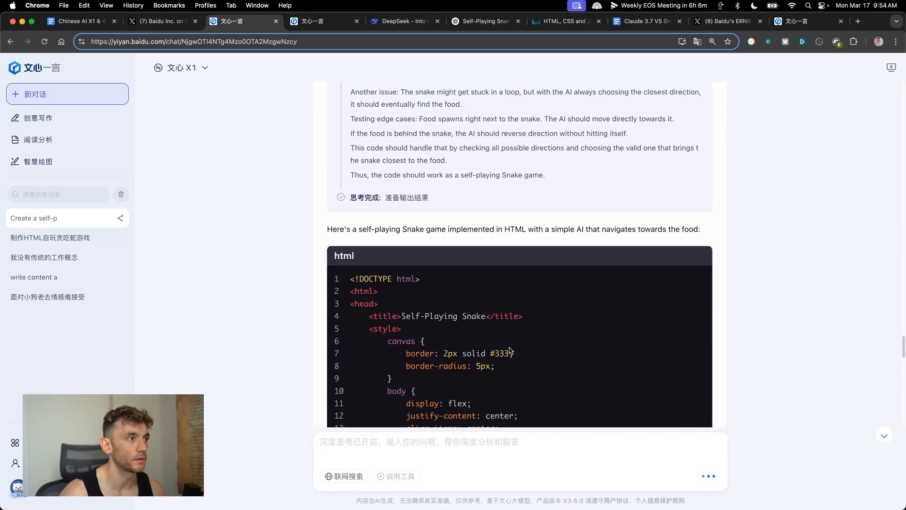
{"action": "left_click", "coordinate": [403, 22]}
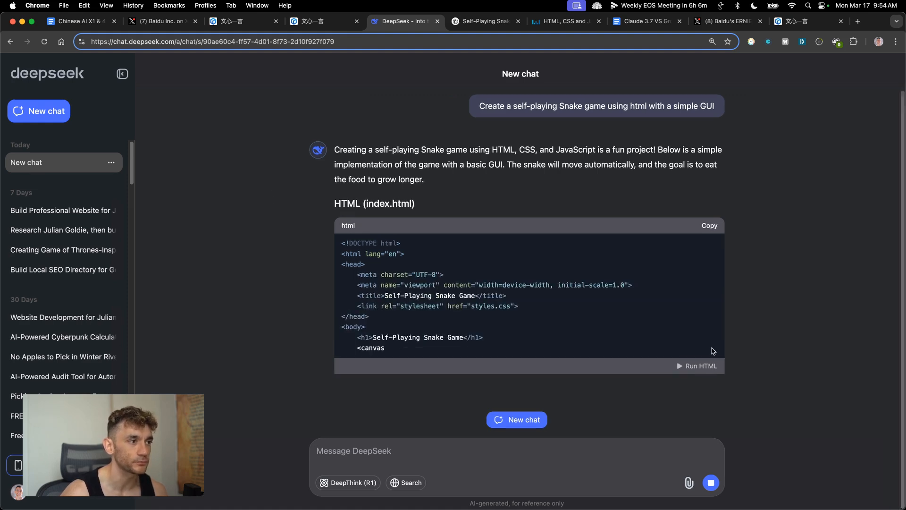
{"action": "left_click", "coordinate": [484, 21]}
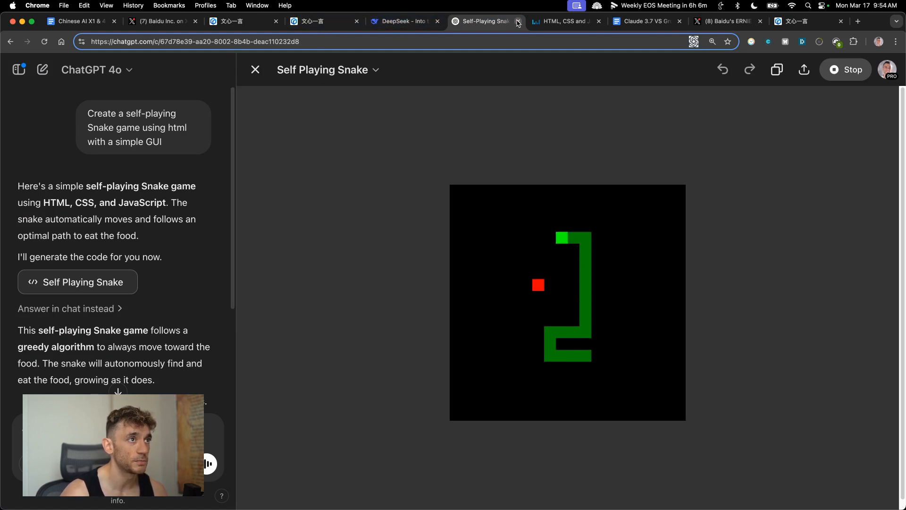
Dismiss the Game Over at score 330 in Liveweave and reload the page so X1's snake replays
{"action": "left_click", "coordinate": [560, 22]}
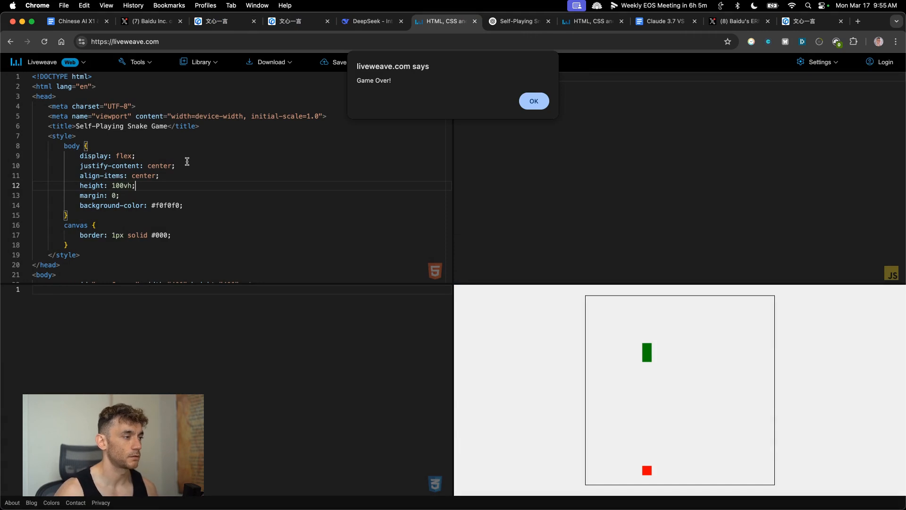
{"action": "left_click", "coordinate": [532, 101]}
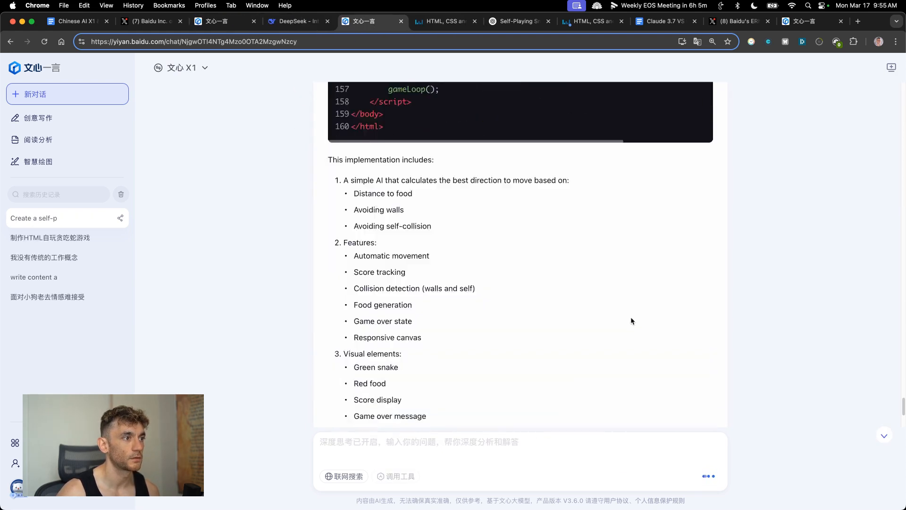
{"action": "left_click", "coordinate": [441, 22]}
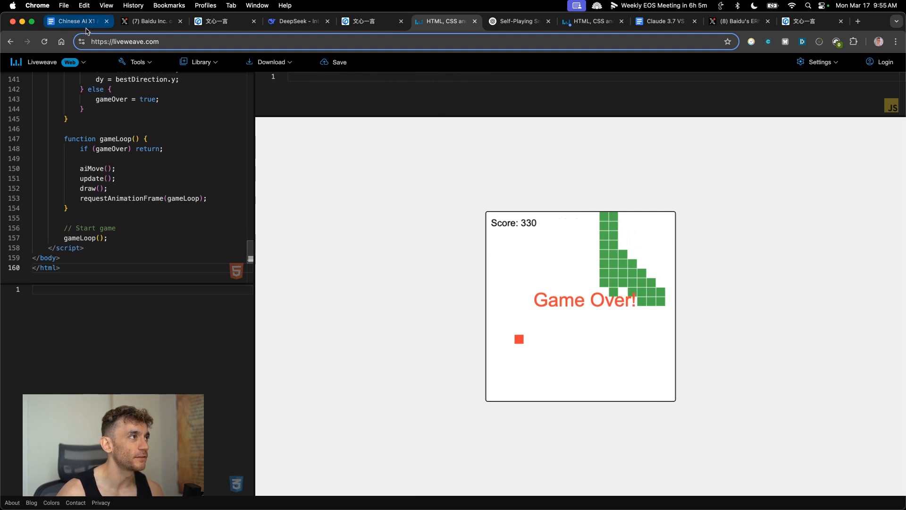
{"action": "left_click", "coordinate": [44, 41]}
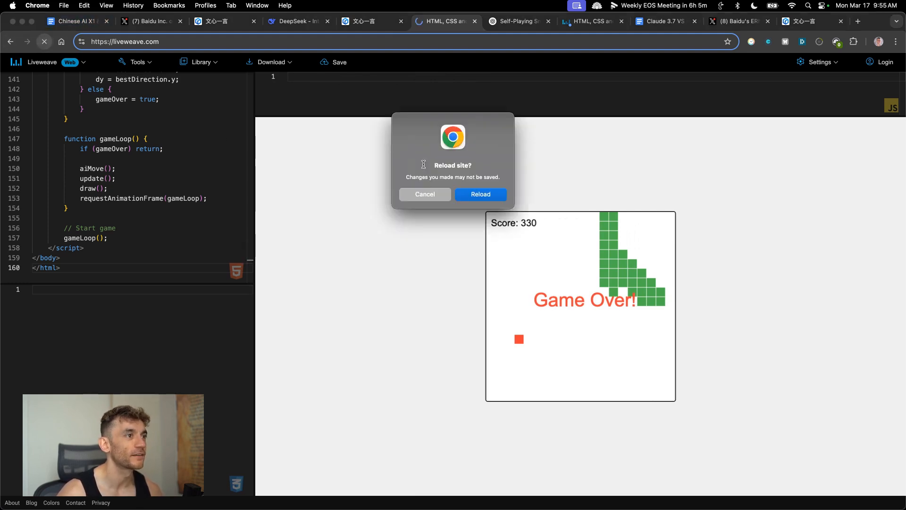
{"action": "left_click", "coordinate": [479, 193]}
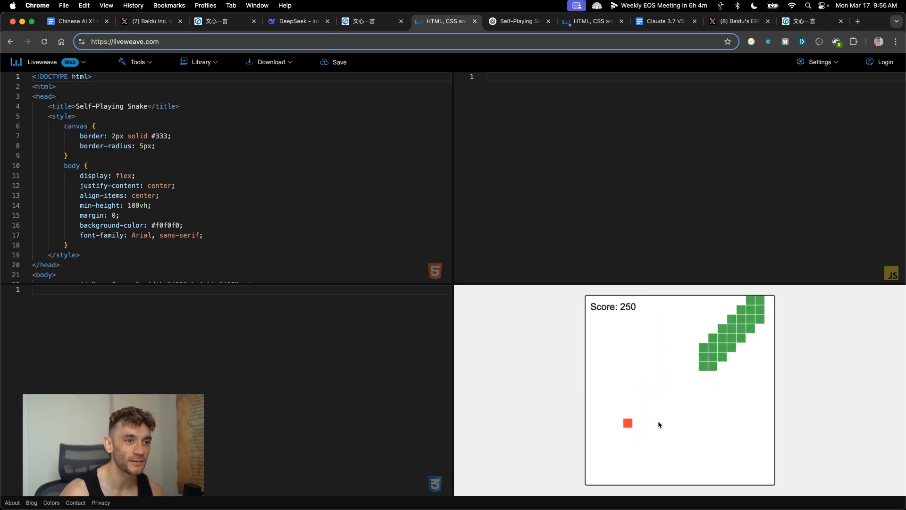
{"action": "left_click", "coordinate": [803, 22]}
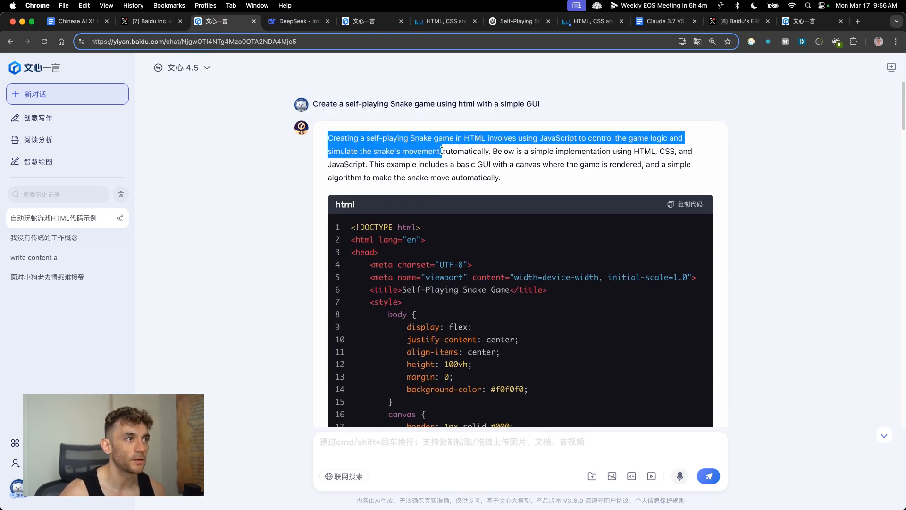
Highlight ERNIE 4.5's opening explanation and read down to its concluding summary
{"action": "left_click_drag", "start_coordinate": [441, 151], "coordinate": [569, 138]}
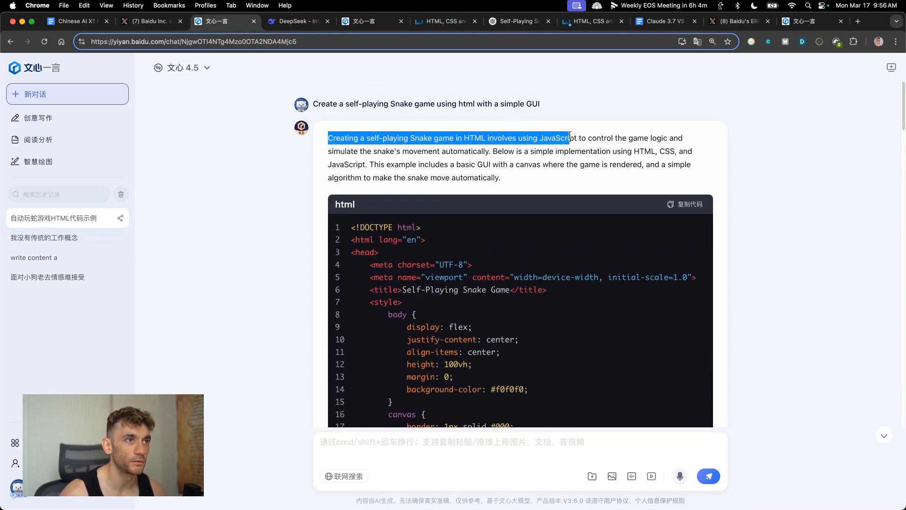
{"action": "left_click_drag", "start_coordinate": [570, 138], "coordinate": [460, 151]}
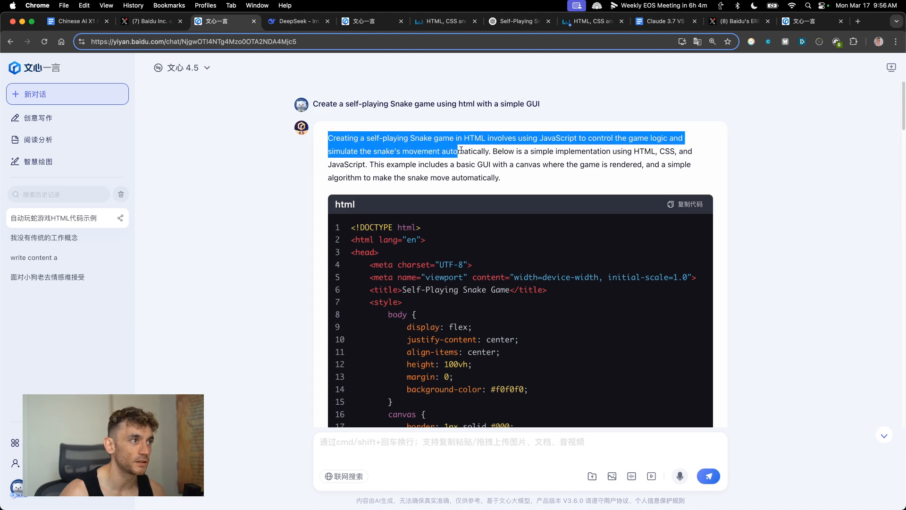
{"action": "left_click_drag", "start_coordinate": [457, 151], "coordinate": [495, 151]}
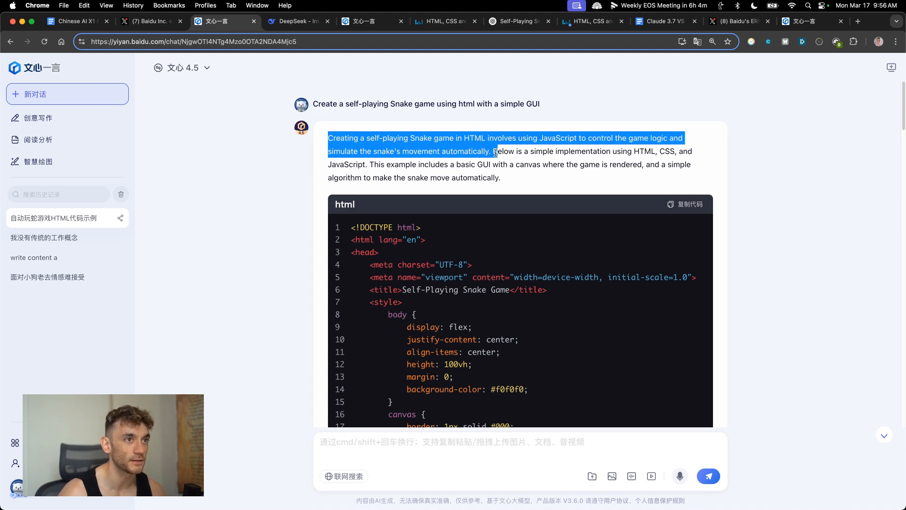
{"action": "scroll", "scroll_direction": "down", "scroll_amount": 3}
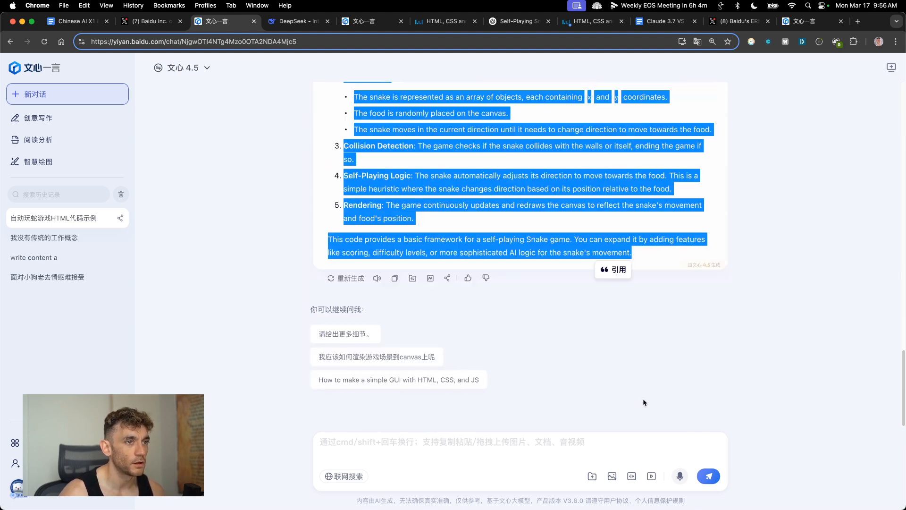
{"action": "scroll", "scroll_direction": "up", "scroll_amount": 3}
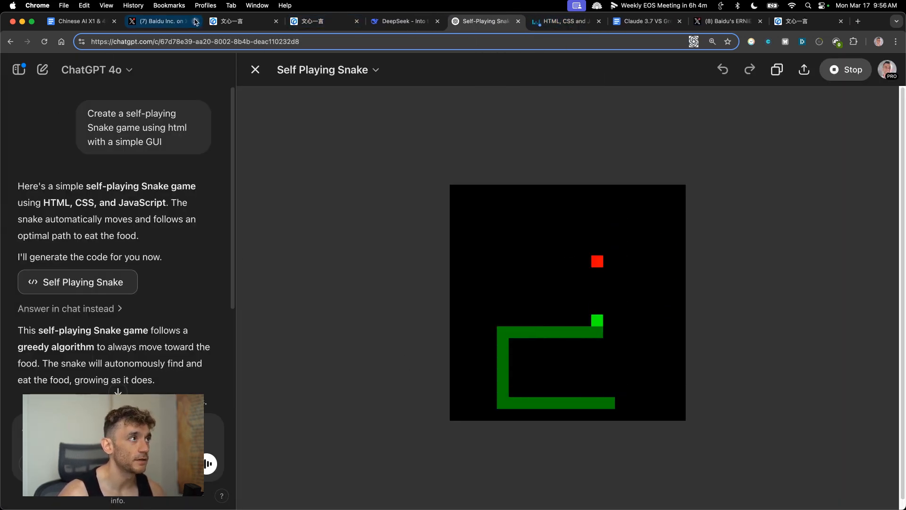
Look through DeepSeek's HTML, CSS and JavaScript code, then view it running in Liveweave
{"action": "left_click", "coordinate": [321, 22]}
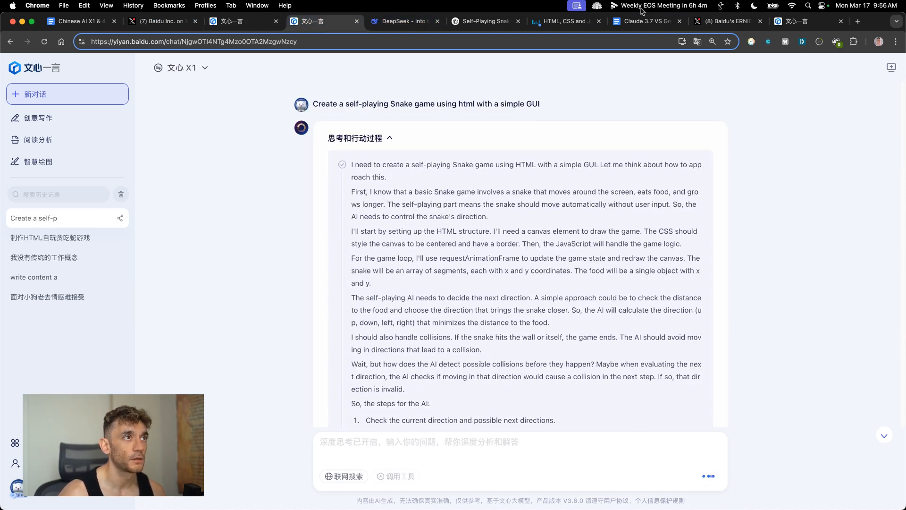
{"action": "left_click", "coordinate": [405, 22]}
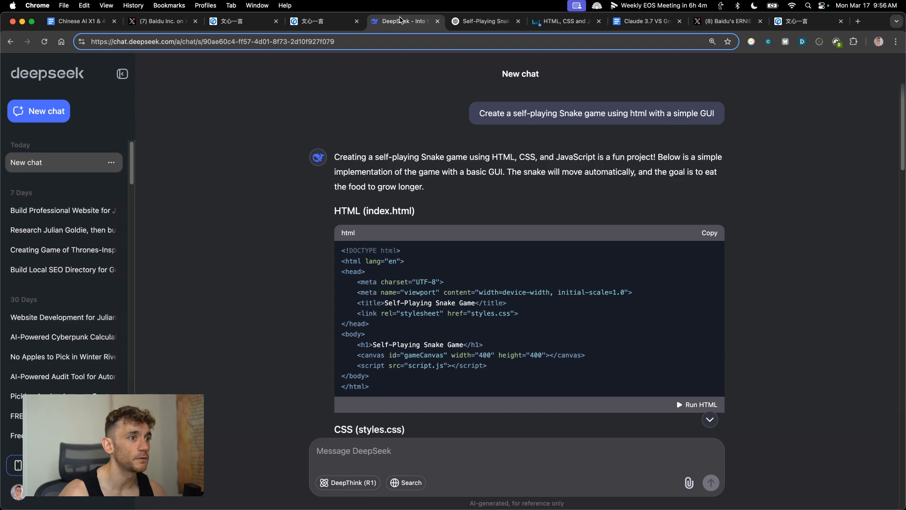
{"action": "left_click", "coordinate": [312, 21]}
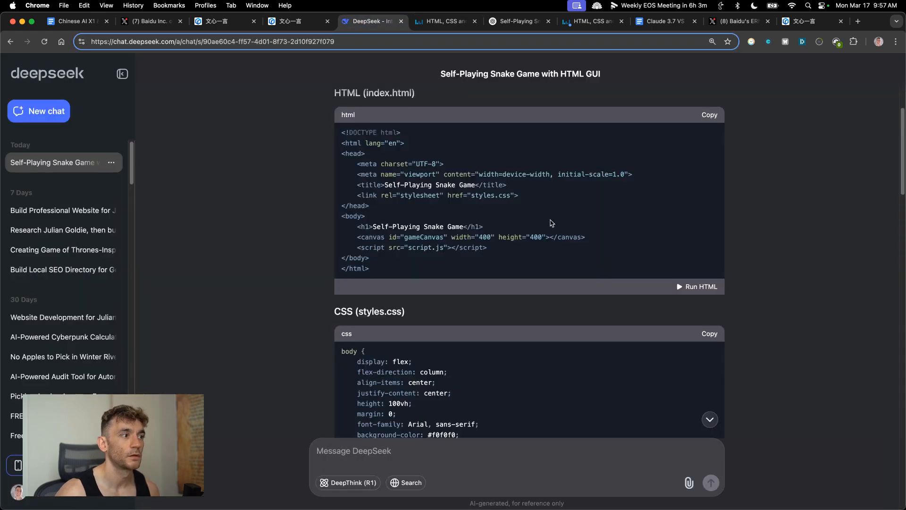
{"action": "scroll", "scroll_direction": "down", "scroll_amount": 3}
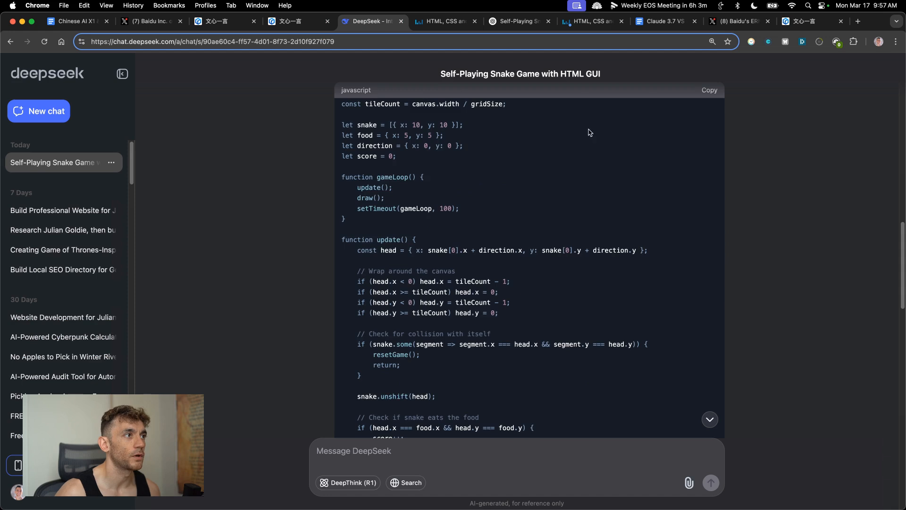
{"action": "left_click", "coordinate": [443, 21]}
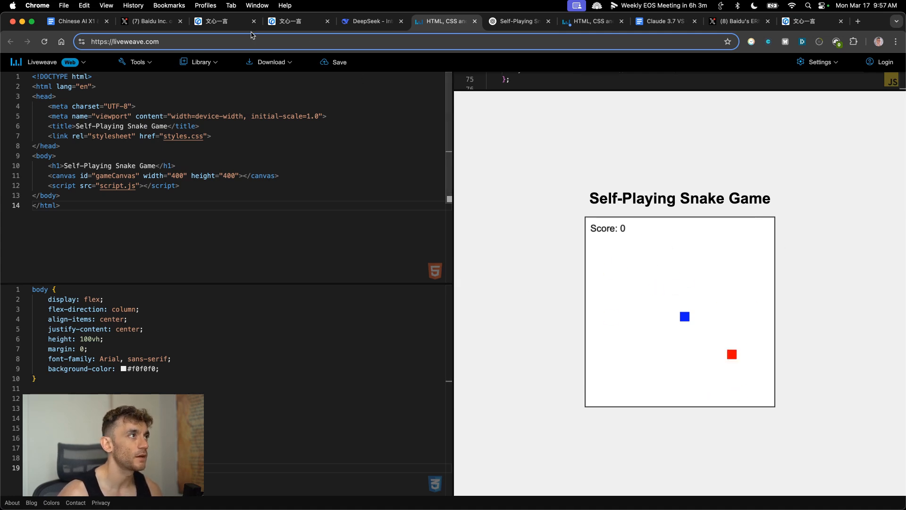
Check the ERNIE X1 and ChatGPT tabs against DeepSeek's Liveweave snake stuck at score 0
{"action": "left_click", "coordinate": [289, 22]}
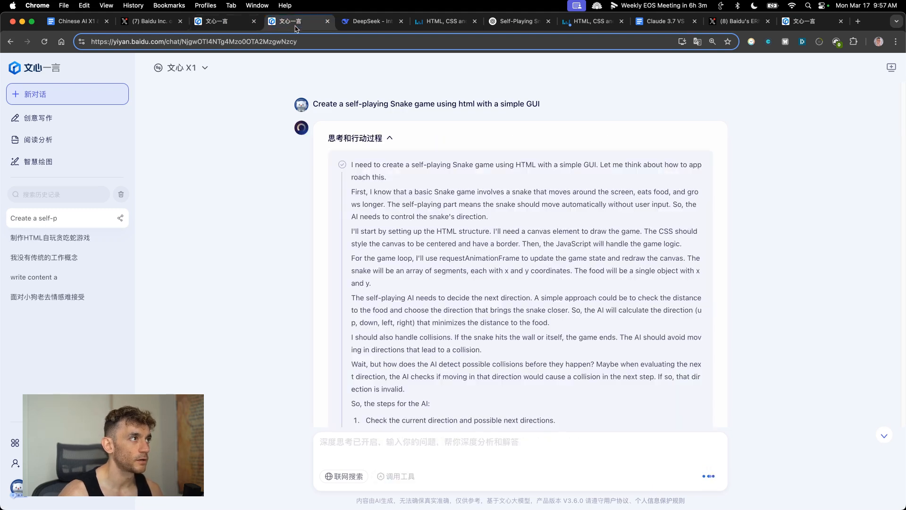
{"action": "left_click", "coordinate": [226, 22]}
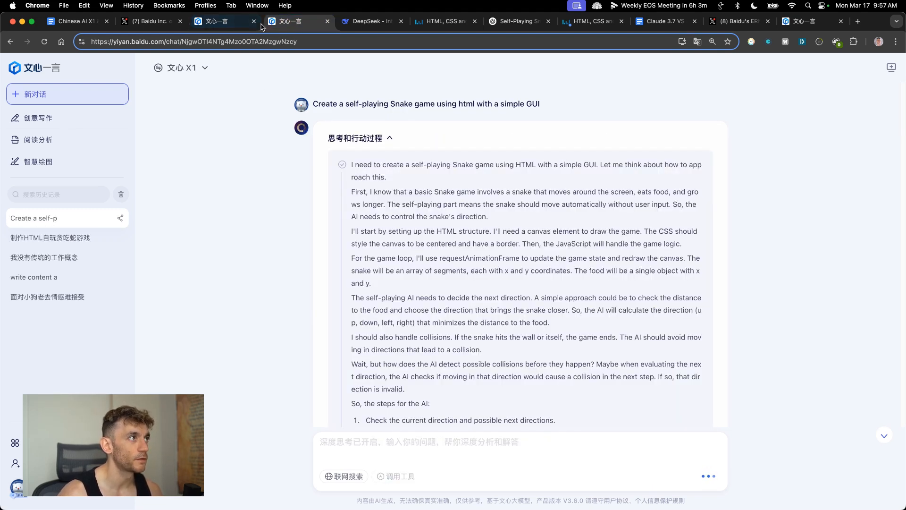
{"action": "left_click", "coordinate": [518, 22]}
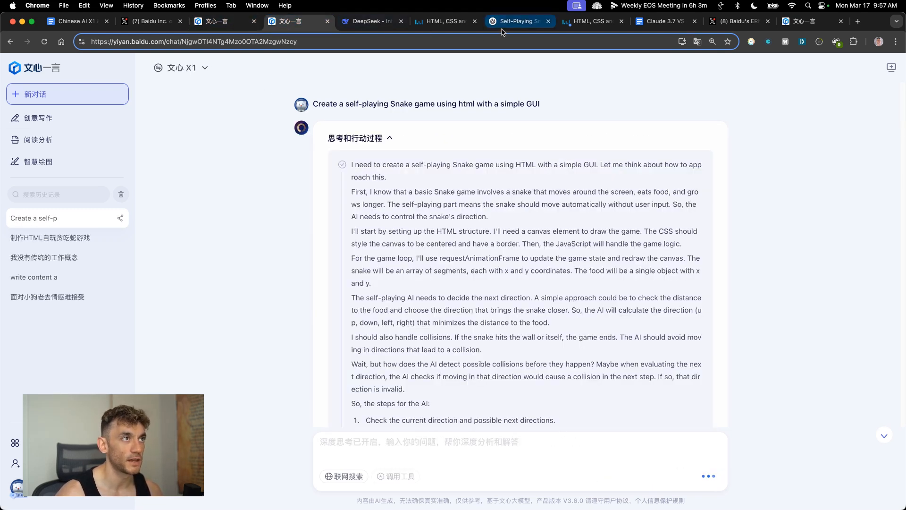
{"action": "left_click", "coordinate": [441, 22]}
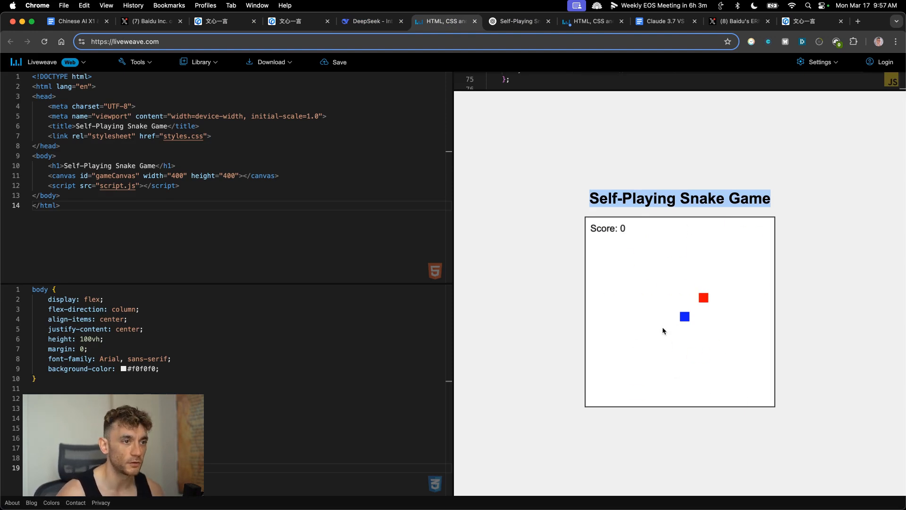
Revisit ChatGPT's running game, both ERNIE answers and DeepSeek's chat, returning to its preview
{"action": "left_click", "coordinate": [518, 20]}
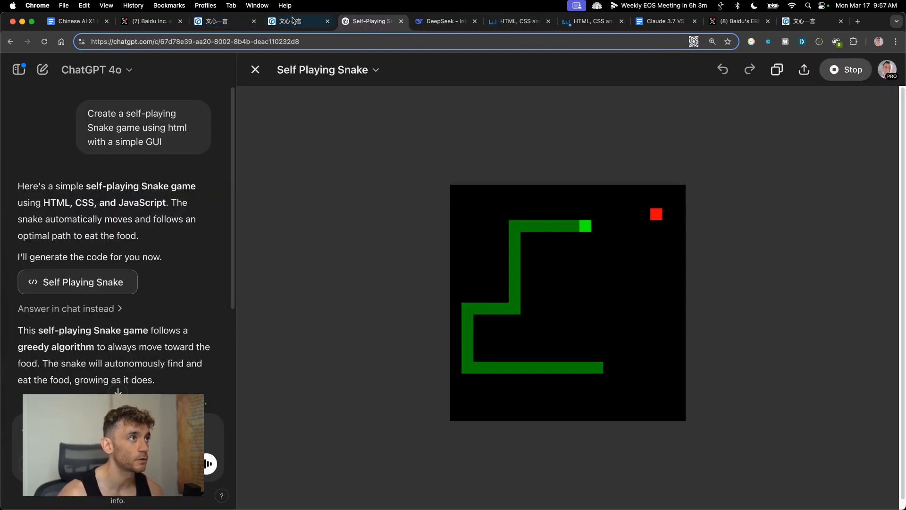
{"action": "left_click", "coordinate": [218, 21]}
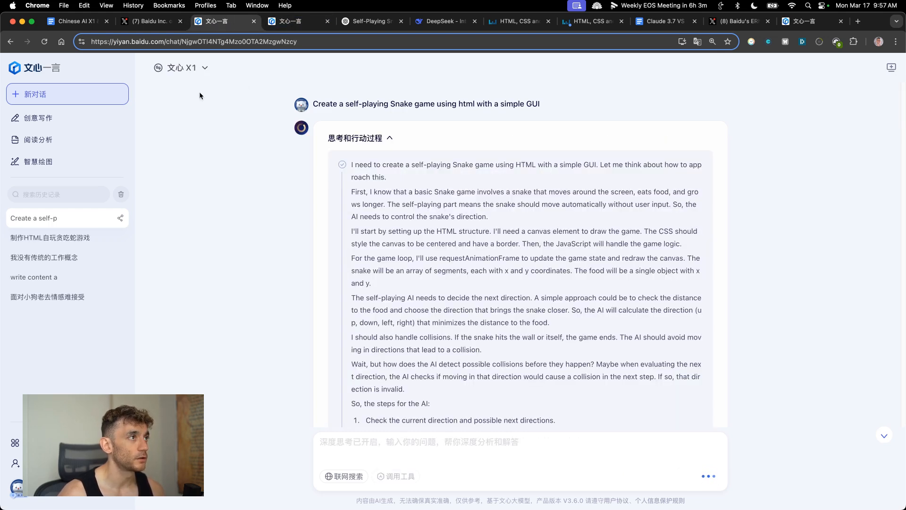
{"action": "left_click", "coordinate": [292, 20]}
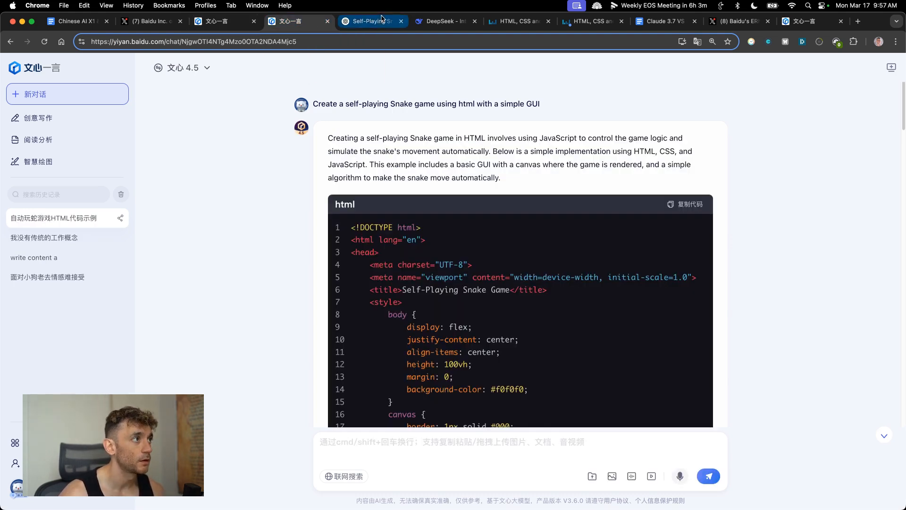
{"action": "left_click", "coordinate": [444, 22]}
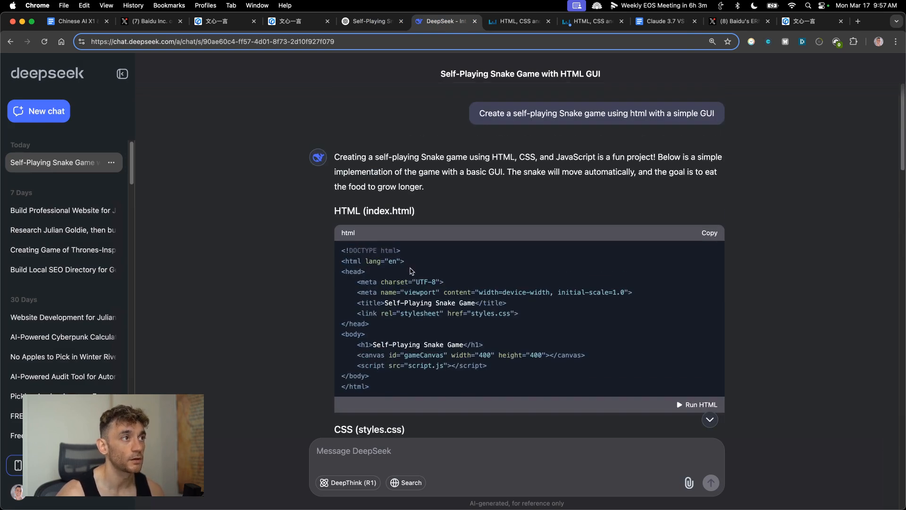
{"action": "left_click", "coordinate": [518, 22]}
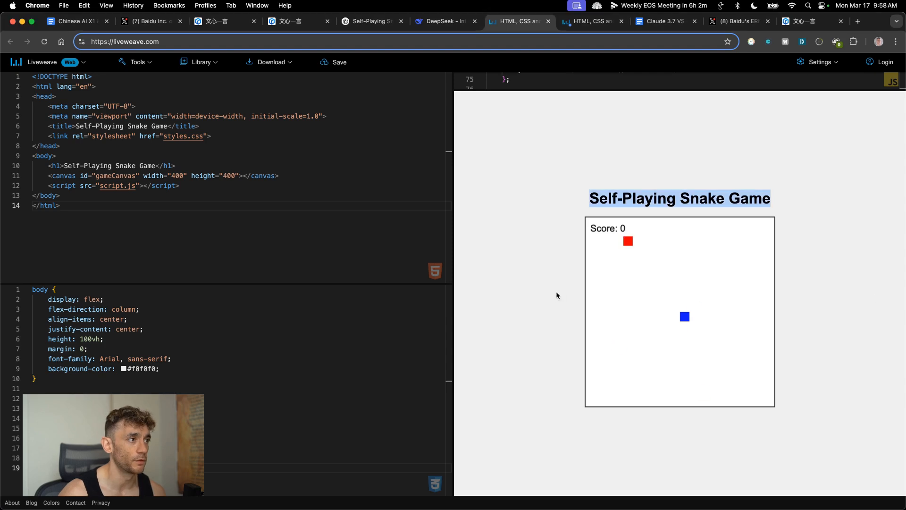
Close the page running DeepSeek's game and return to the ERNIE chats
{"action": "left_click", "coordinate": [217, 21]}
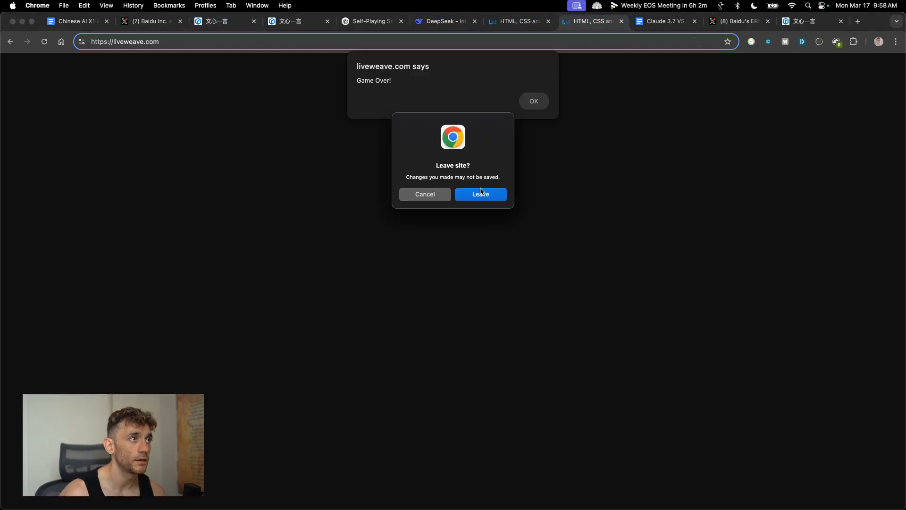
{"action": "left_click", "coordinate": [480, 194]}
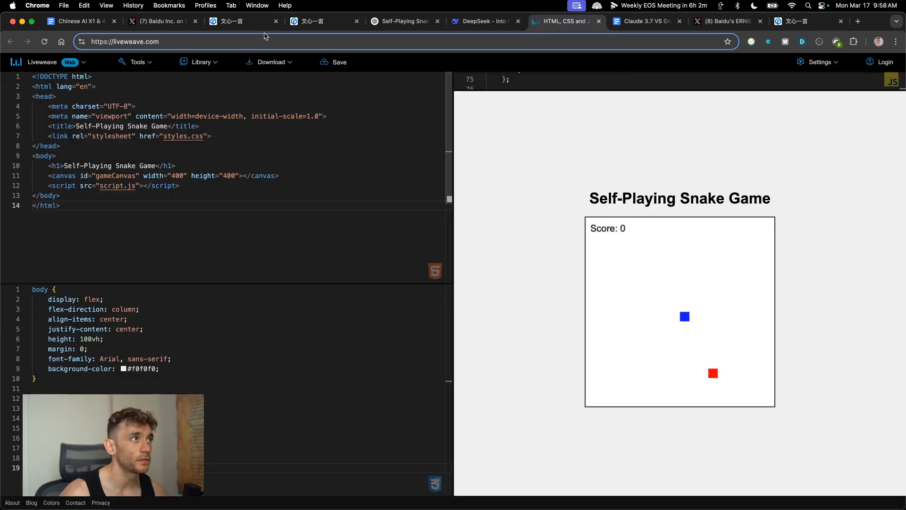
{"action": "left_click", "coordinate": [231, 22]}
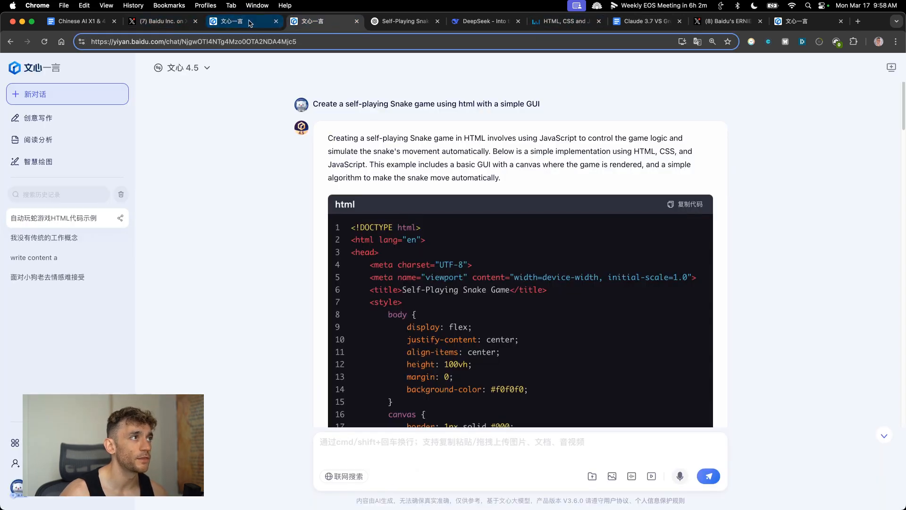
{"action": "left_click", "coordinate": [405, 22]}
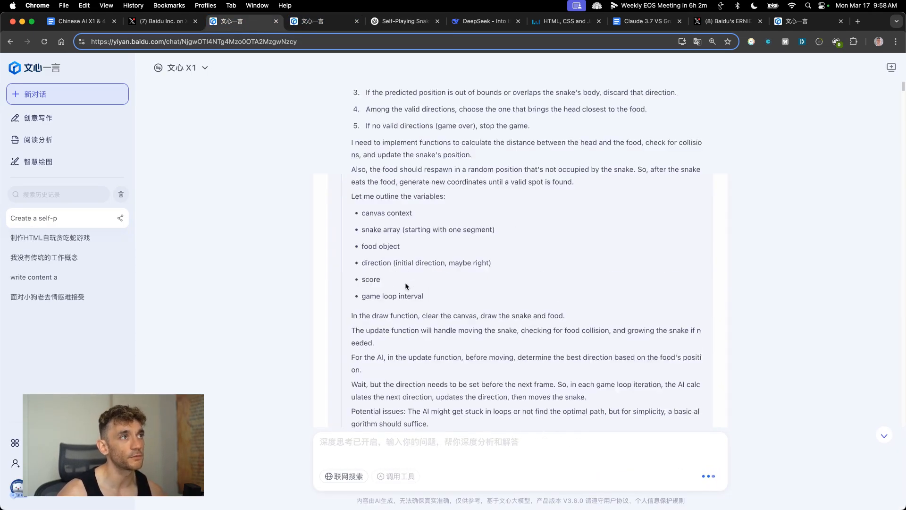
Look over the selected ERNIE X1 snake code before heading to the AI Profit Boardroom page
{"action": "left_click", "coordinate": [483, 20]}
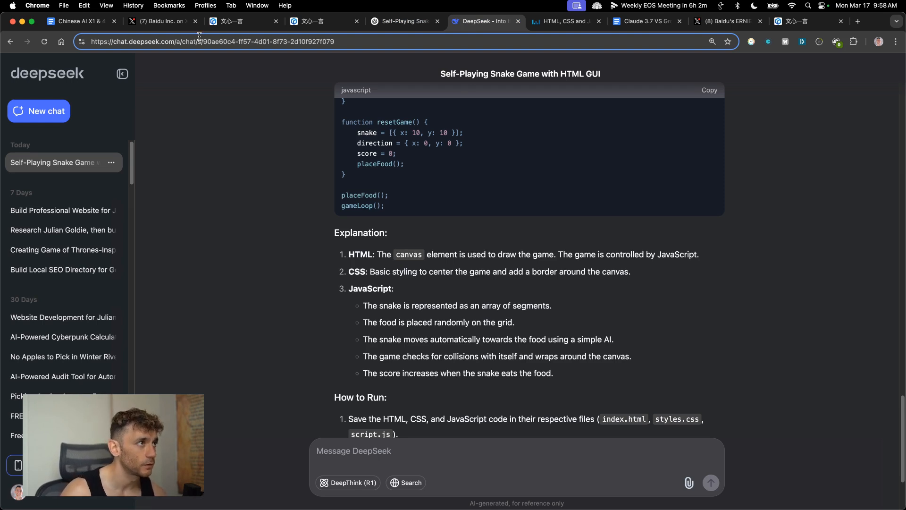
{"action": "left_click", "coordinate": [237, 22]}
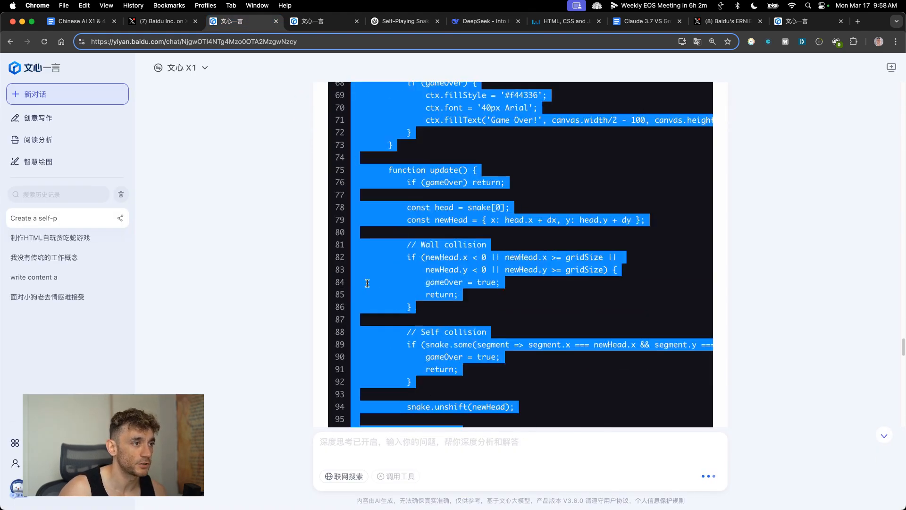
{"action": "scroll", "scroll_direction": "down", "scroll_amount": 3}
{"action": "type", "text": "ai"}
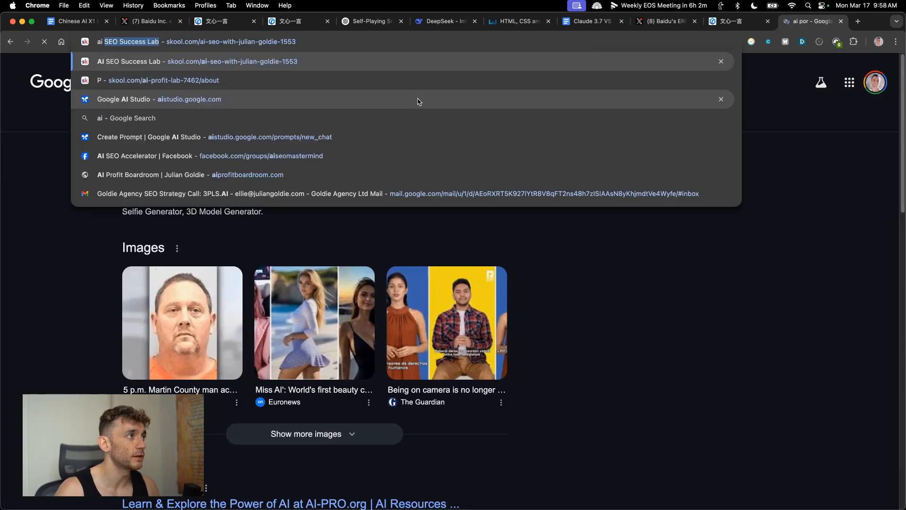
Review the AI Profit Boardroom About page on Skool, then enter its Classroom of automation courses
{"action": "left_click", "coordinate": [162, 79]}
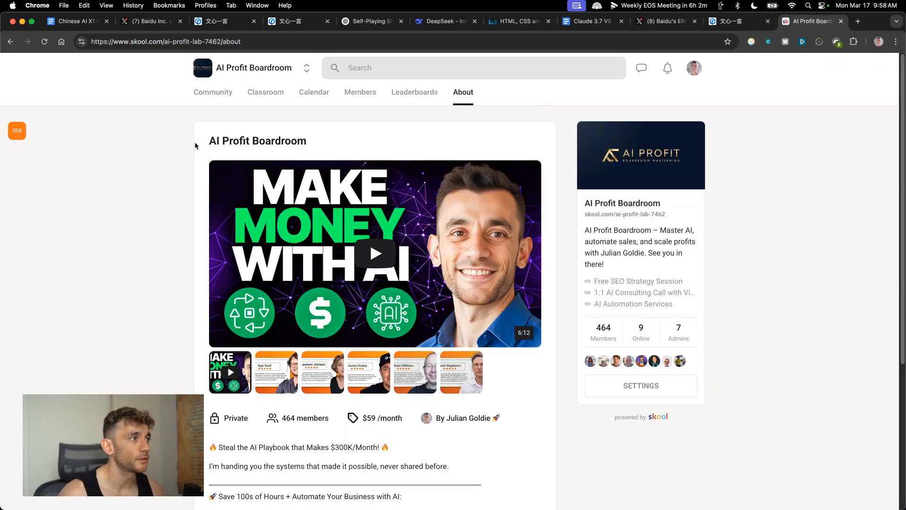
{"action": "scroll", "scroll_direction": "down", "scroll_amount": 3}
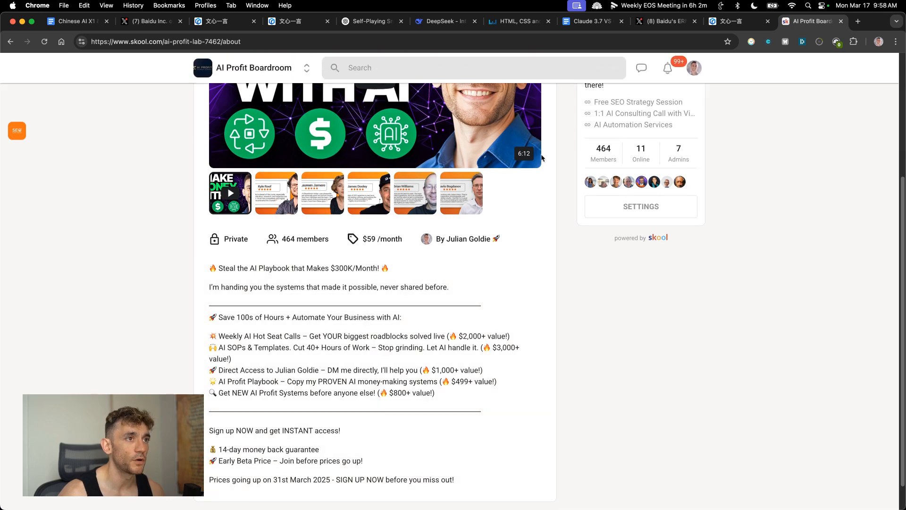
{"action": "scroll", "scroll_direction": "down", "scroll_amount": 3}
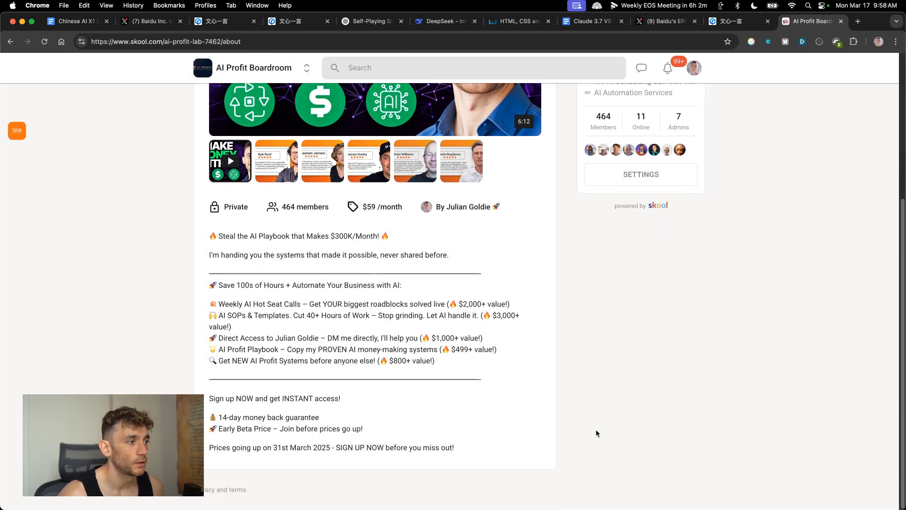
{"action": "scroll", "scroll_direction": "up", "scroll_amount": 3}
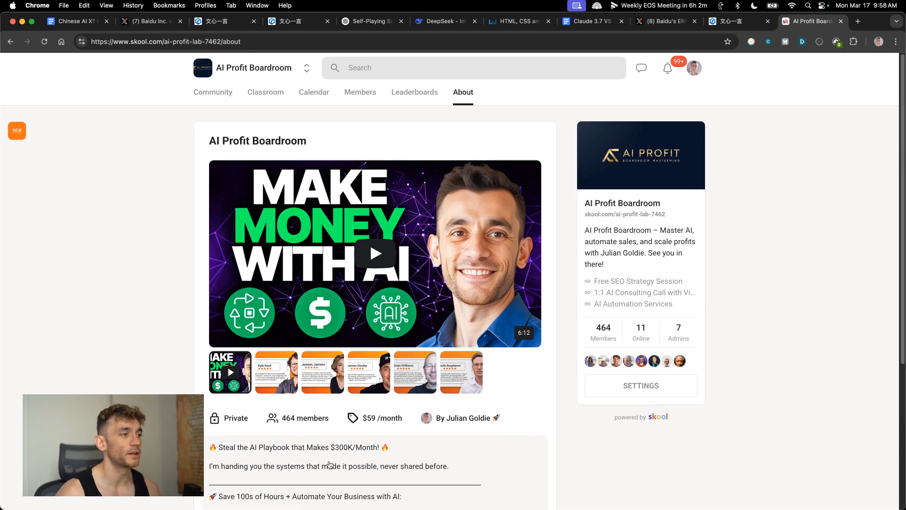
{"action": "mouse_move", "coordinate": [265, 96]}
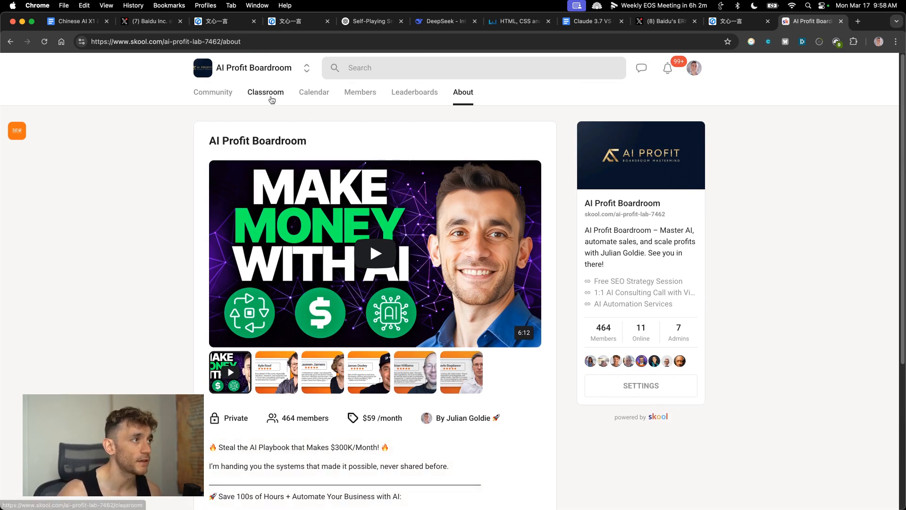
{"action": "mouse_move", "coordinate": [308, 150]}
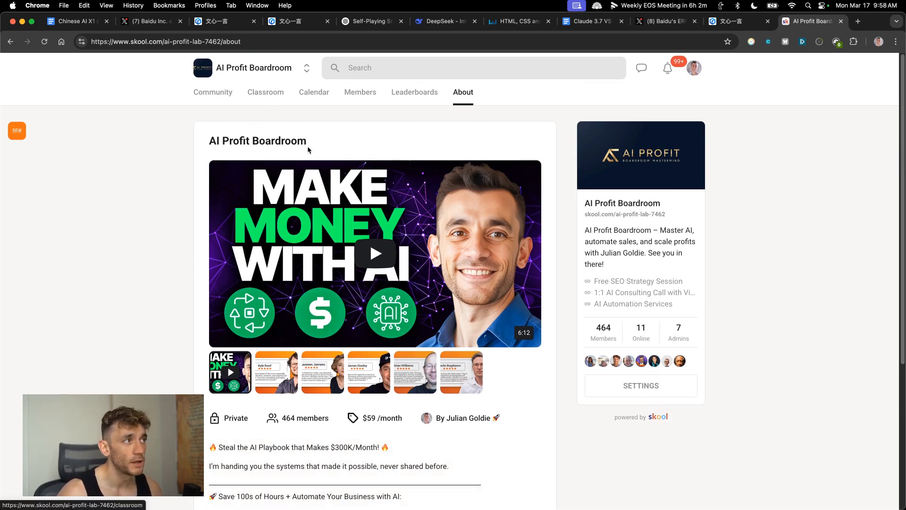
{"action": "left_click", "coordinate": [265, 91]}
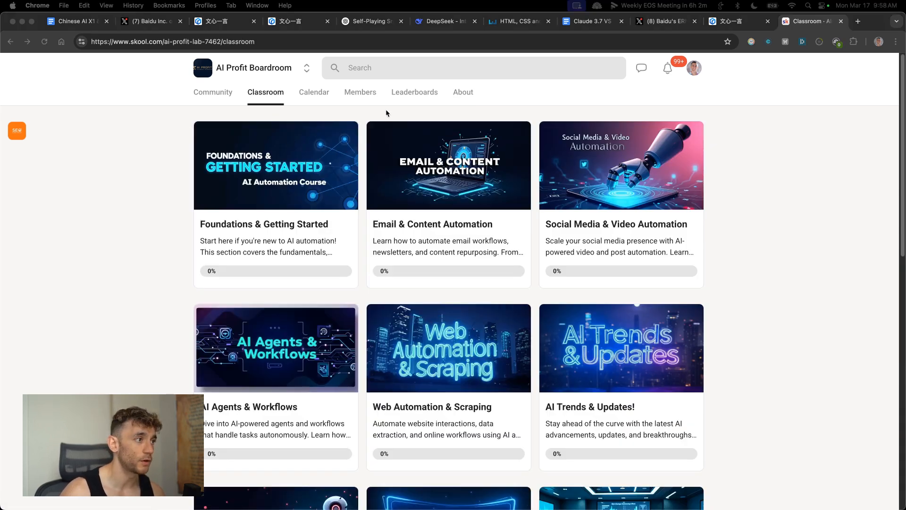
{"action": "scroll", "scroll_direction": "down", "scroll_amount": 3}
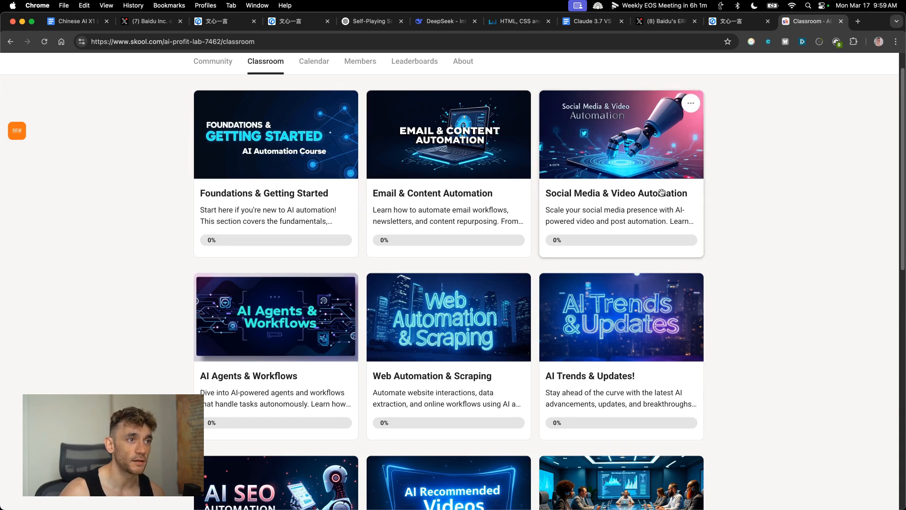
{"action": "scroll", "scroll_direction": "down", "scroll_amount": 3}
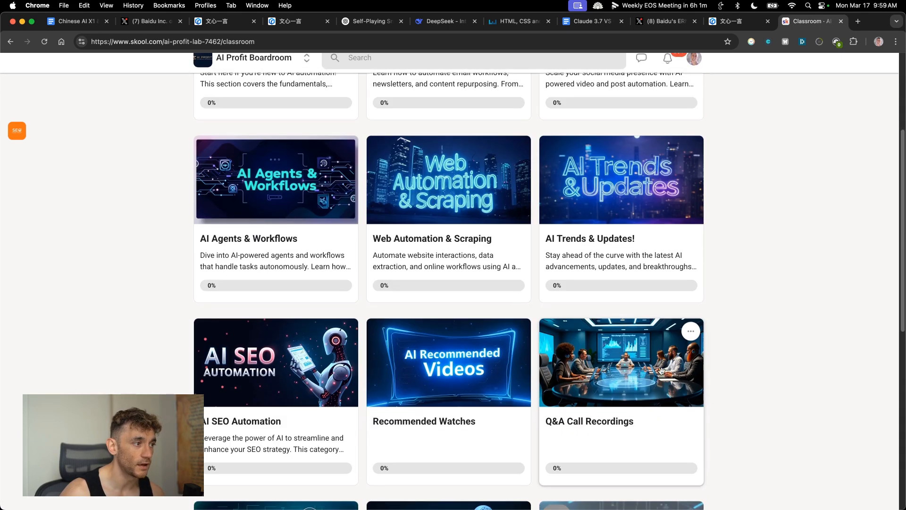
{"action": "scroll", "scroll_direction": "down", "scroll_amount": 3}
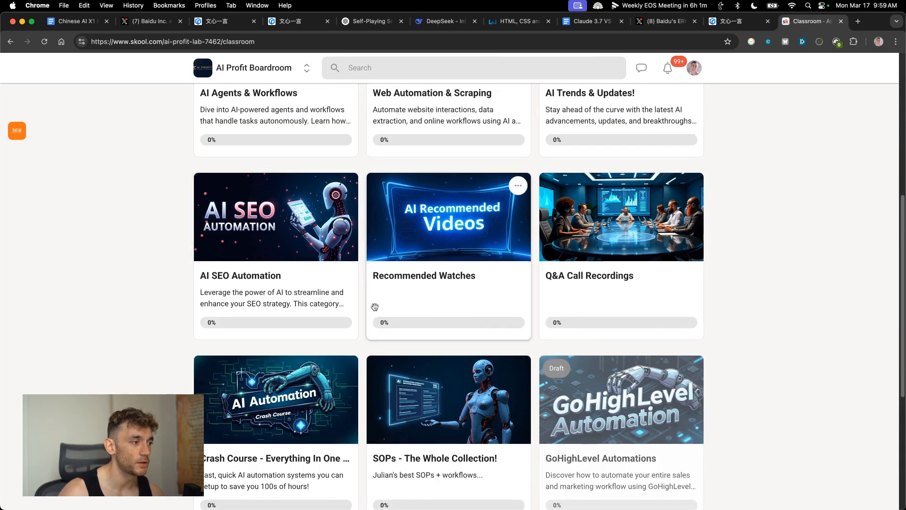
{"action": "scroll", "scroll_direction": "down", "scroll_amount": 3}
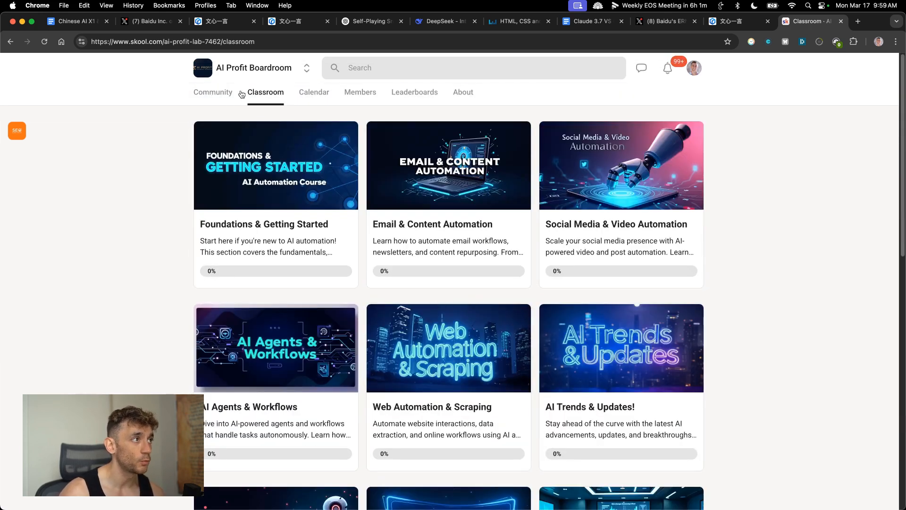
Browse the AI Profit Boardroom Community feed of member posts and return to its top
{"action": "left_click", "coordinate": [212, 93]}
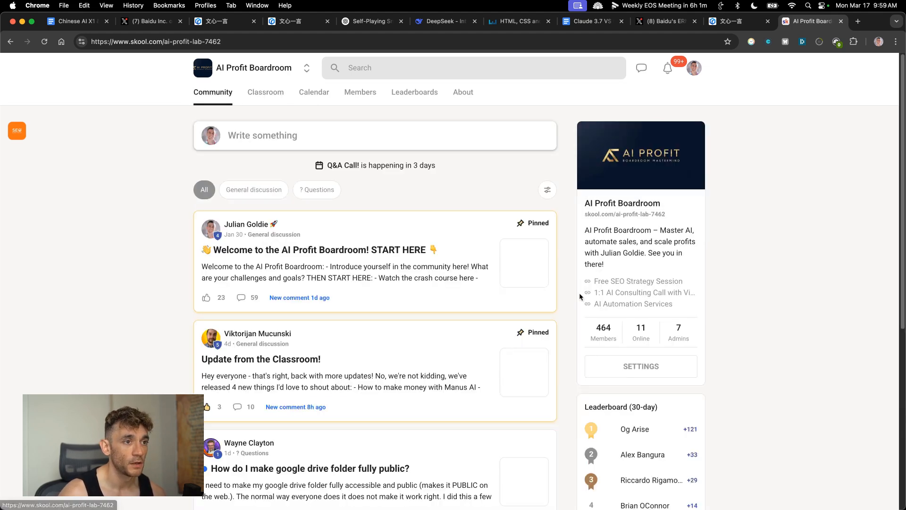
{"action": "scroll", "scroll_direction": "down", "scroll_amount": 3}
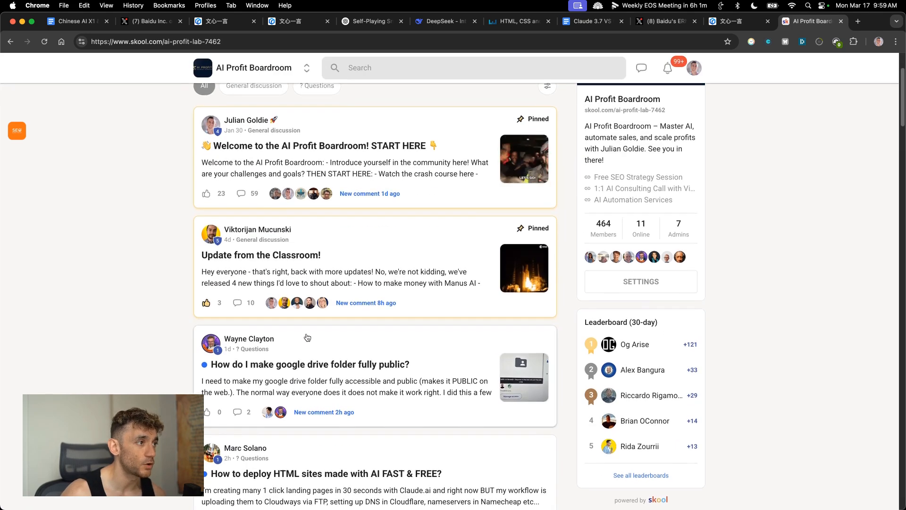
{"action": "scroll", "scroll_direction": "down", "scroll_amount": 3}
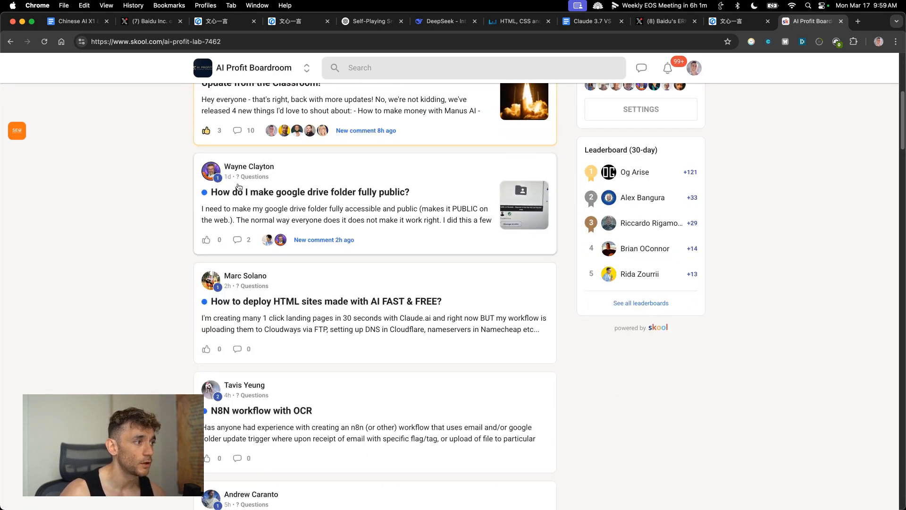
{"action": "scroll", "scroll_direction": "down", "scroll_amount": 3}
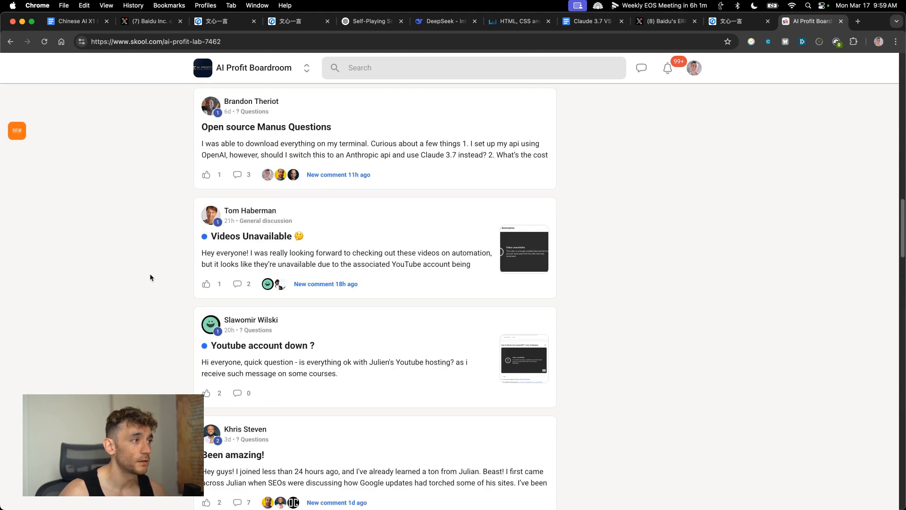
{"action": "left_click", "coordinate": [213, 91]}
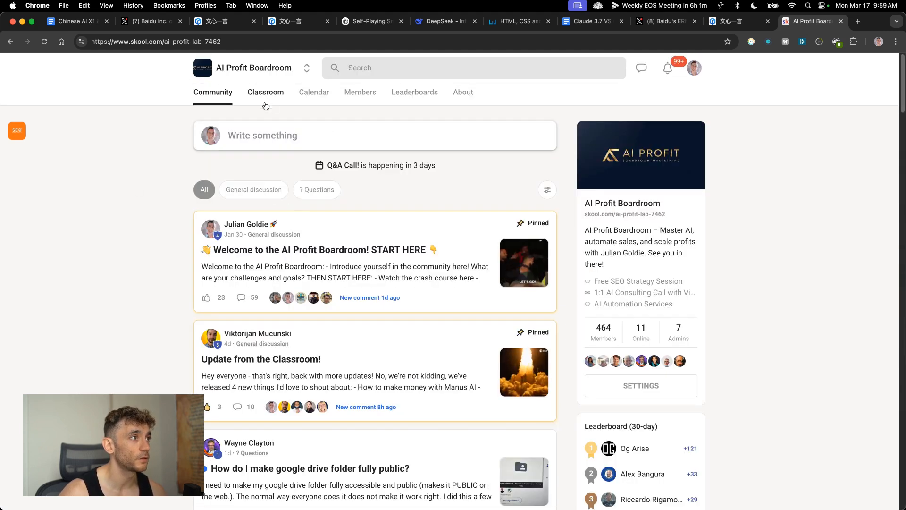
View the AI Profit Boardroom calendar with its March 2025 Q&A calls, then switch to another tab
{"action": "left_click", "coordinate": [313, 91]}
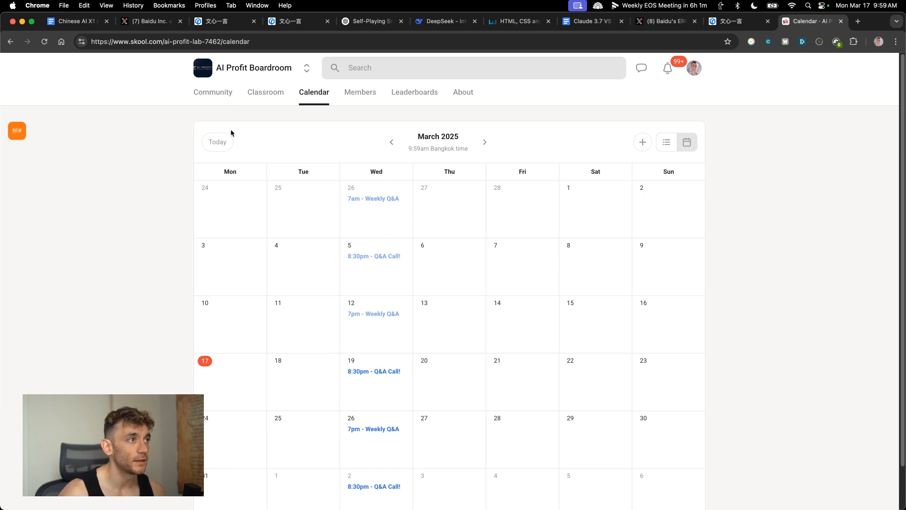
{"action": "scroll", "scroll_direction": "down", "scroll_amount": 3}
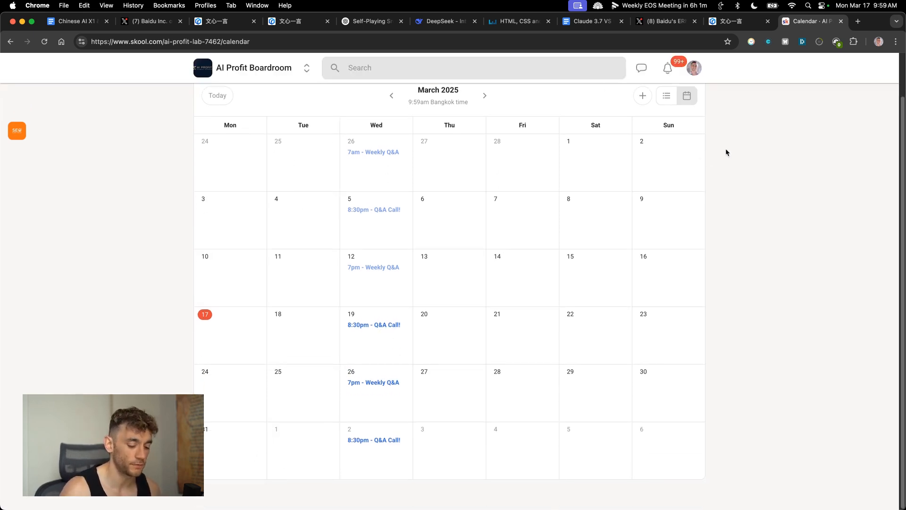
{"action": "left_click", "coordinate": [858, 22]}
{"action": "type", "text": "https://go.juliangoldie.com/strategy-session"}
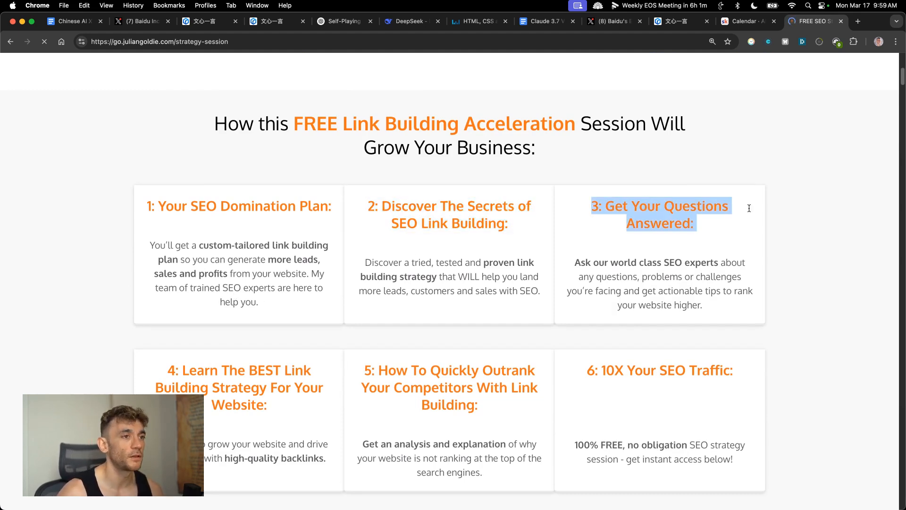
Scroll the go.juliangoldie.com strategy-session page down to its case study and booking sections
{"action": "scroll", "scroll_direction": "down", "scroll_amount": 3}
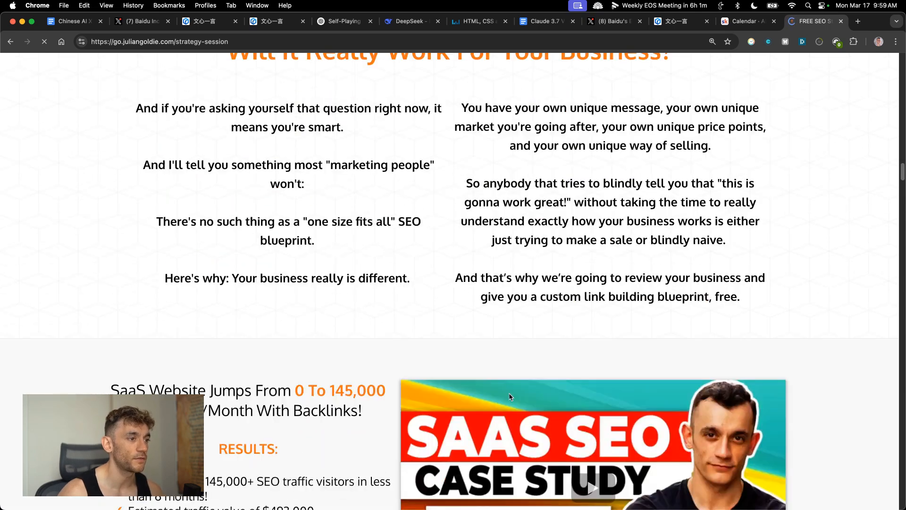
{"action": "scroll", "scroll_direction": "down", "scroll_amount": 3}
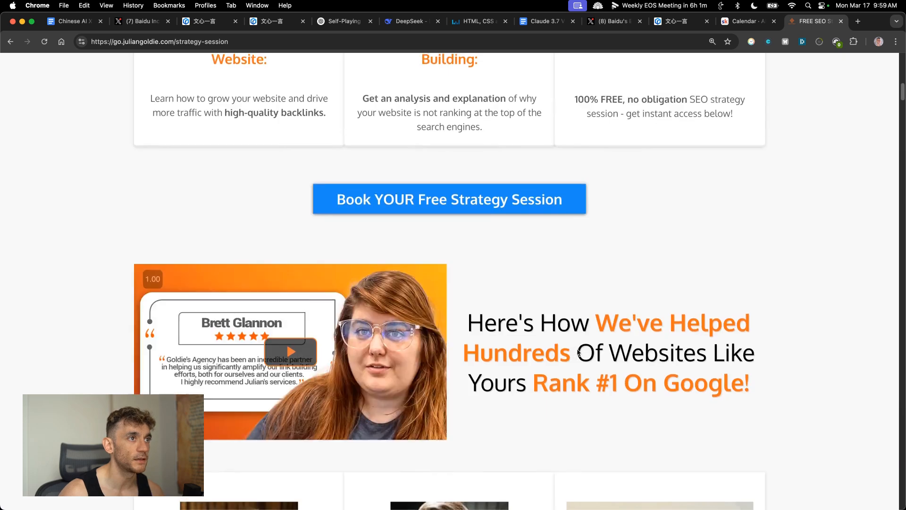
Return to Skool and land on the AI Profit Boardroom About page with $59/month perks
{"action": "left_click", "coordinate": [744, 22]}
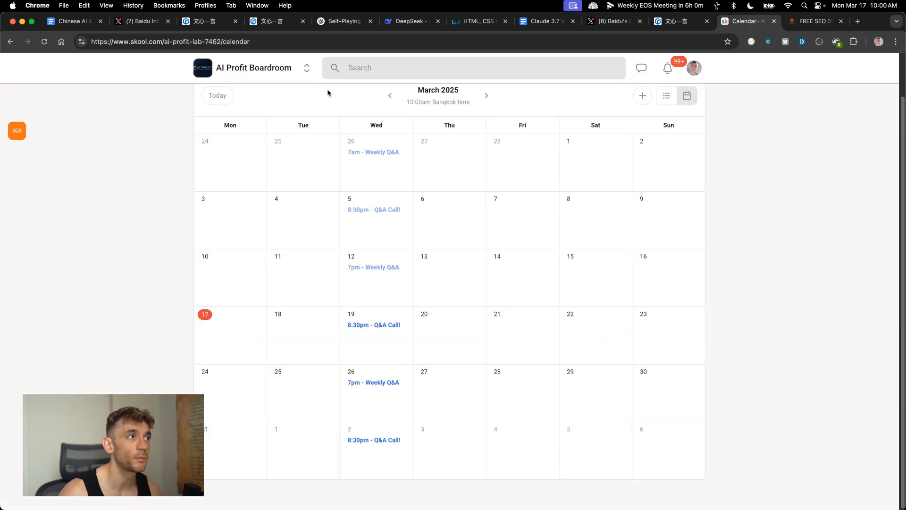
{"action": "left_click", "coordinate": [265, 92]}
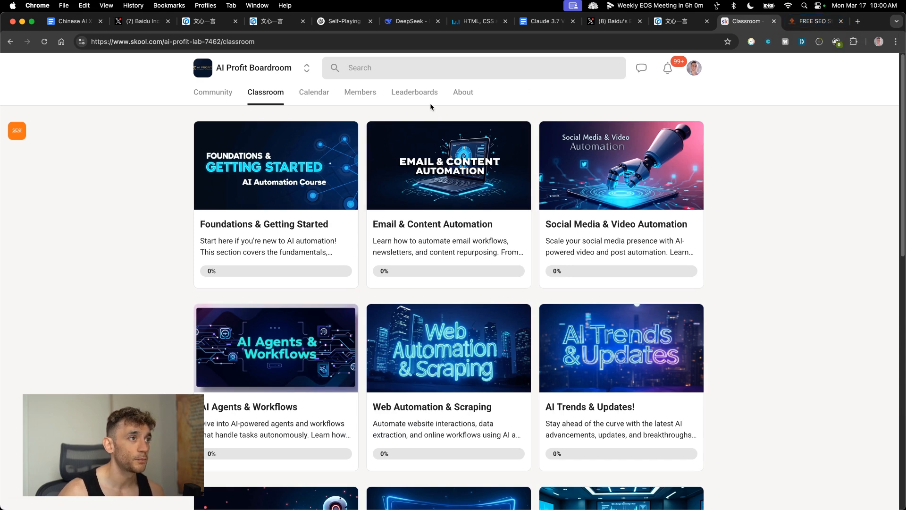
{"action": "left_click", "coordinate": [463, 91]}
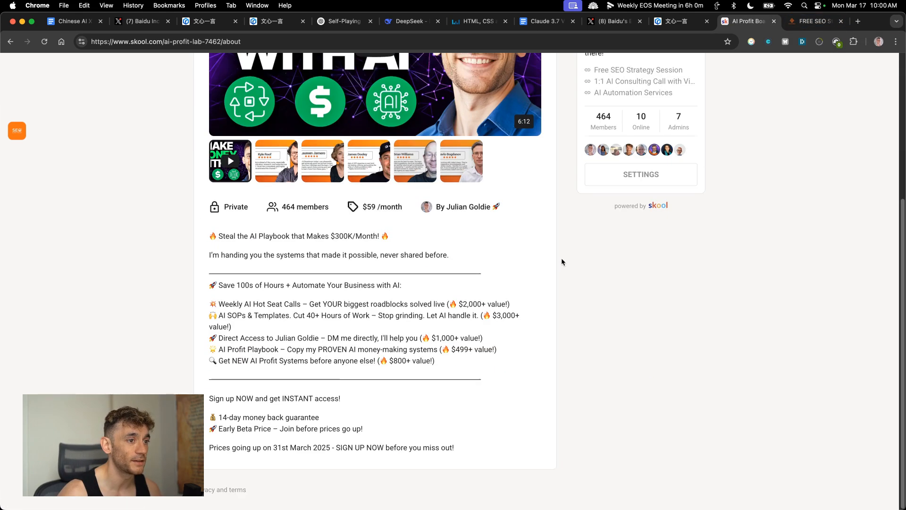